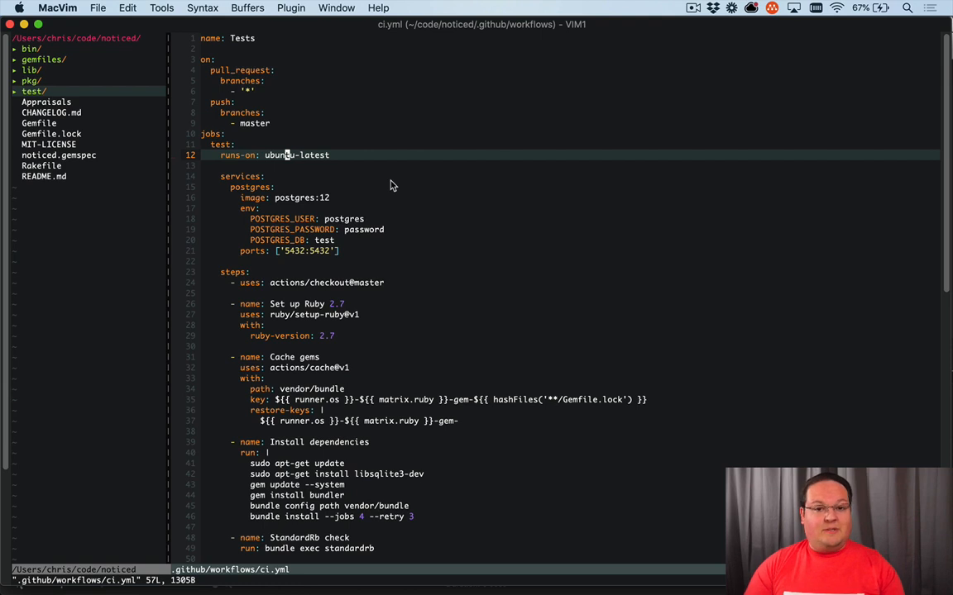
mouse_move(213, 174)
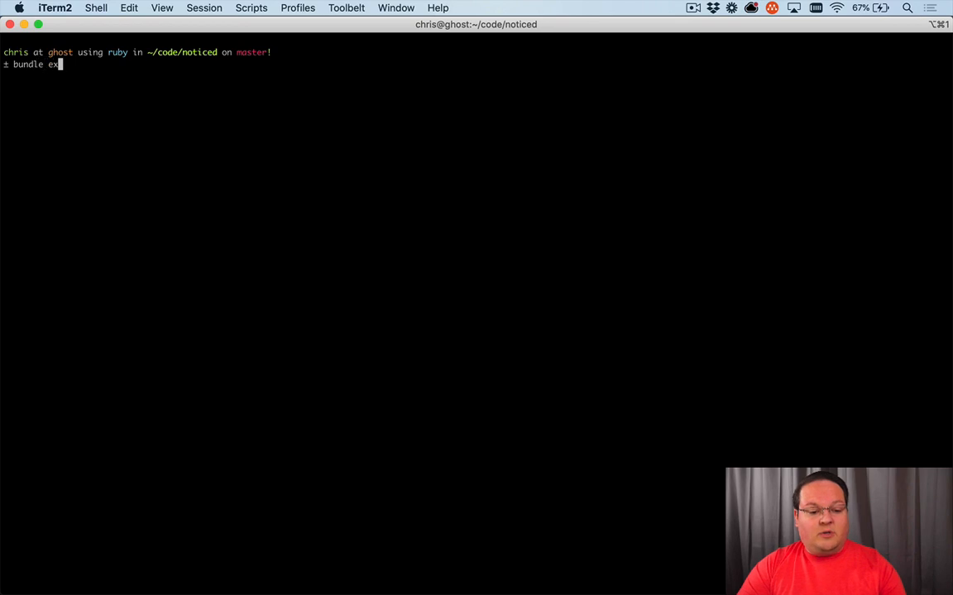
Step: Run bundle exec appraisal install and appraisal rails test; 56 runs pass on Rails 6 and master
type("ec appraisal install")
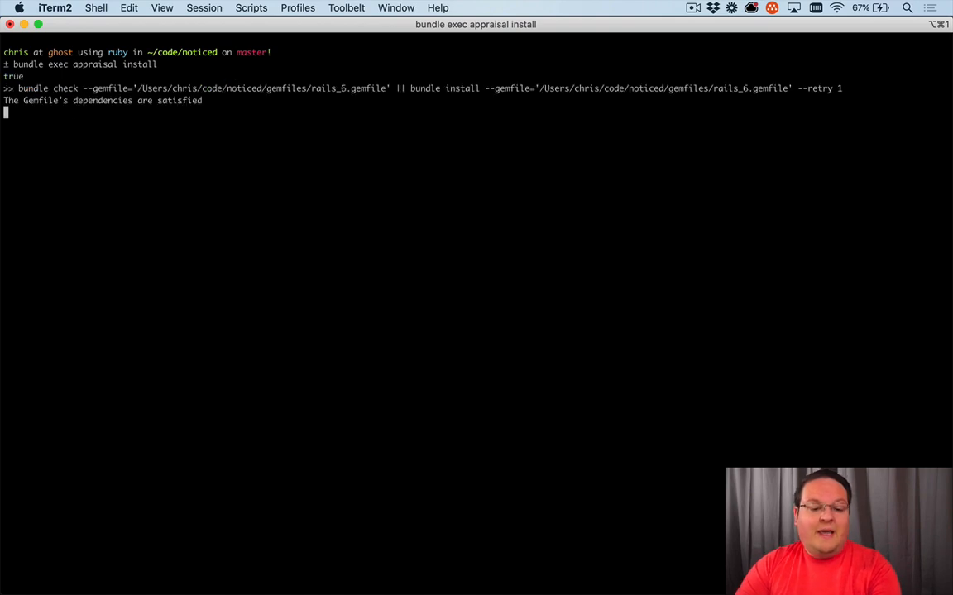
key("Return")
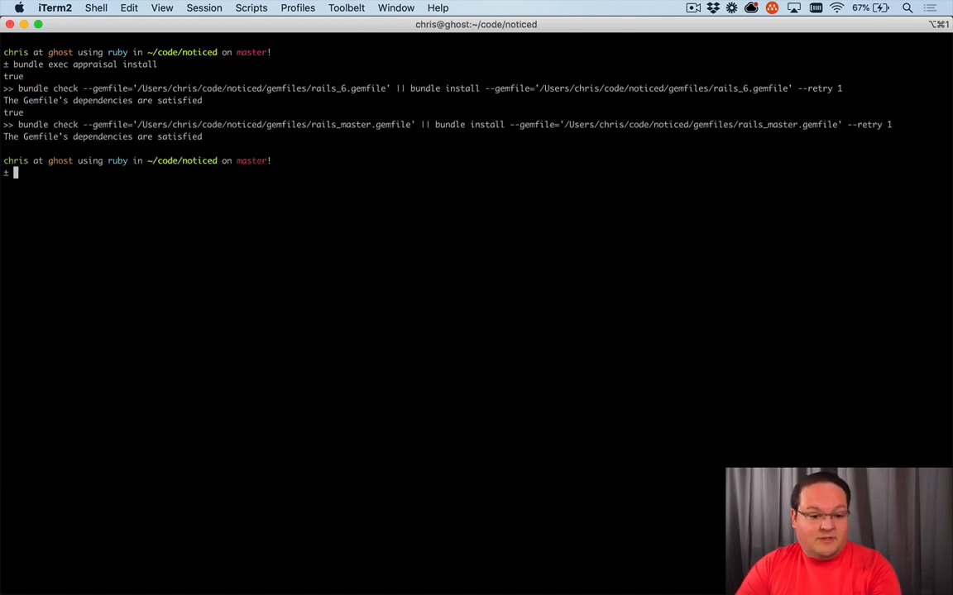
type("bundle exec appraisal i")
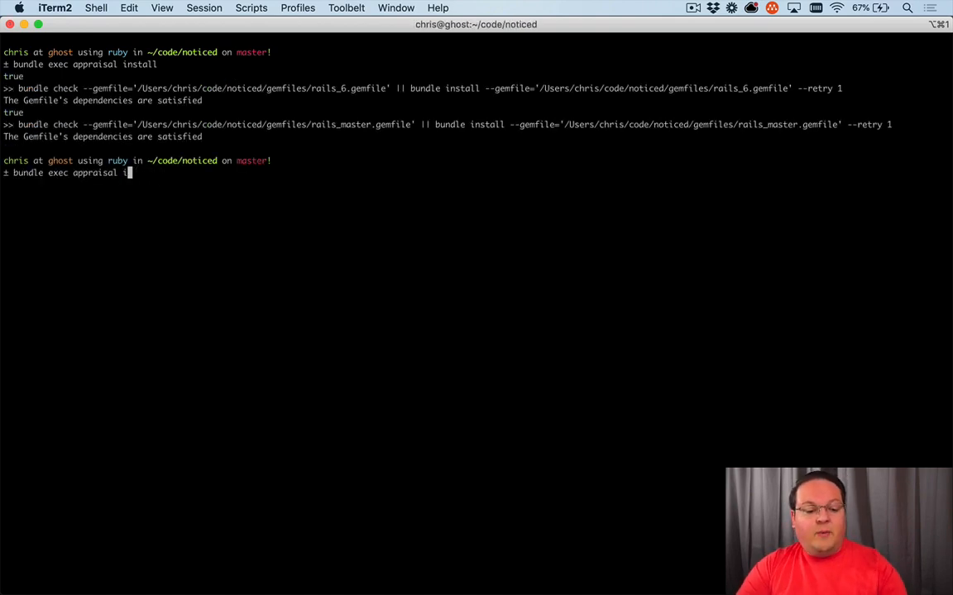
type("rails test")
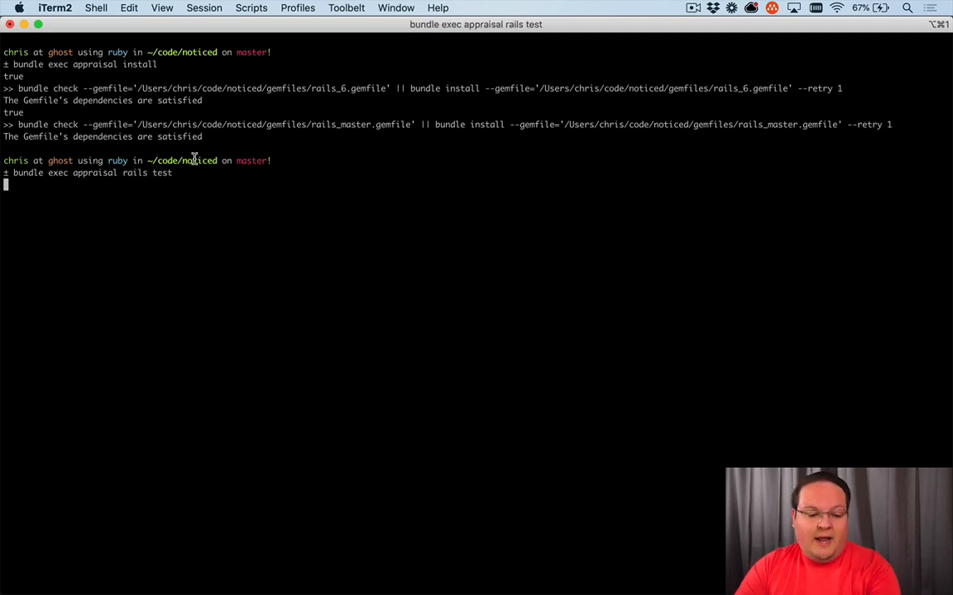
key("Return")
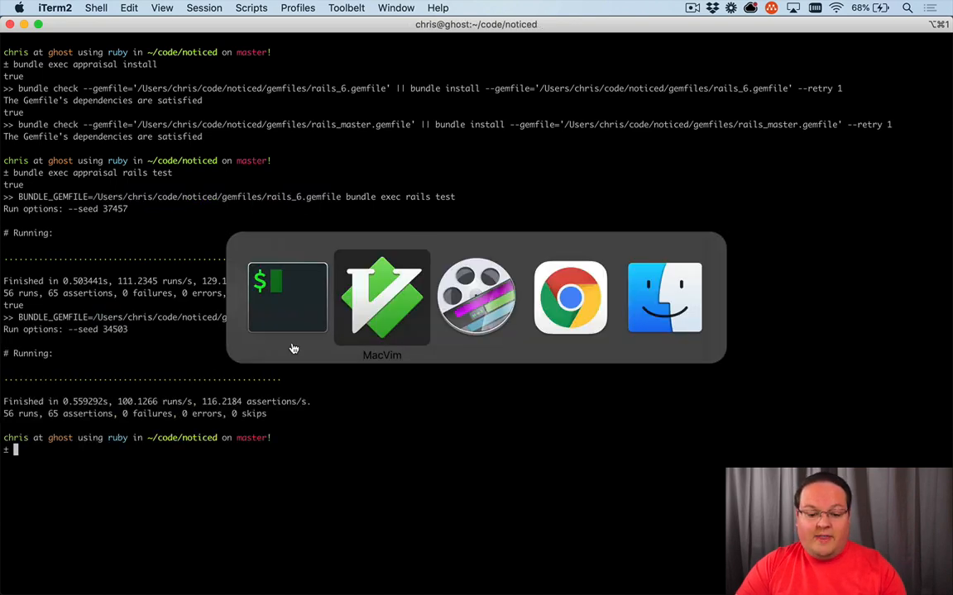
Step: Edit .github/workflows/ci.yml so the Run tests step runs bundle exec appraisal install, saved
left_click(380, 298)
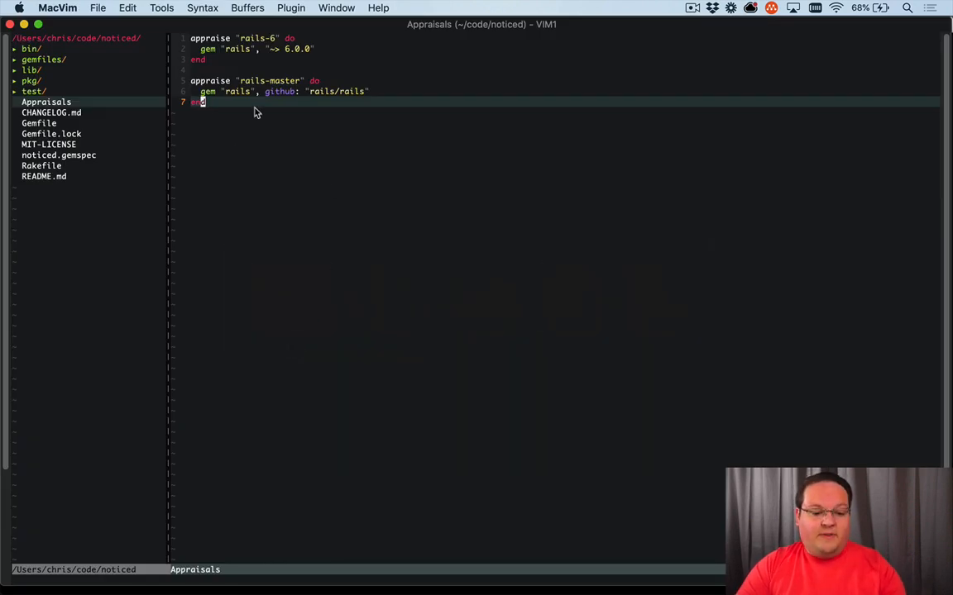
type(":edit .github/workflows/ci.yml")
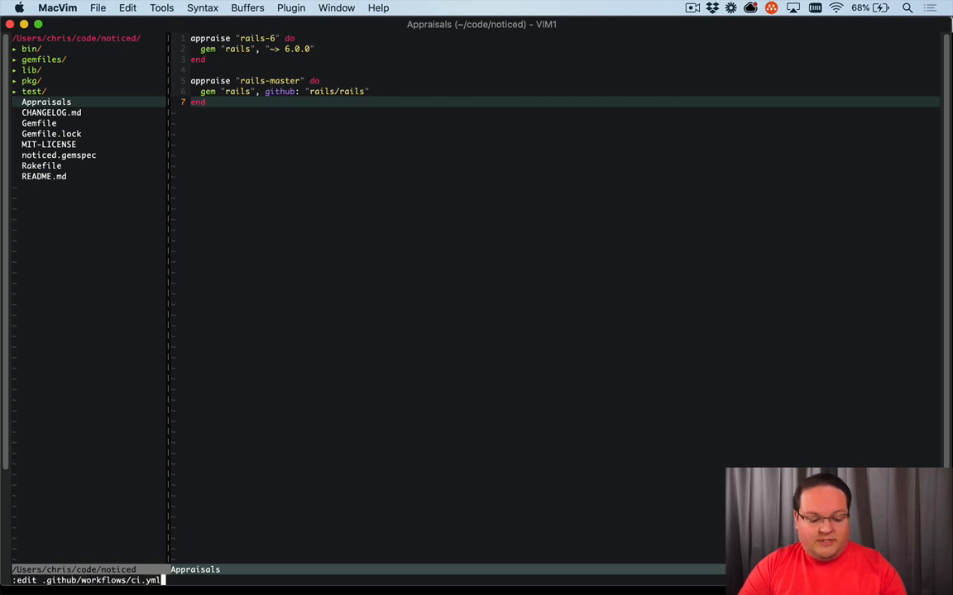
key("Return")
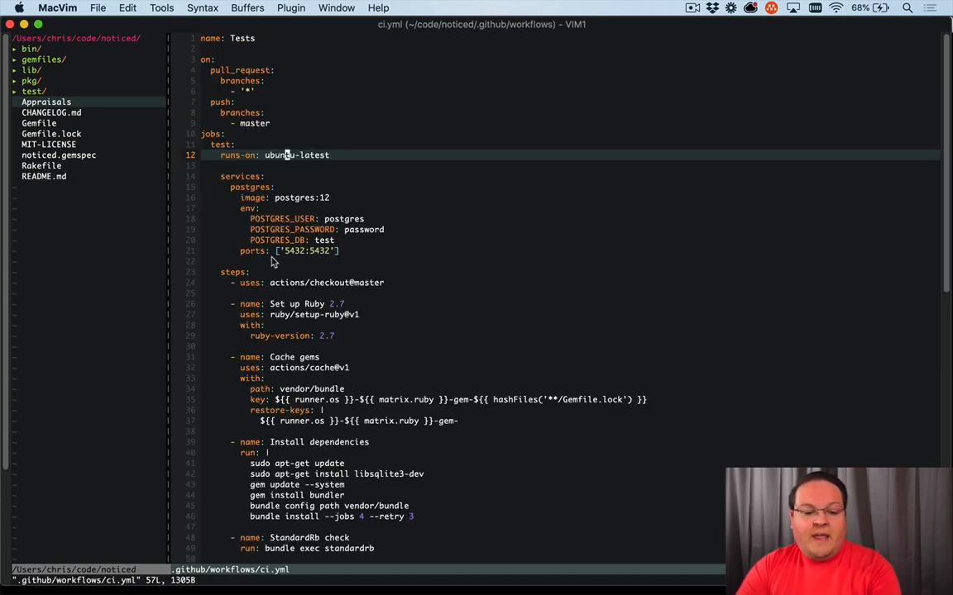
scroll("down", 3)
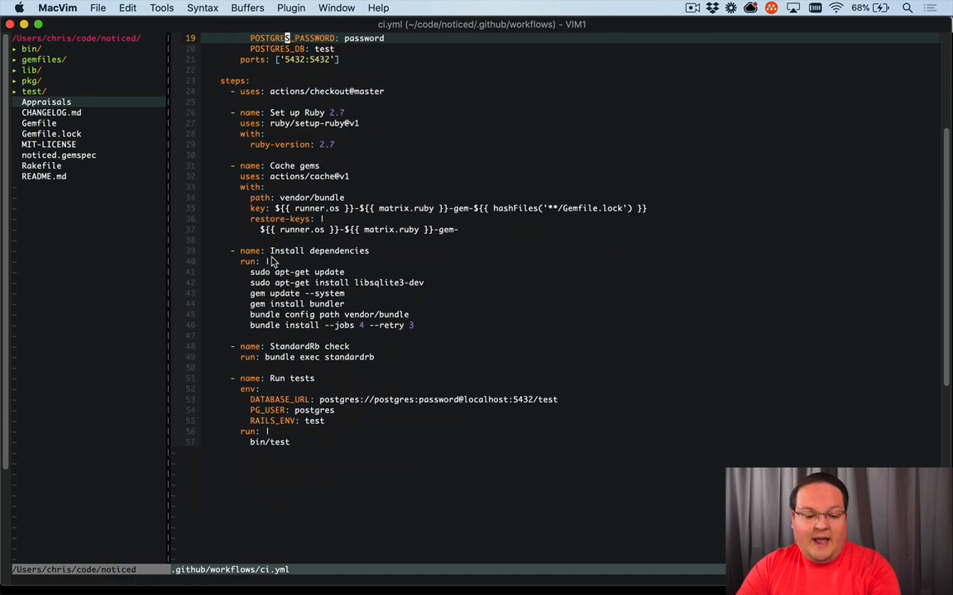
scroll("up", 3)
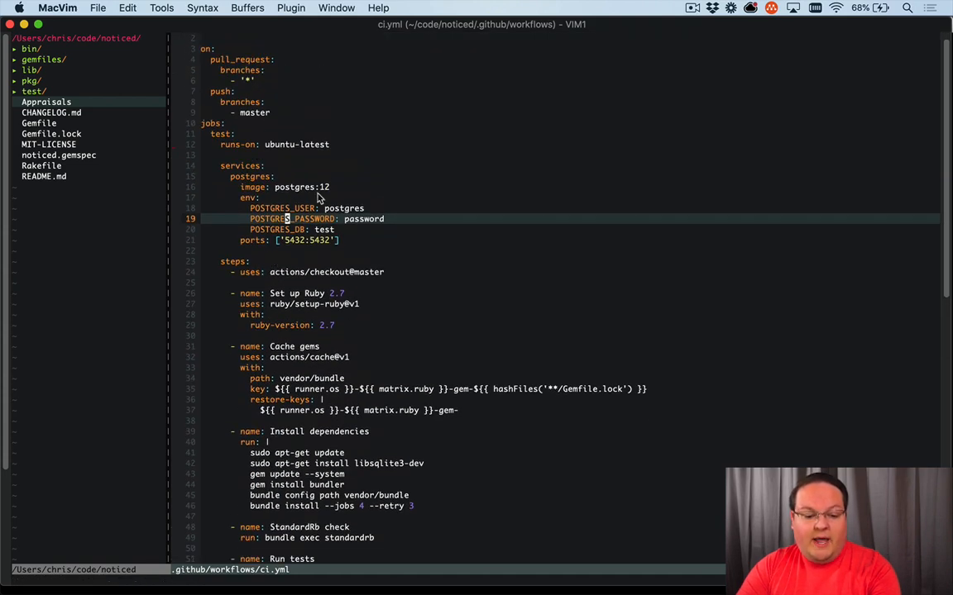
scroll("down", 3)
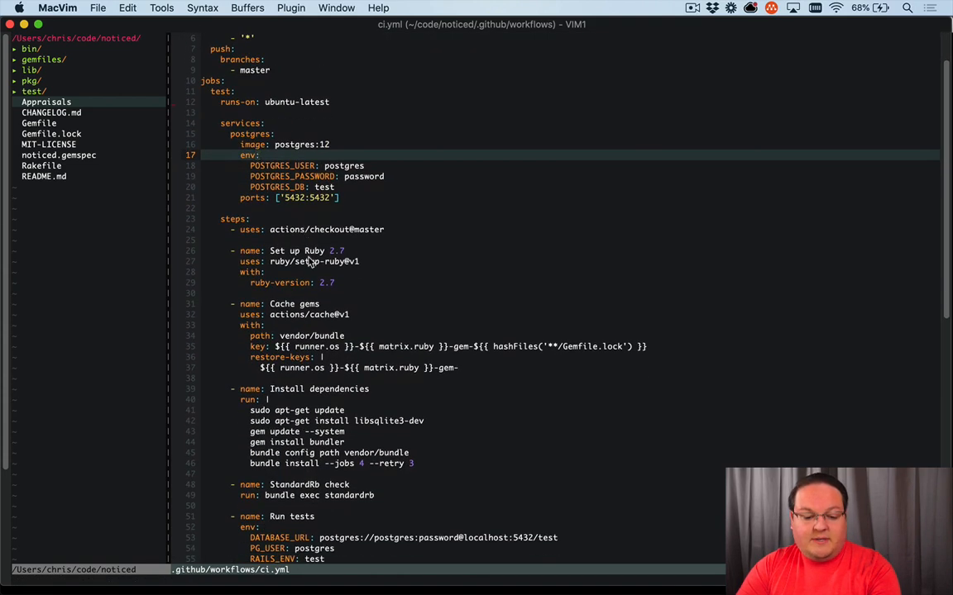
scroll("down", 3)
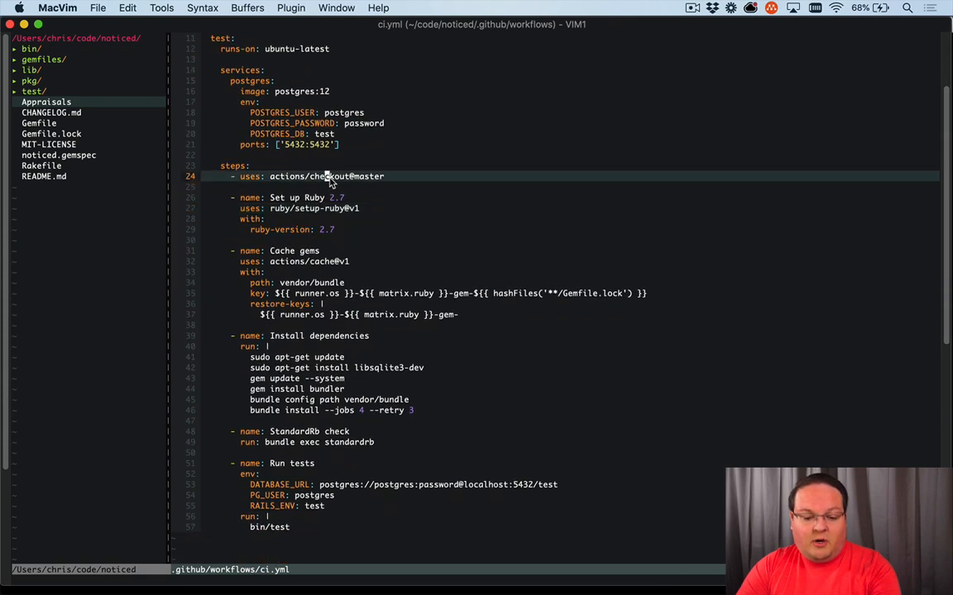
scroll("down", 3)
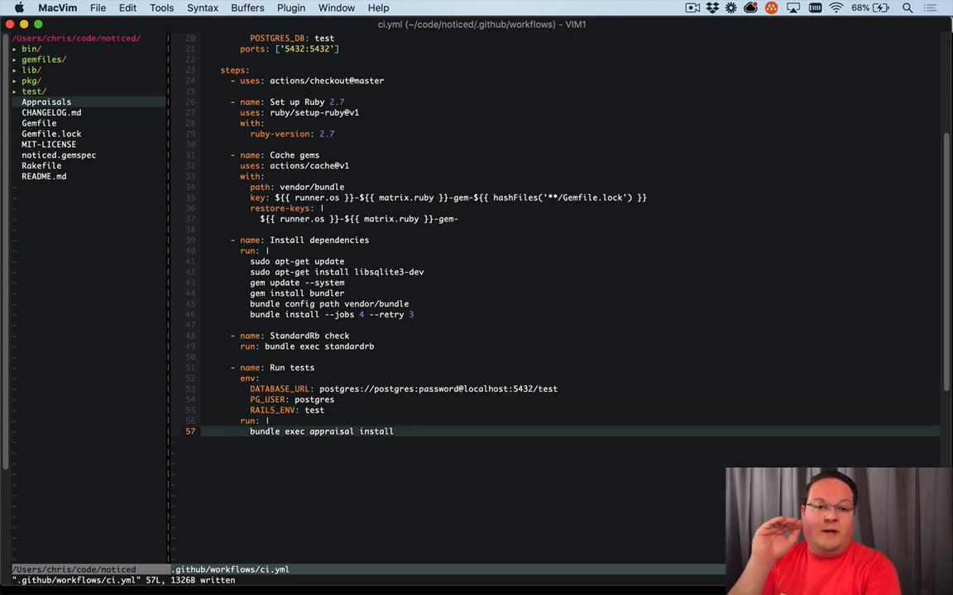
mouse_move(390, 430)
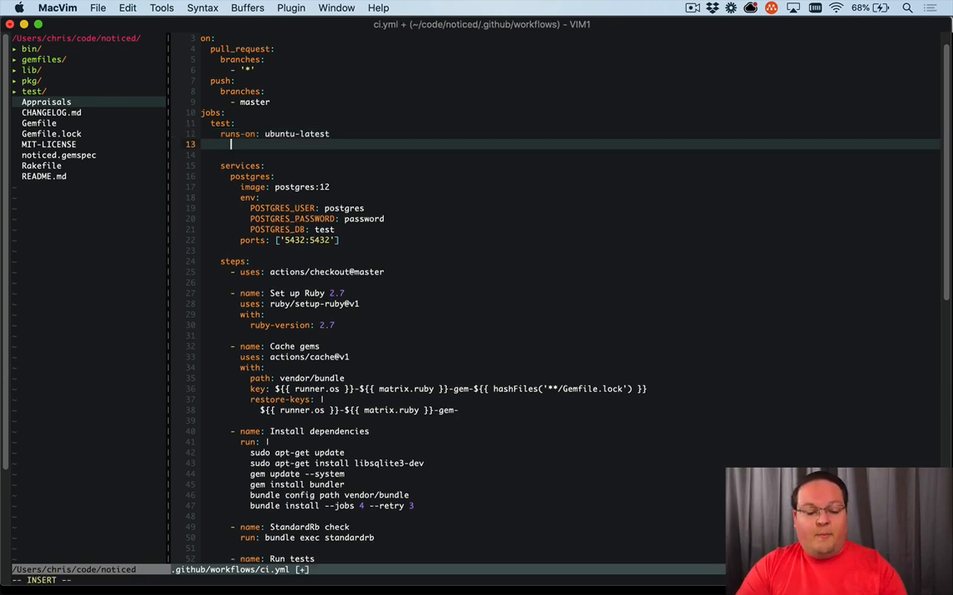
Step: Add strategy matrix ruby ['2.6', '2.7', 'head'] and use ${{ matrix.ruby }} in the Ruby setup step
type("strategy:")
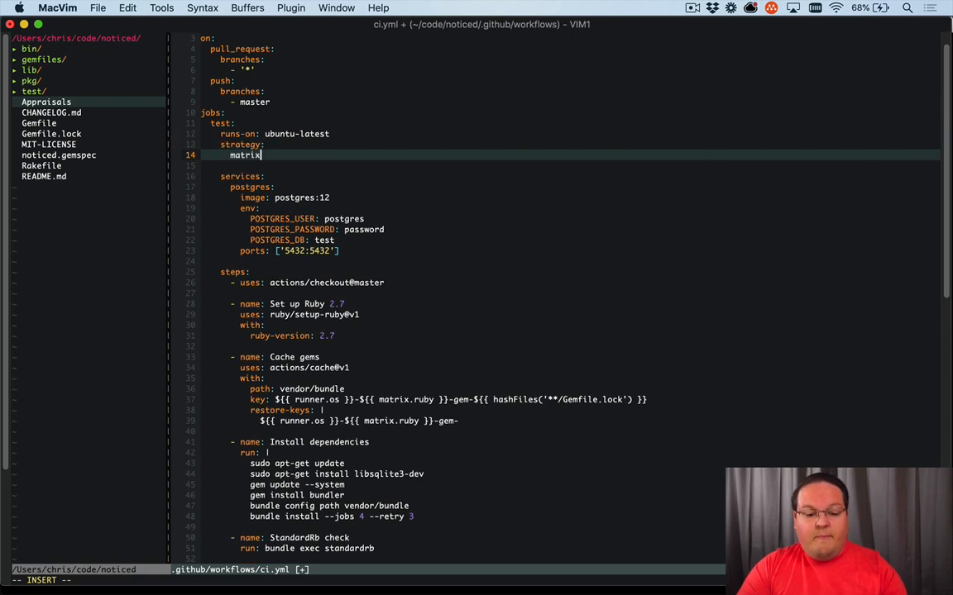
key("Return")
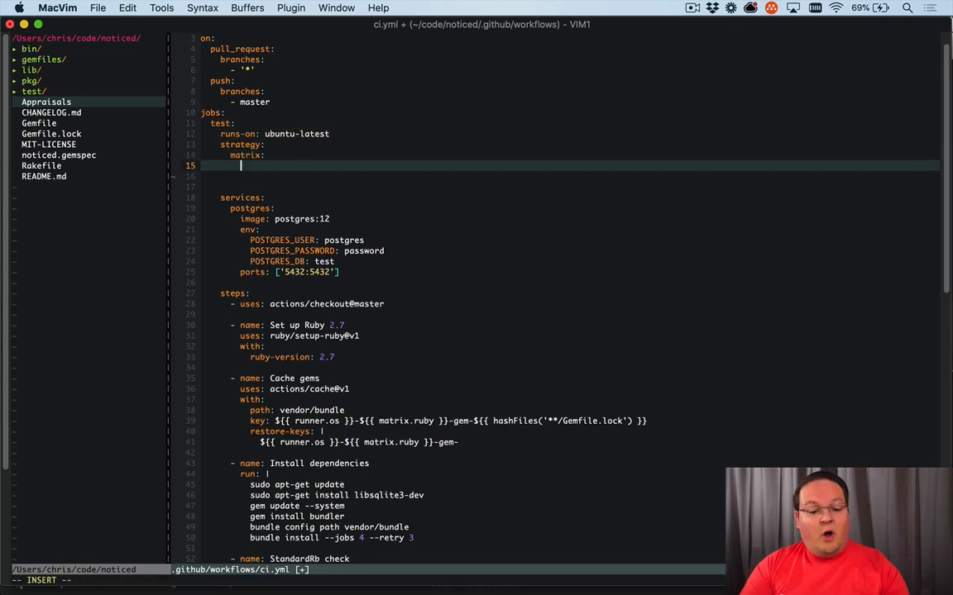
type("ruby: [")
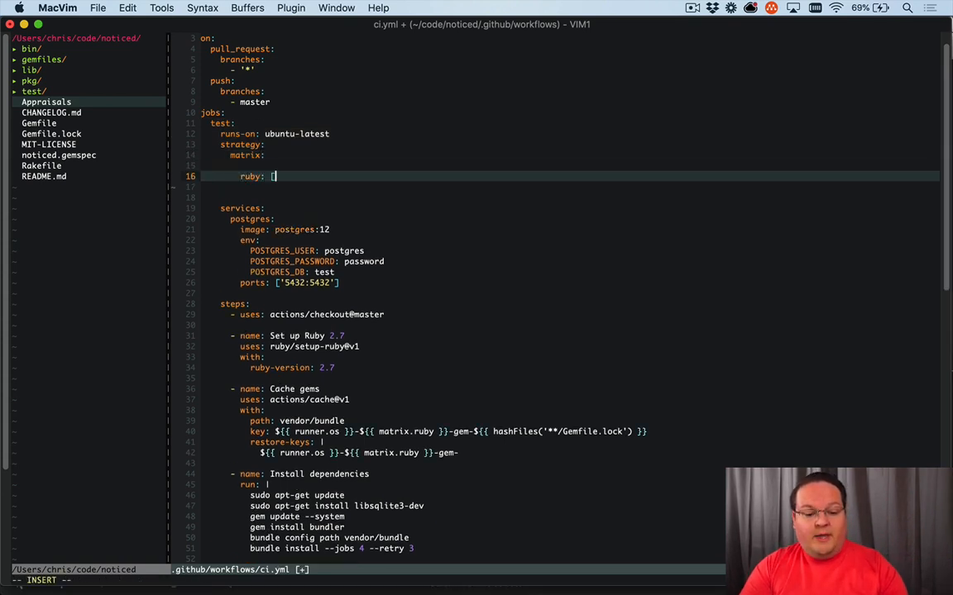
type("'2")
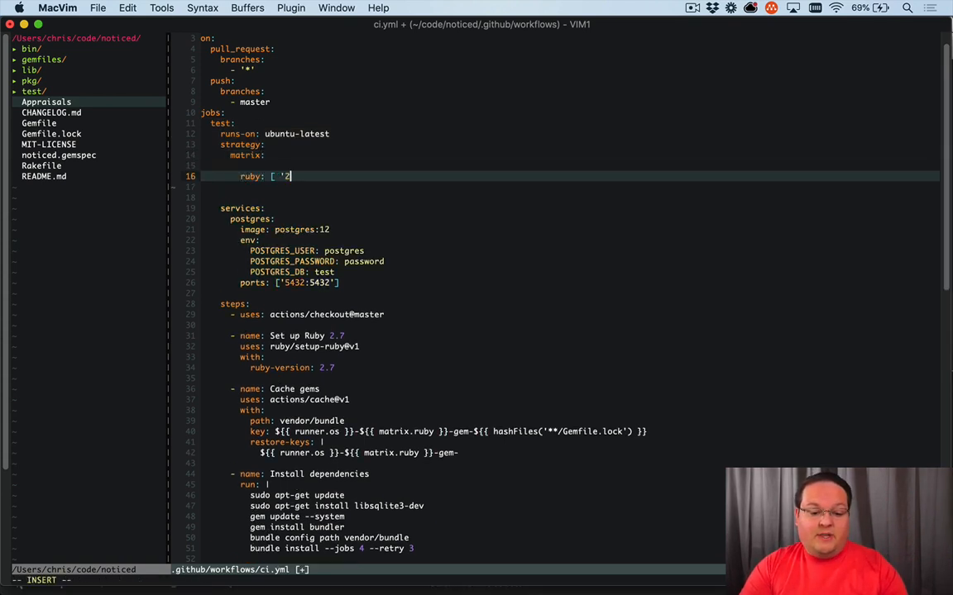
type(".6',")
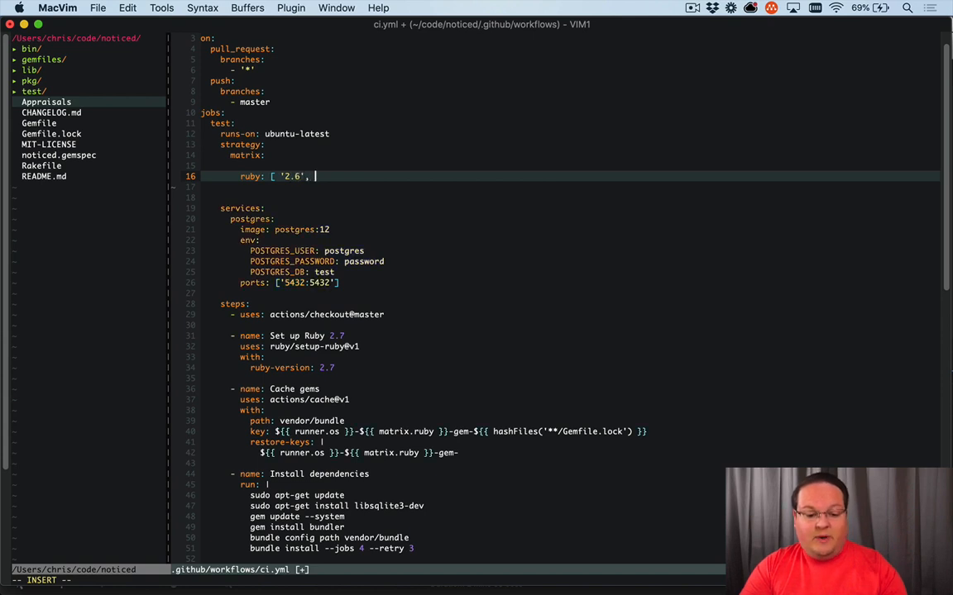
type("'2.7', 'head")
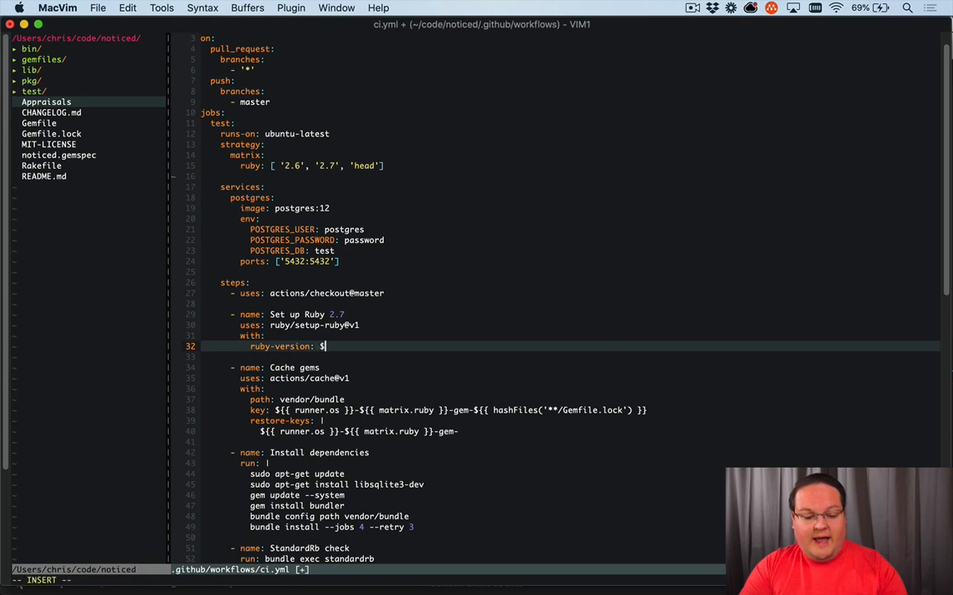
type("{{ matrix.ruby")
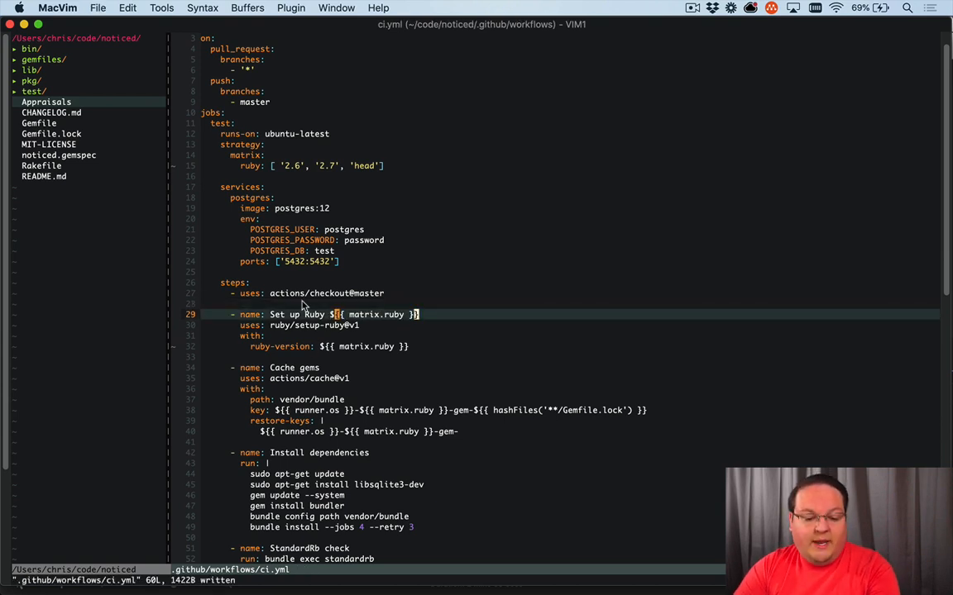
scroll("down", 3)
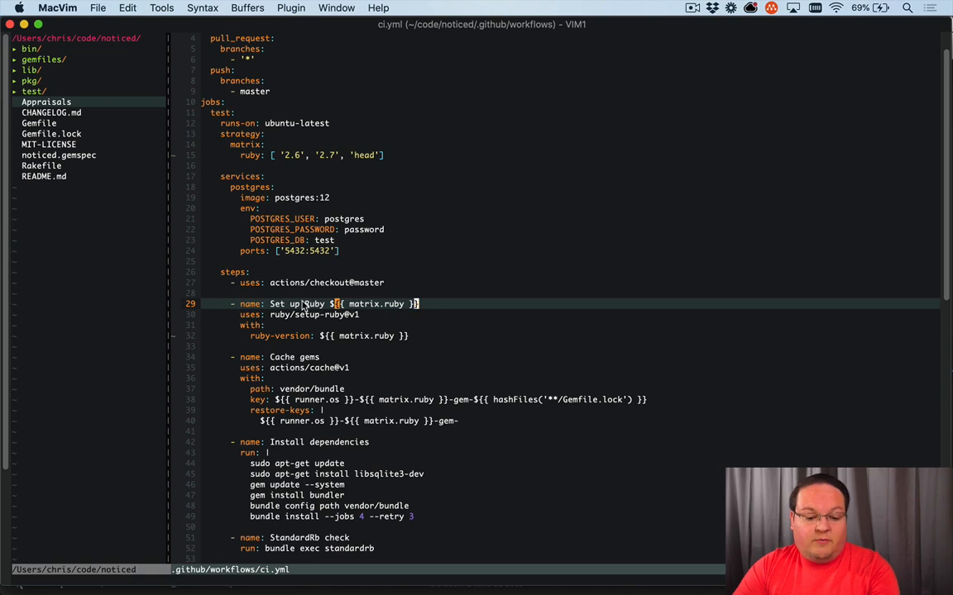
scroll("down", 3)
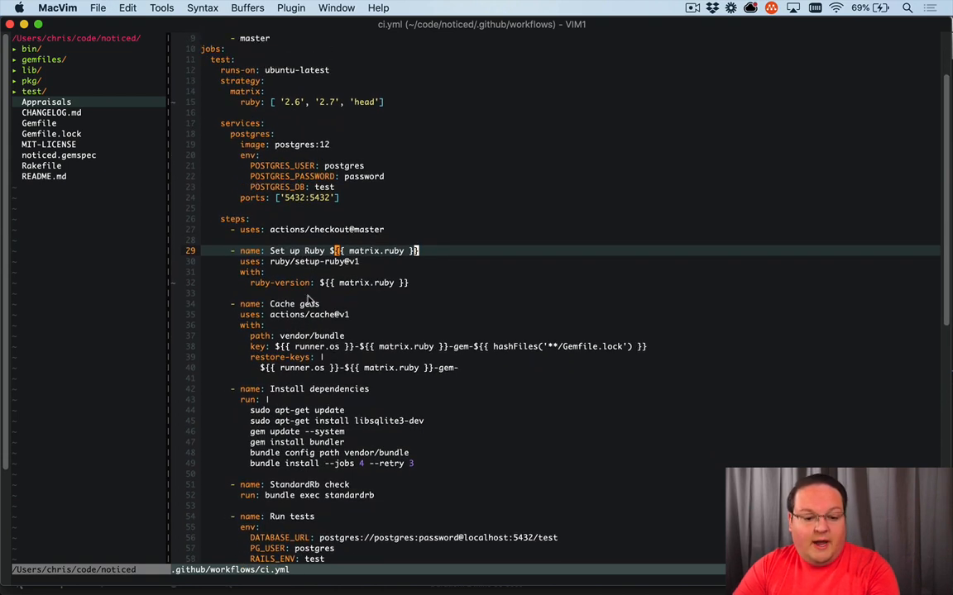
scroll("down", 3)
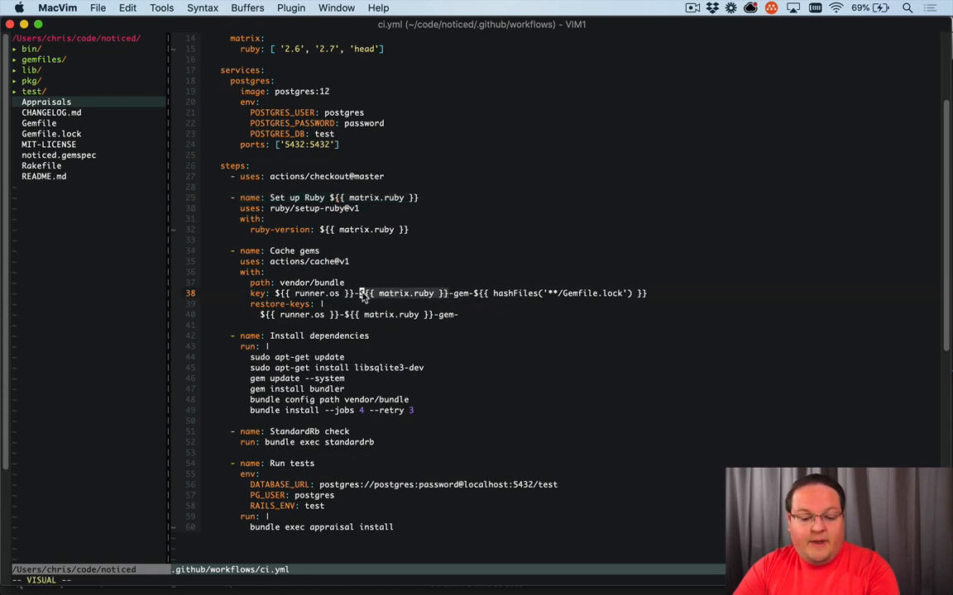
mouse_move(321, 283)
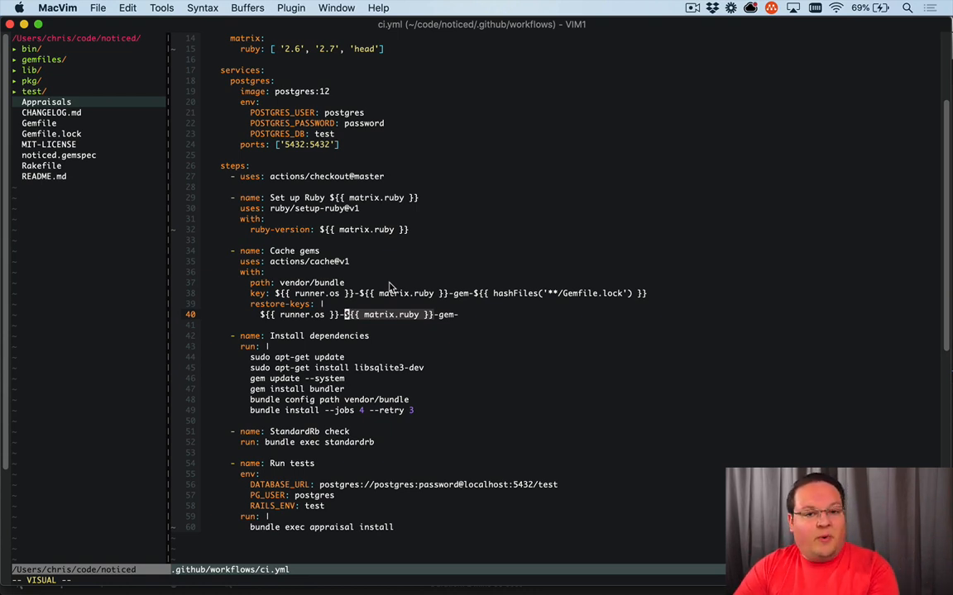
mouse_move(377, 341)
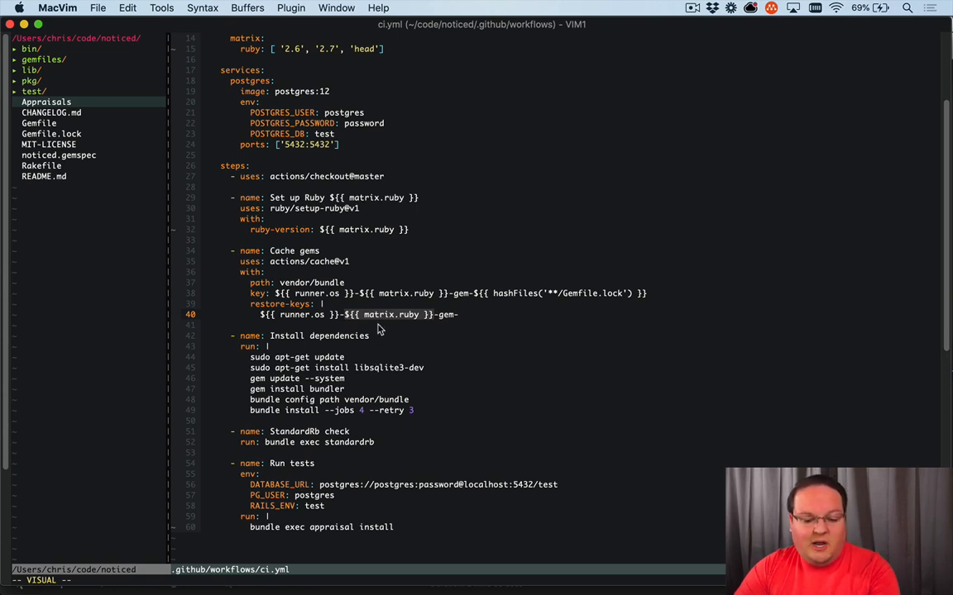
mouse_move(384, 370)
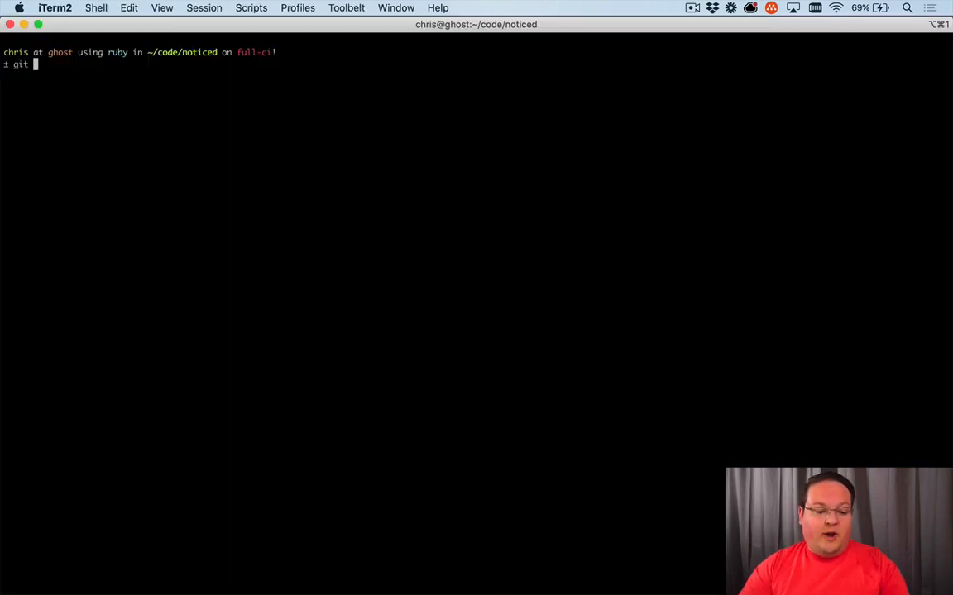
Step: Commit as "Add Ruby and Rails versions to CI" and push the full-ci branch to origin
type("commit -m")
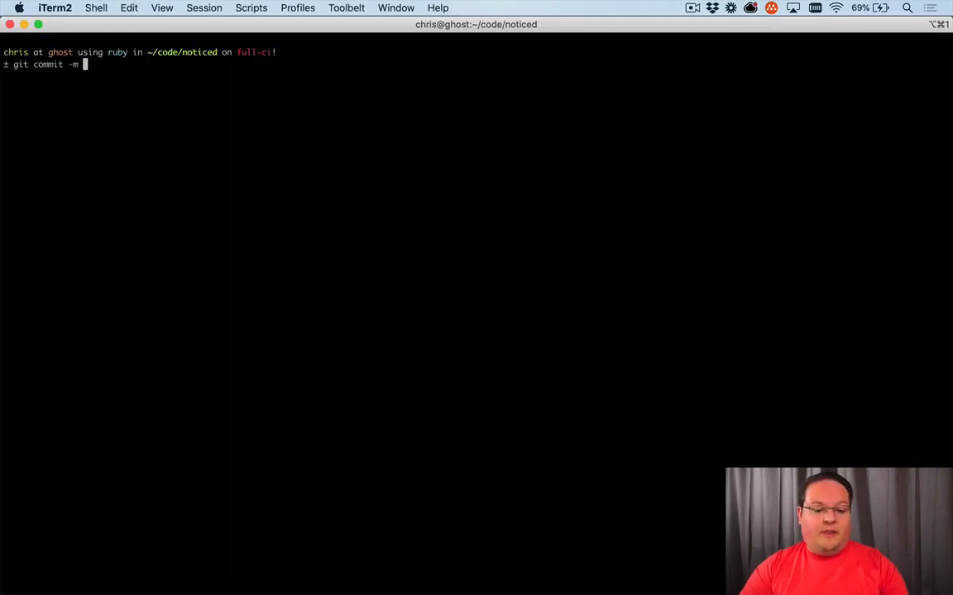
type("\"Add Ruby and Rails versions to")
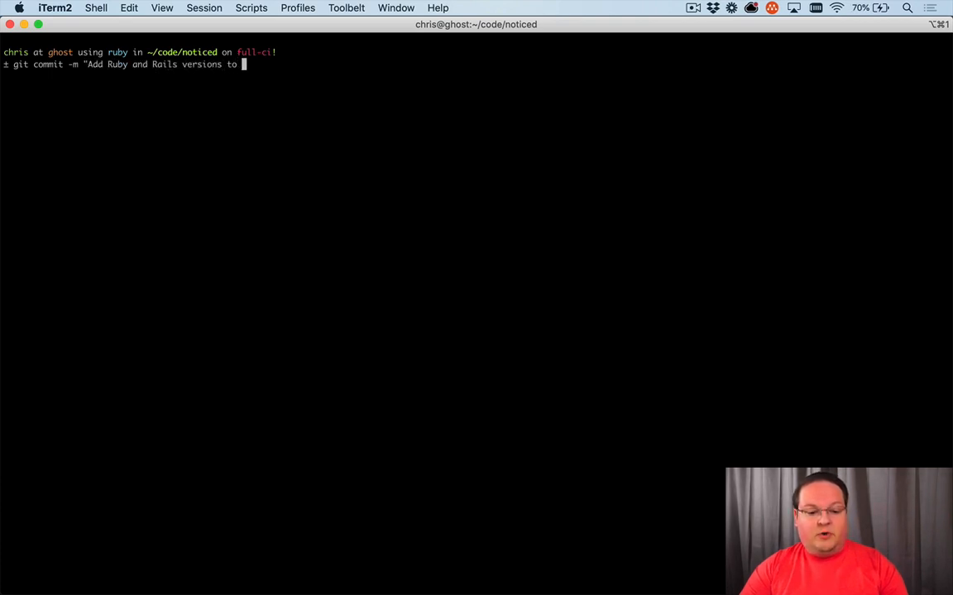
key("Return")
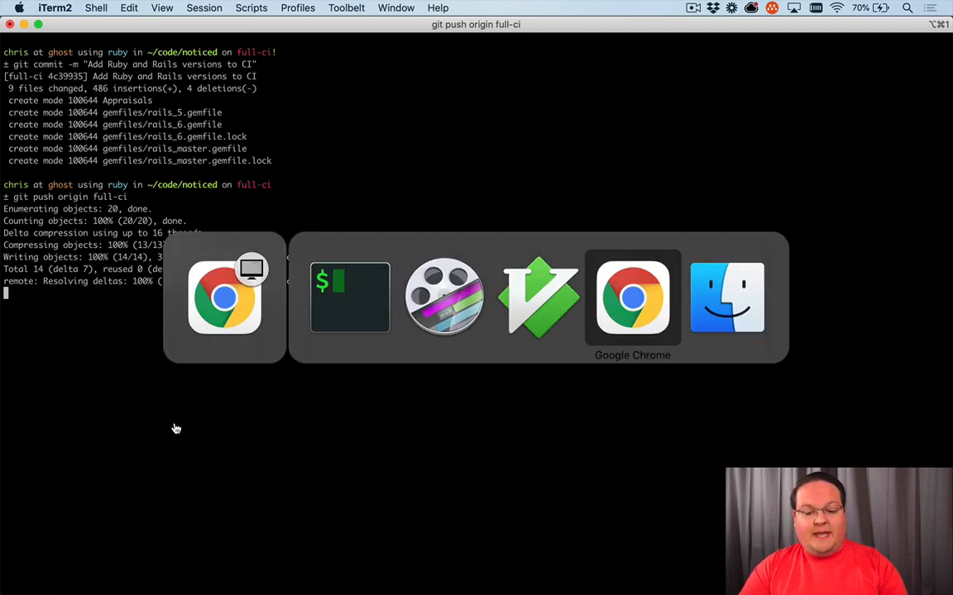
Step: In GitHub, create pull request #65 from the full-ci branch into master
left_click(631, 297)
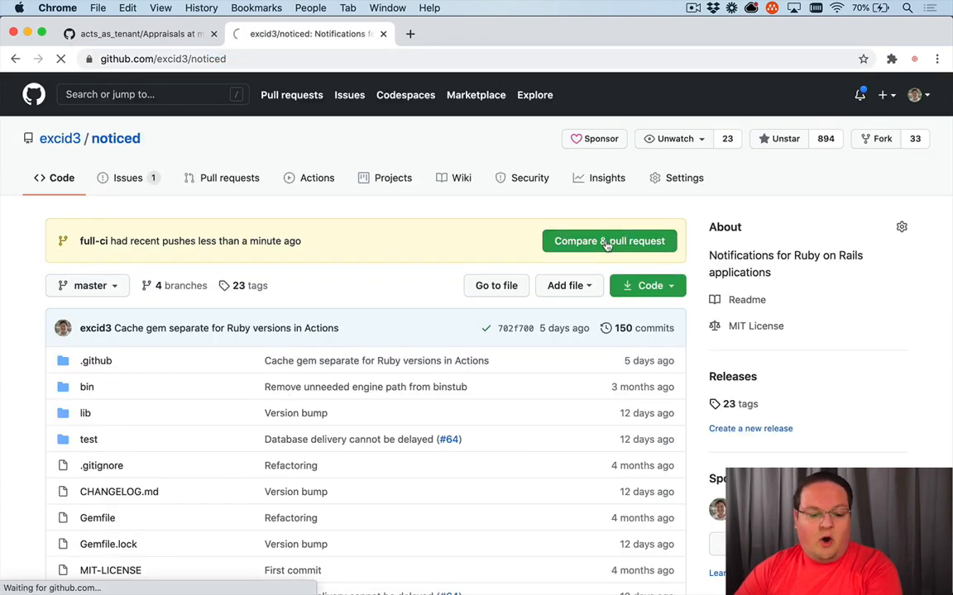
left_click(608, 241)
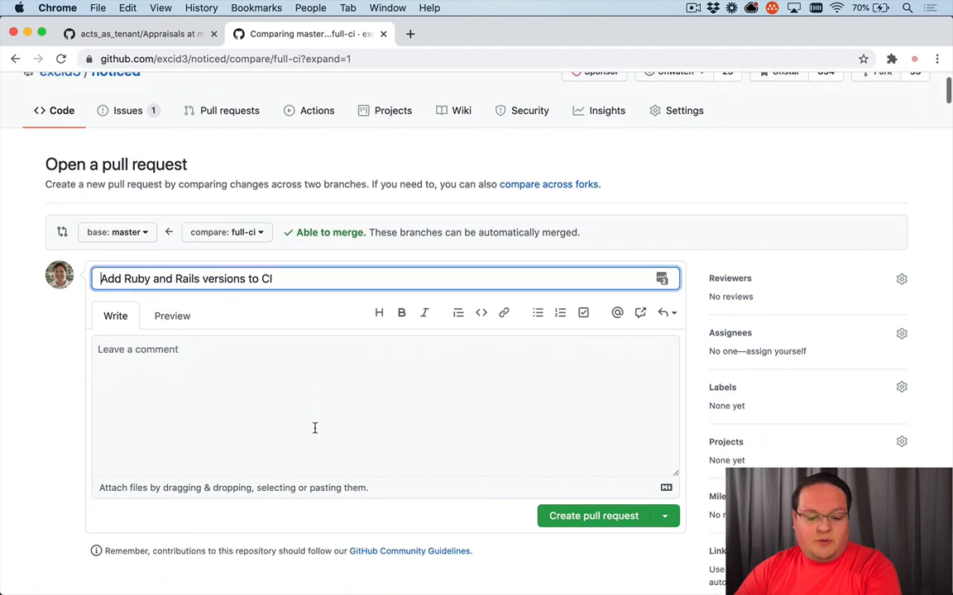
mouse_move(242, 331)
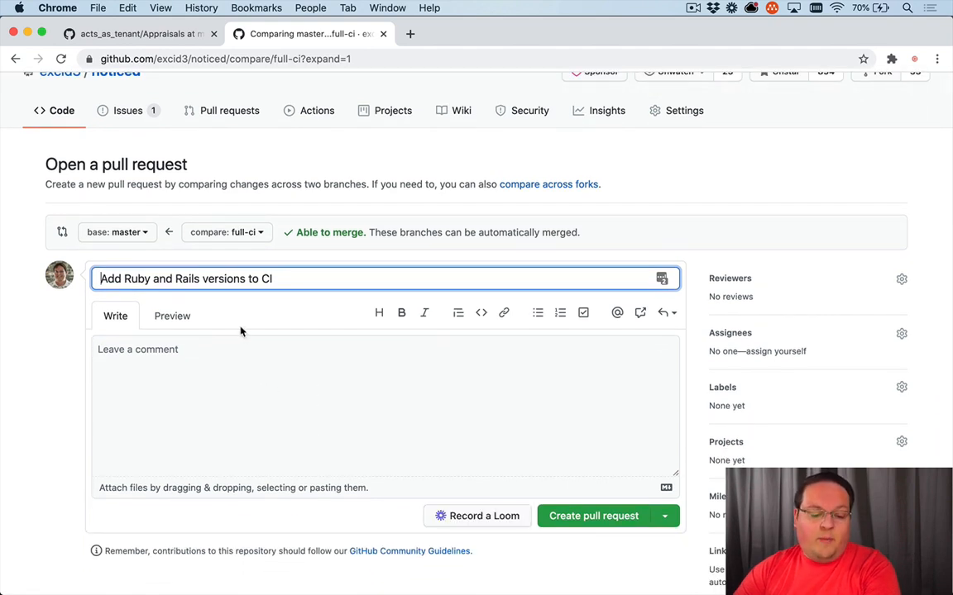
mouse_move(202, 316)
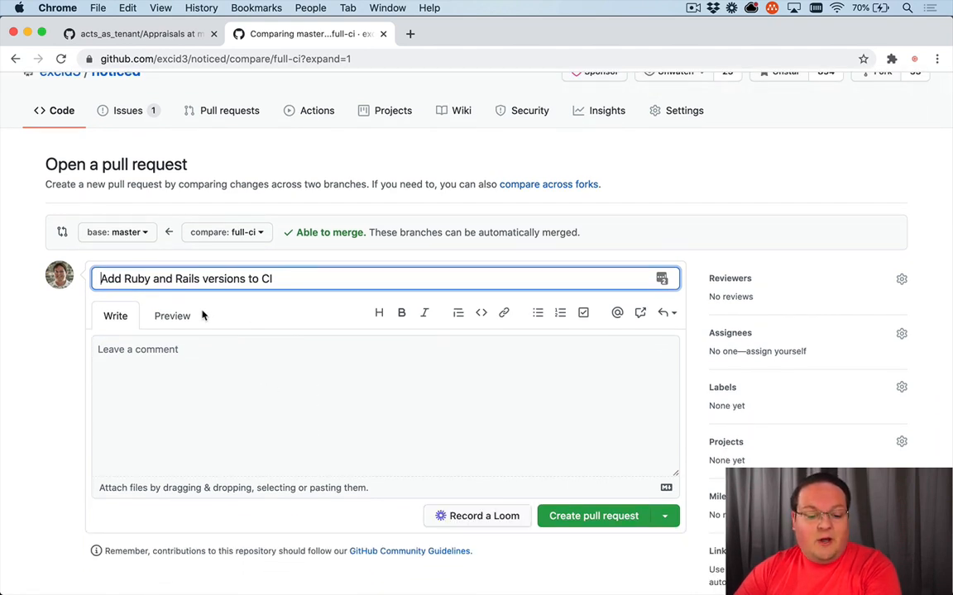
mouse_move(665, 571)
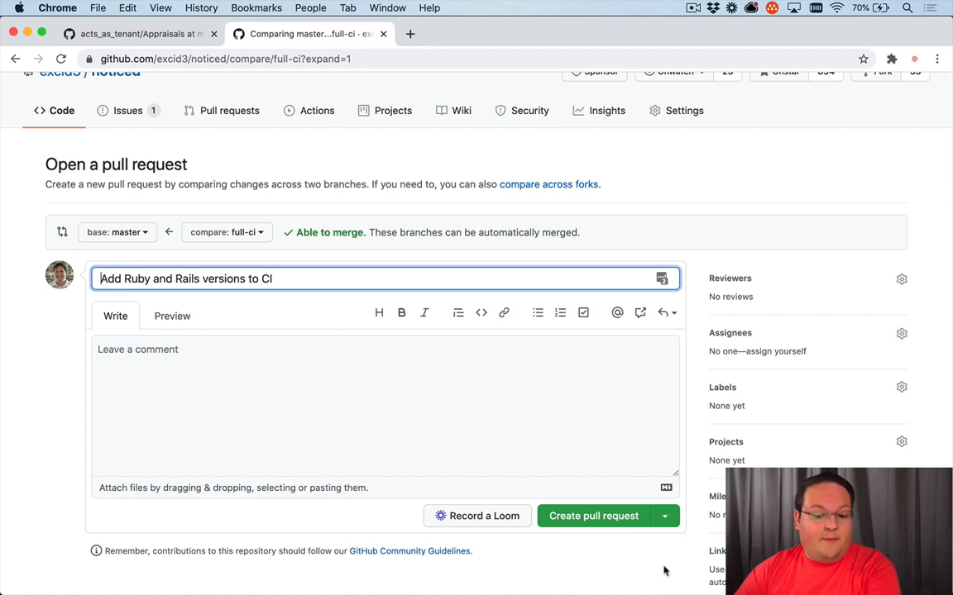
left_click(592, 516)
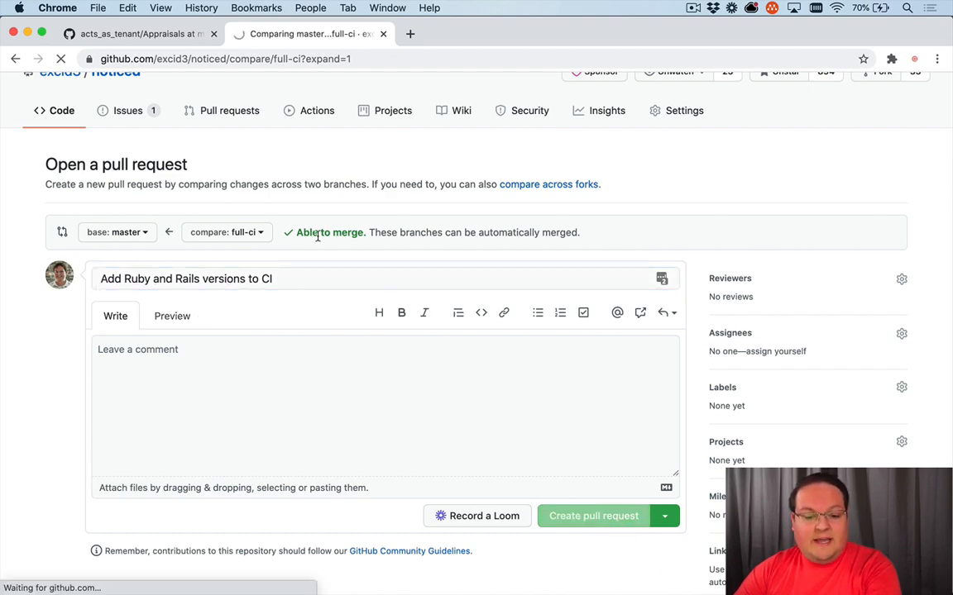
left_click(592, 515)
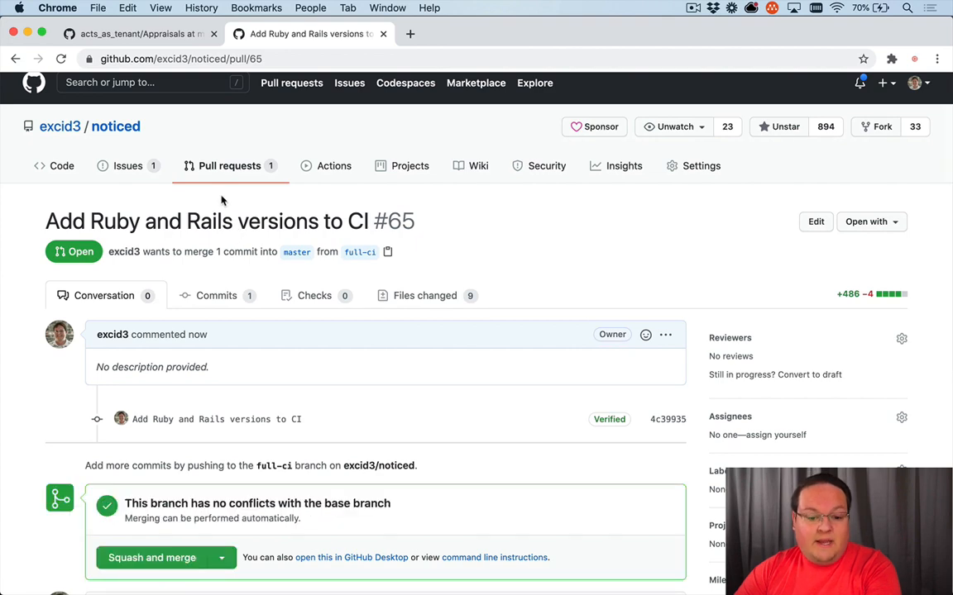
Step: View the pull request's checks and the details of the test (2.6) run
scroll("down", 3)
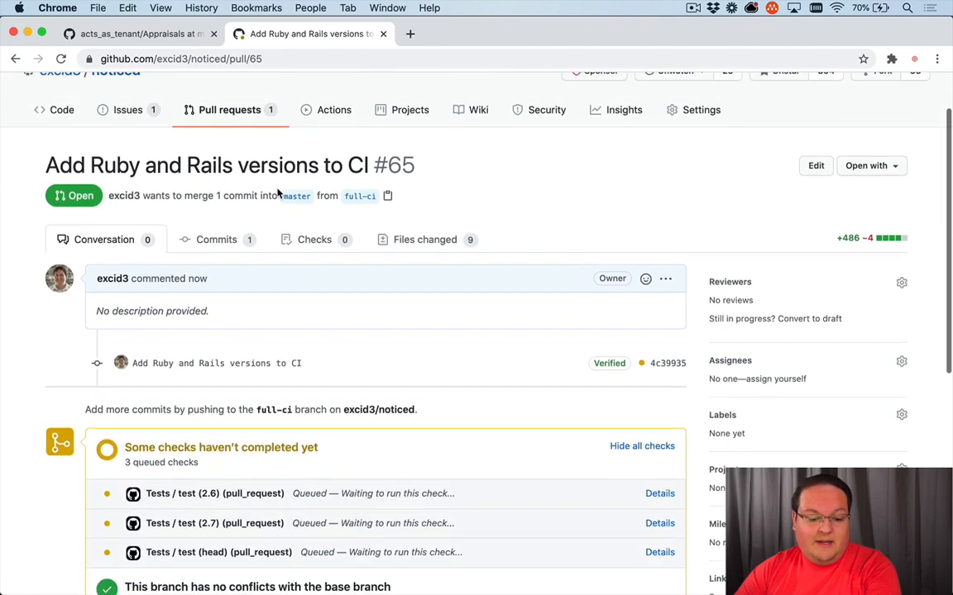
scroll("down", 3)
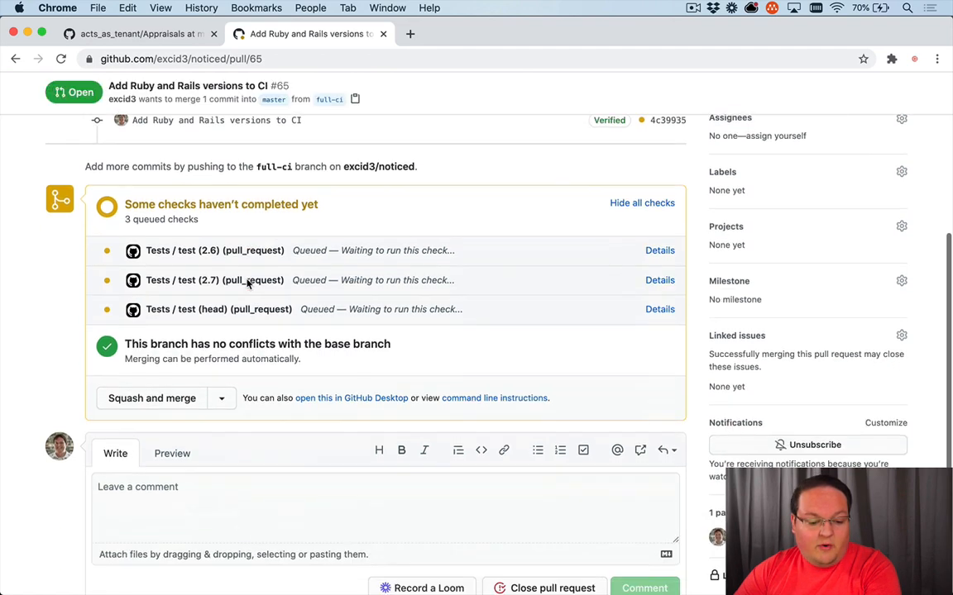
scroll("down", 3)
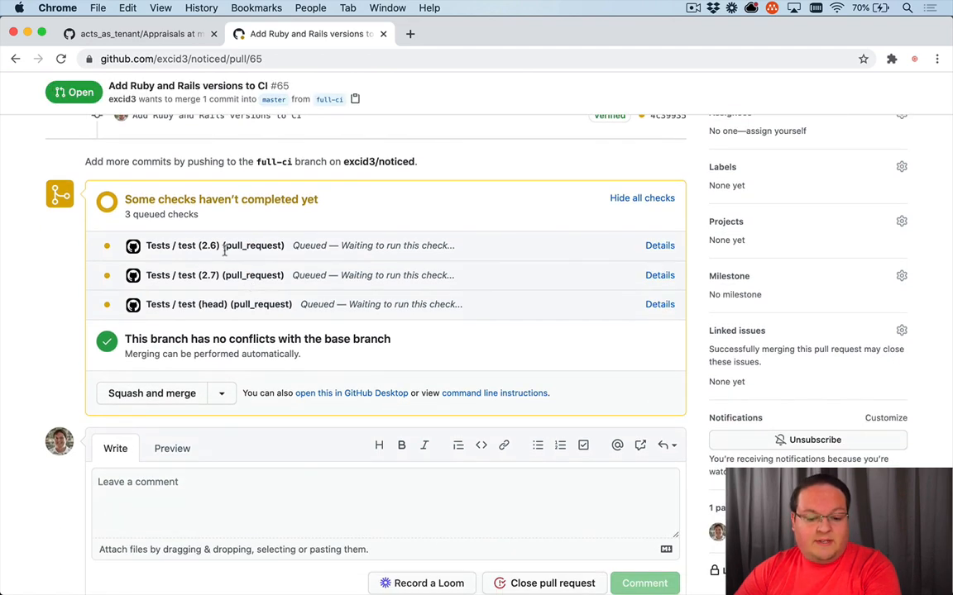
mouse_move(224, 245)
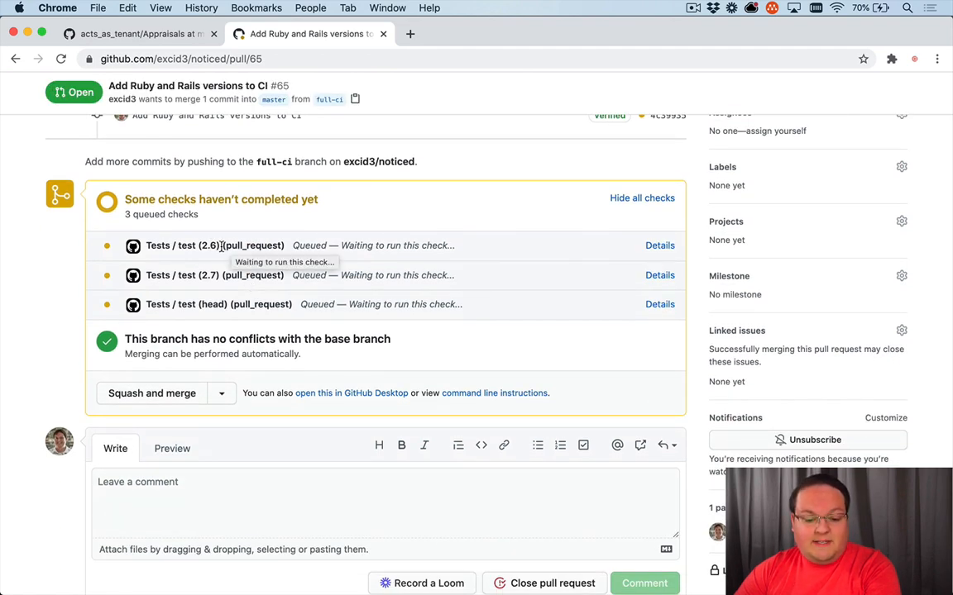
mouse_move(231, 248)
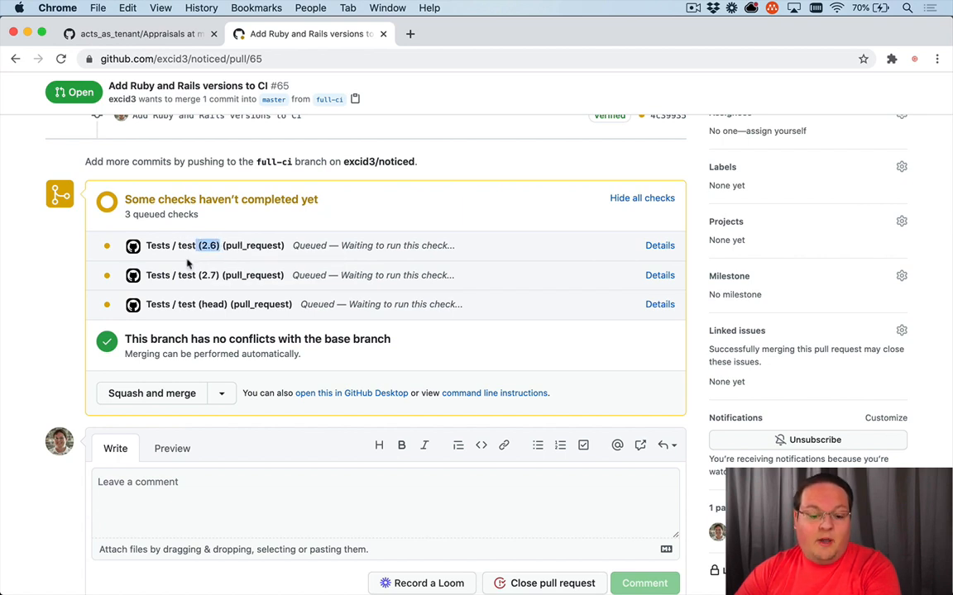
mouse_move(212, 306)
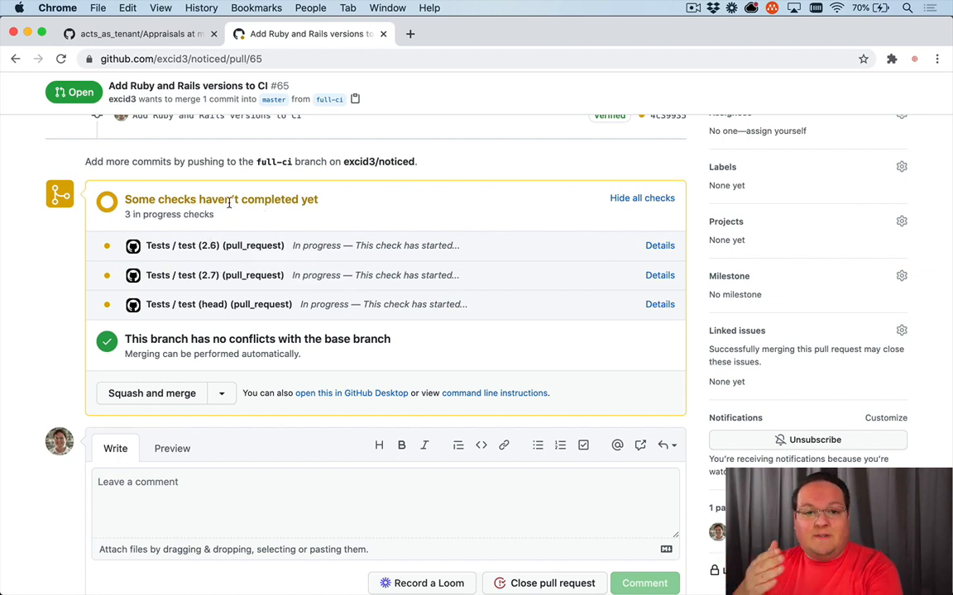
left_click(658, 245)
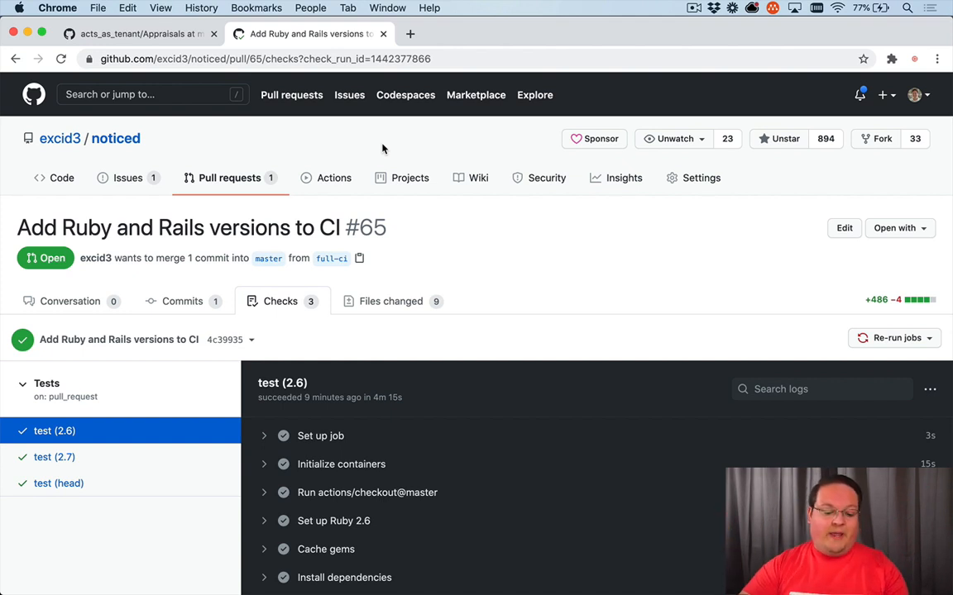
mouse_move(470, 235)
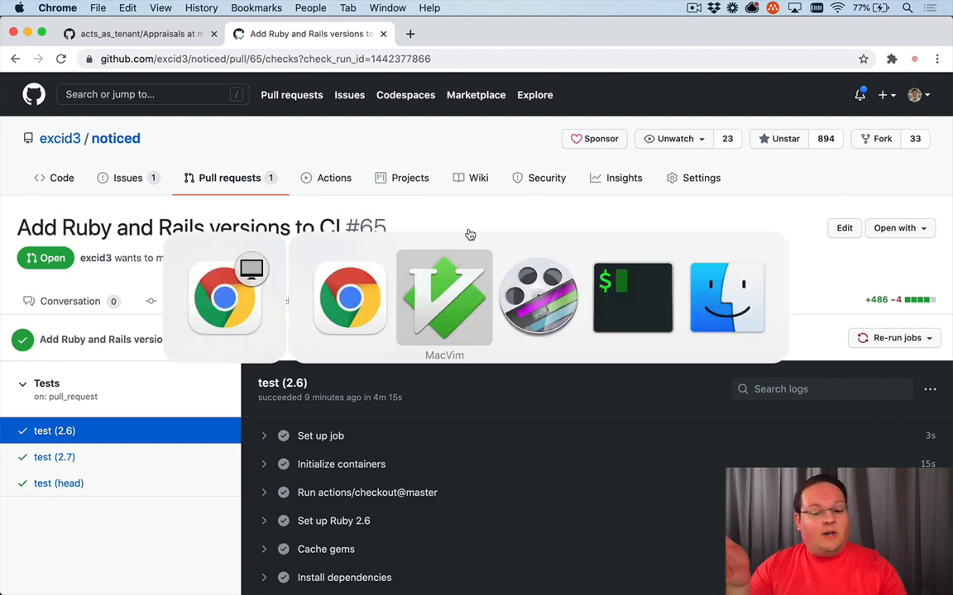
Step: Try a database: ['mysql'...] list in the matrix, then undo it and save ci.yml
left_click(443, 298)
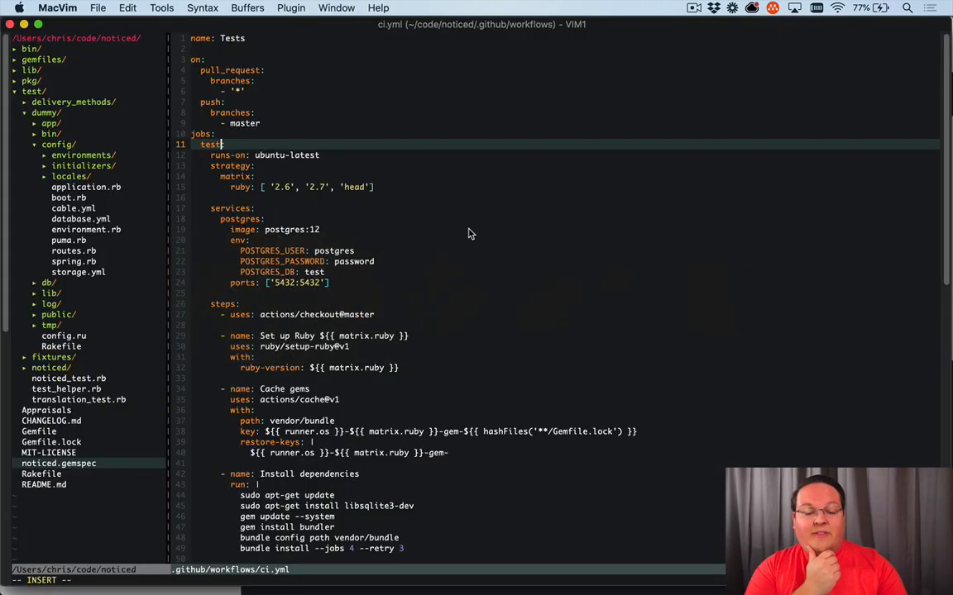
mouse_move(377, 238)
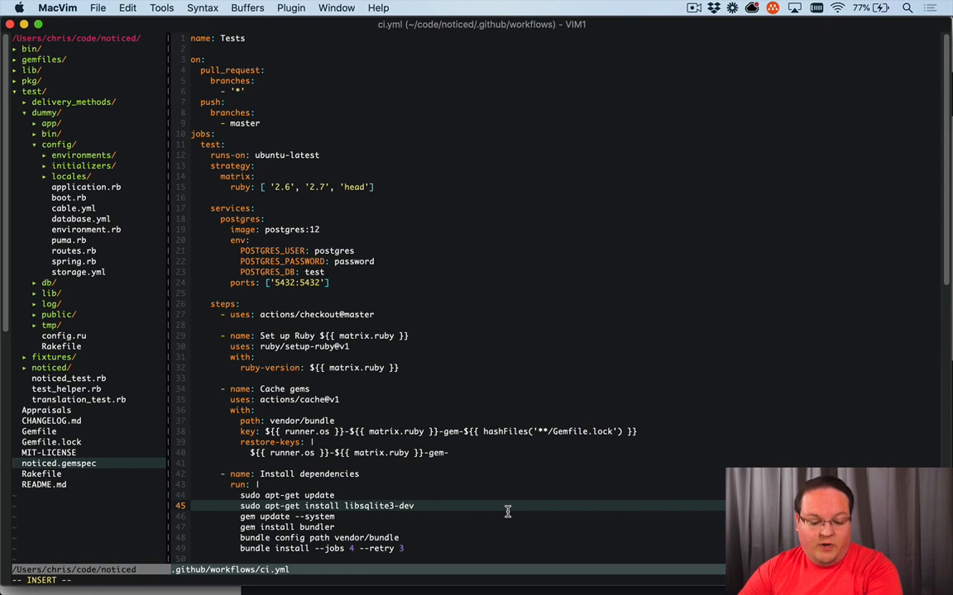
scroll("down", 3)
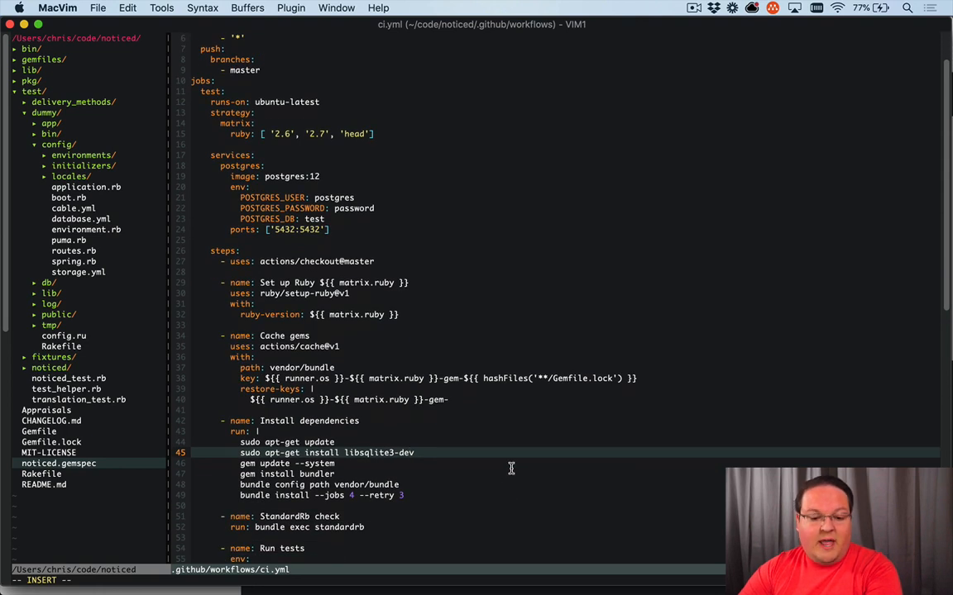
mouse_move(453, 456)
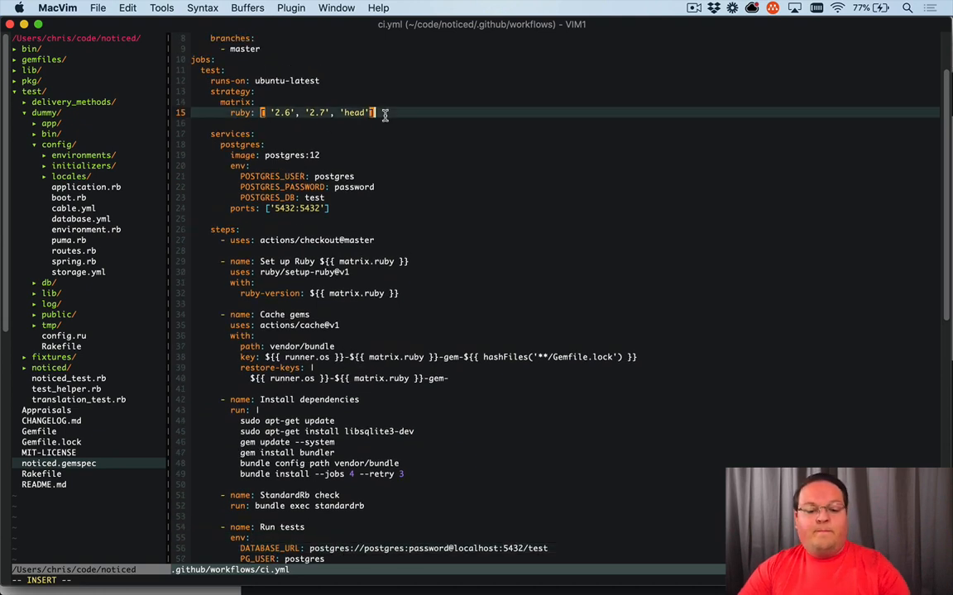
type("database")
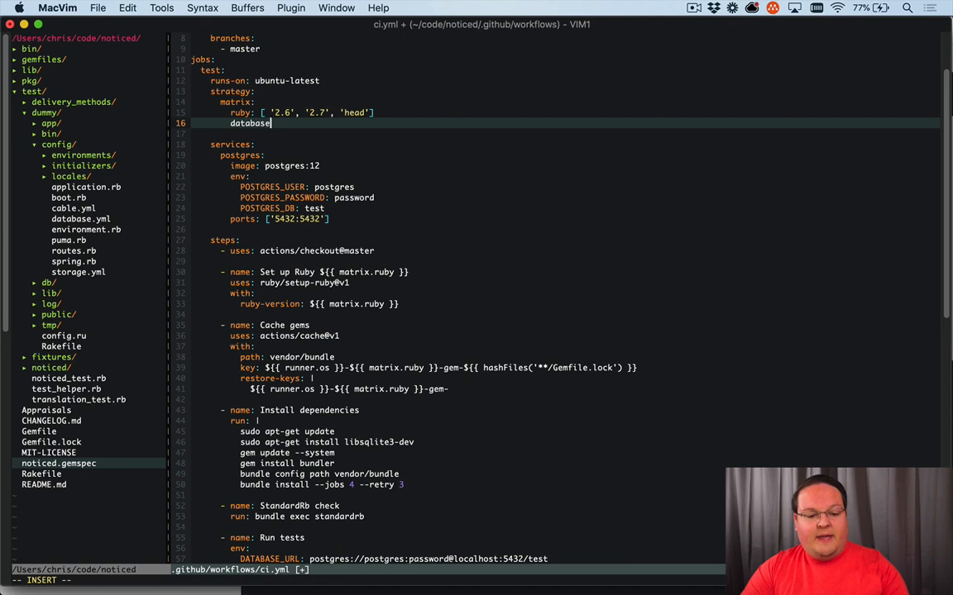
type(": [")
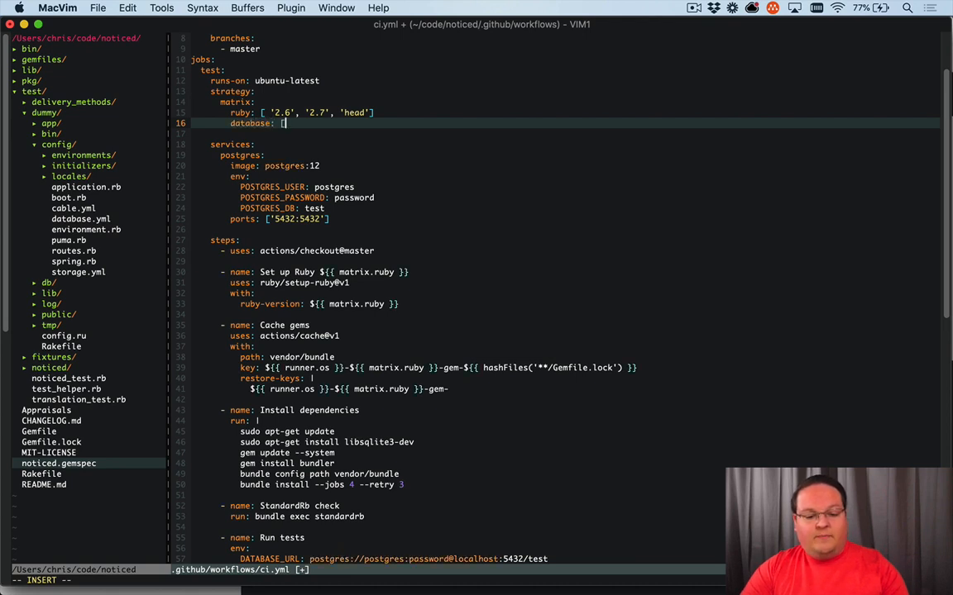
type("'mysql', 'postgres")
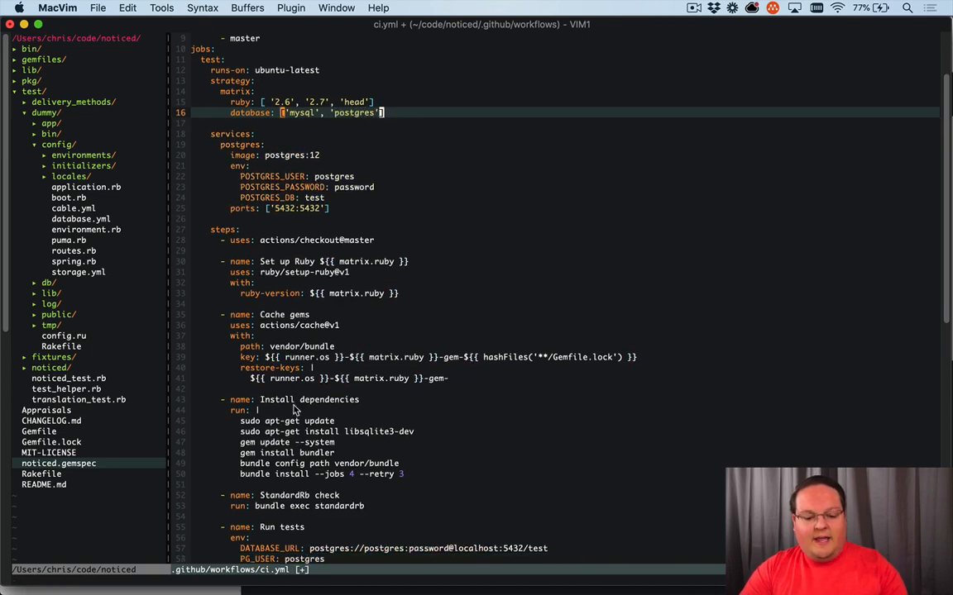
scroll("down", 3)
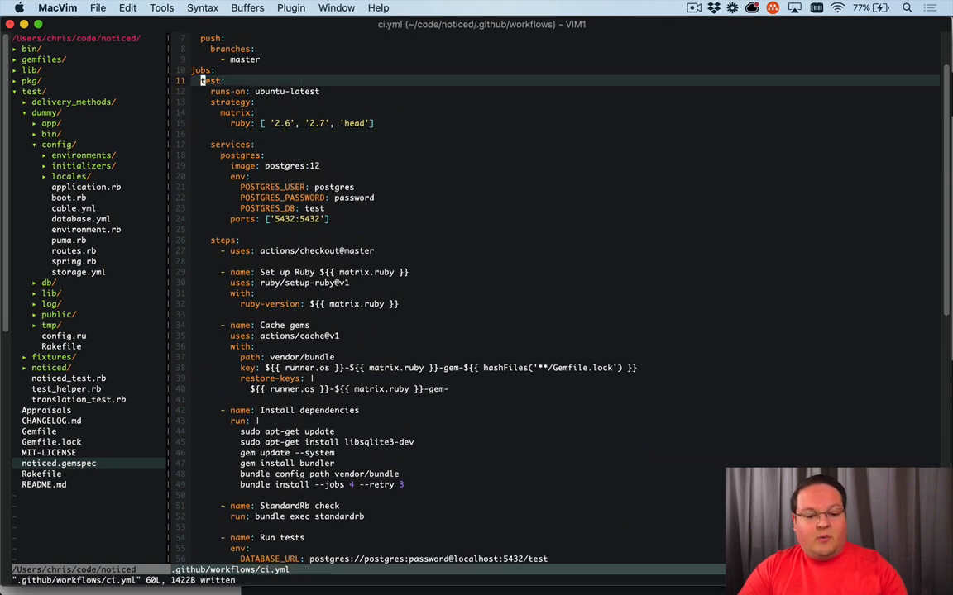
Step: Duplicate the job into sqlite, mysql and postgres jobs, removing services from sqlite, saved
type("sql")
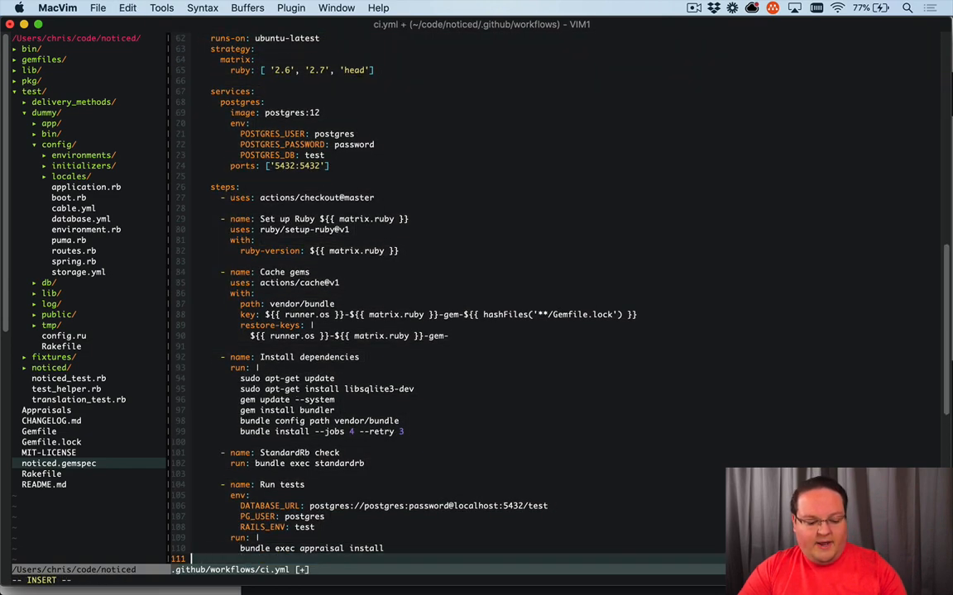
scroll("down", 3)
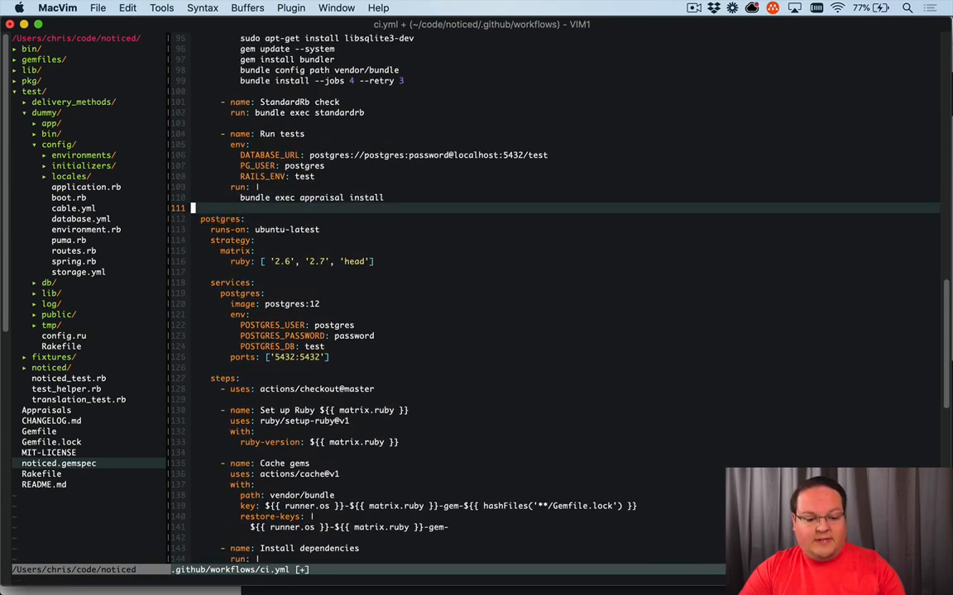
scroll("up", 3)
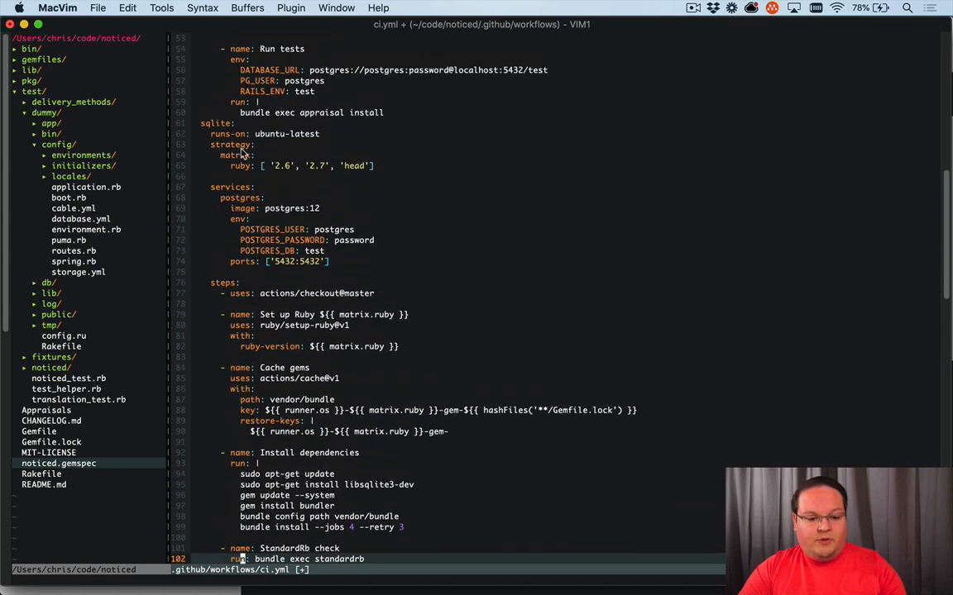
type("mysql")
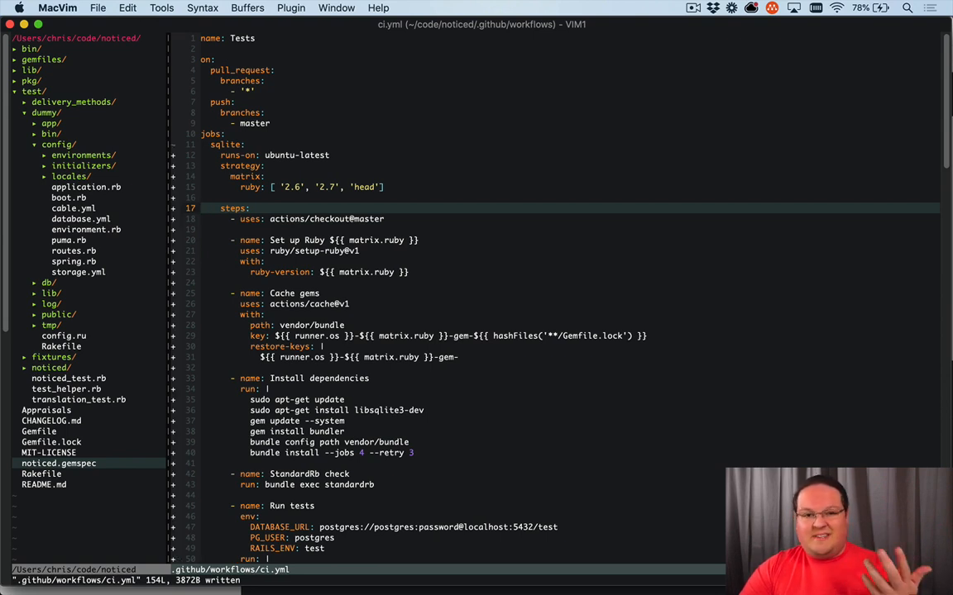
mouse_move(437, 440)
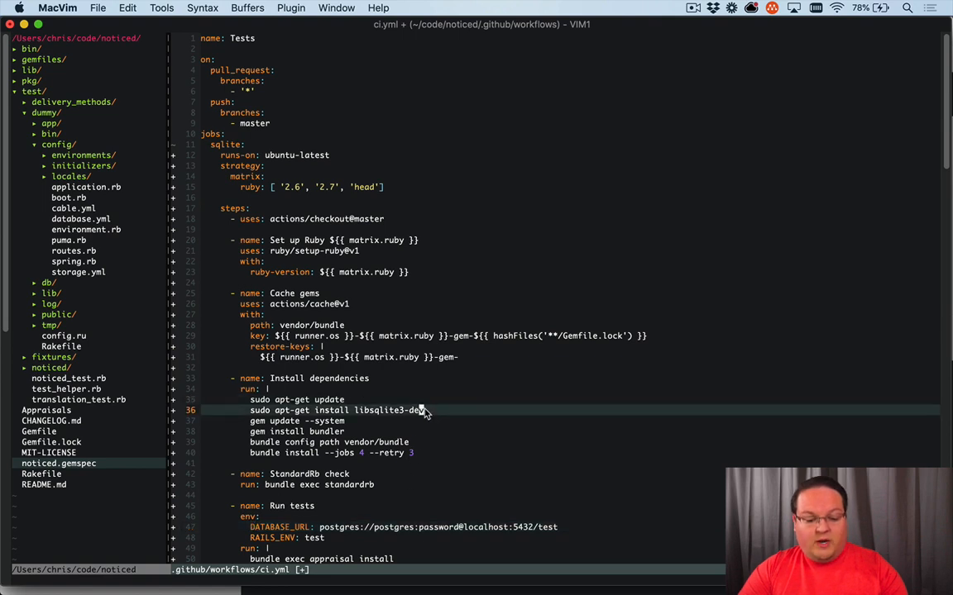
Step: In the sqlite job, drop PG_USER and set DATABASE_URL to sqlite://noticed_test, saved
key("V")
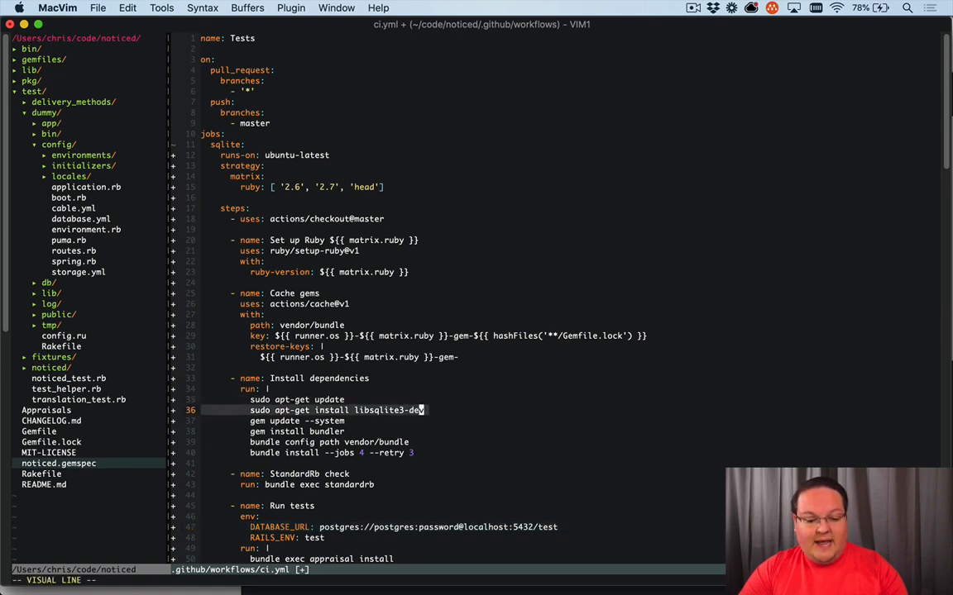
scroll("down", 3)
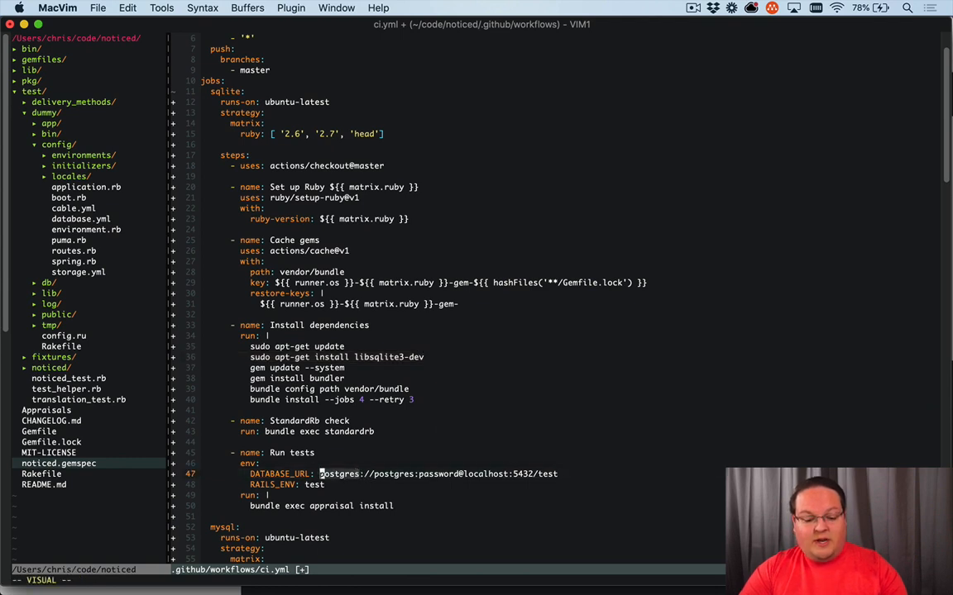
type("sqlite://noticed_test")
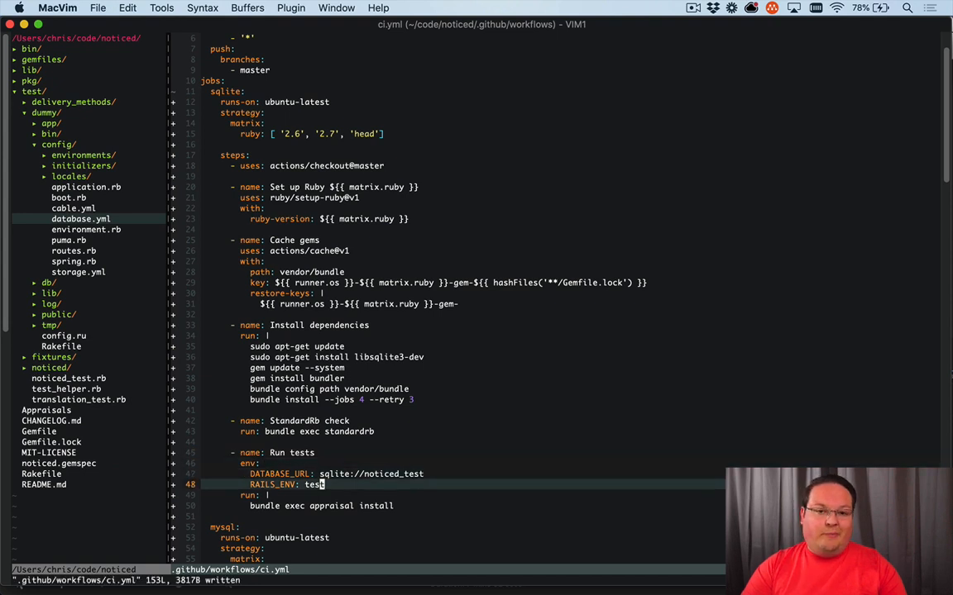
scroll("down", 3)
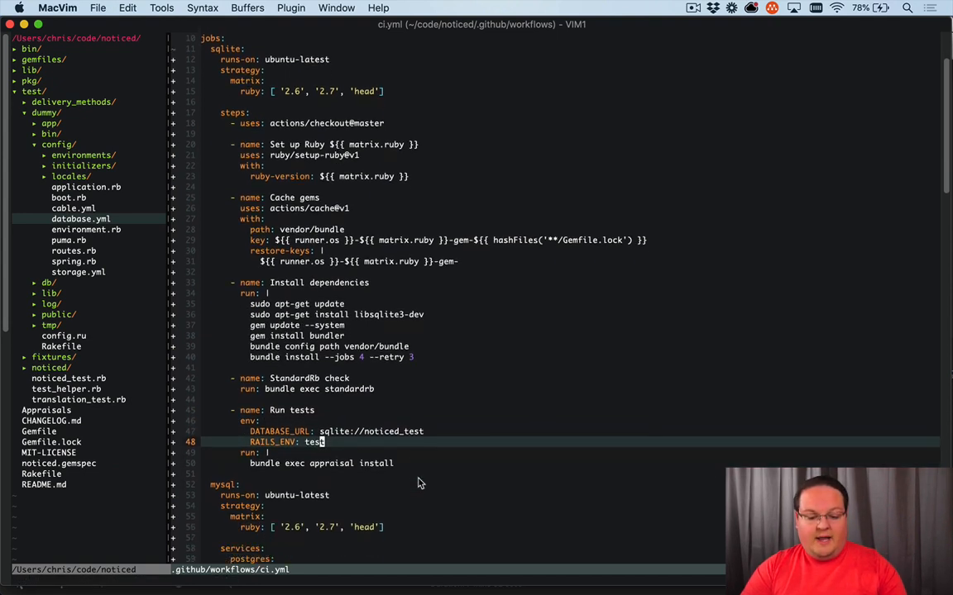
scroll("down", 3)
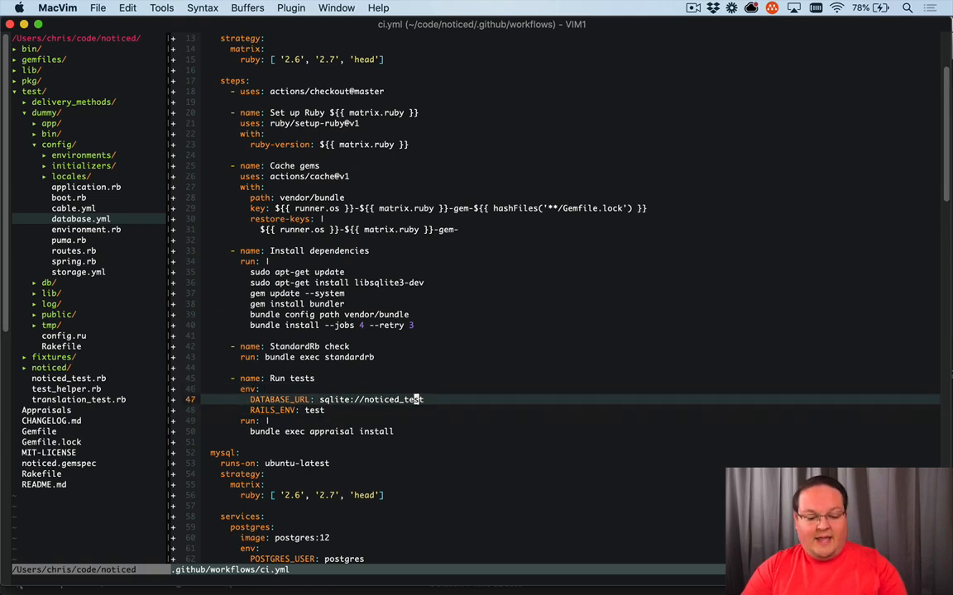
scroll("down", 3)
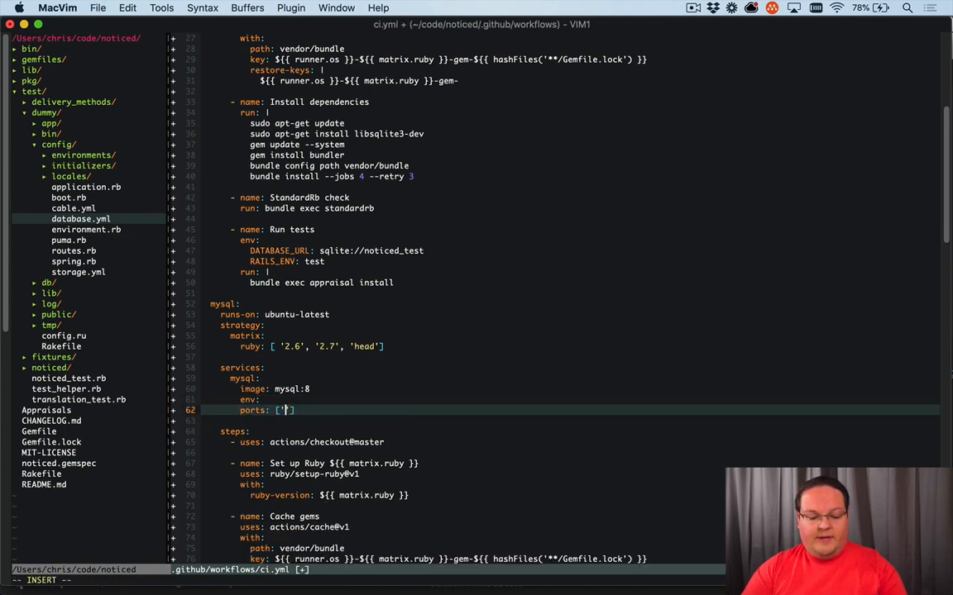
type("3306:3306")
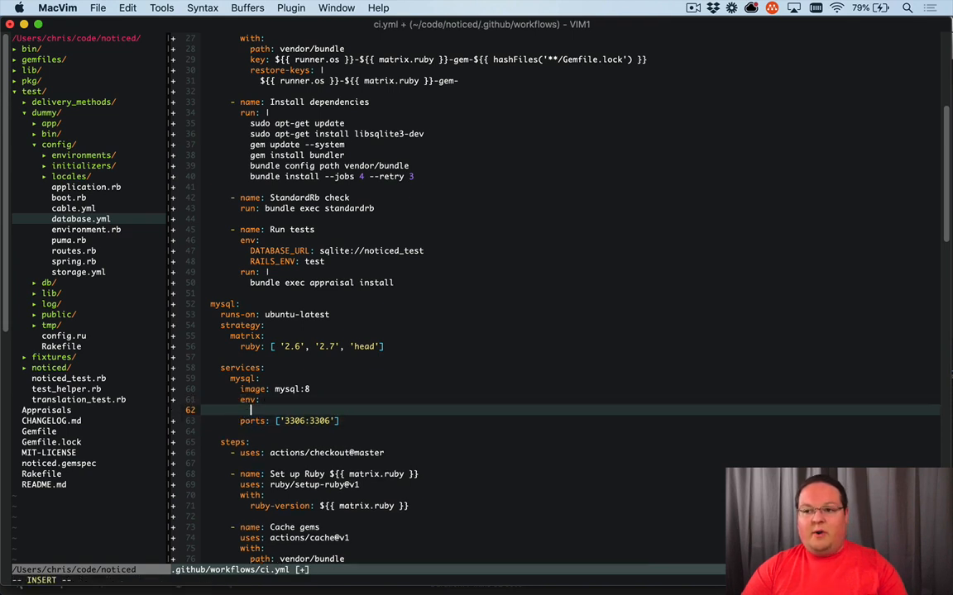
type("MYSQL_RO")
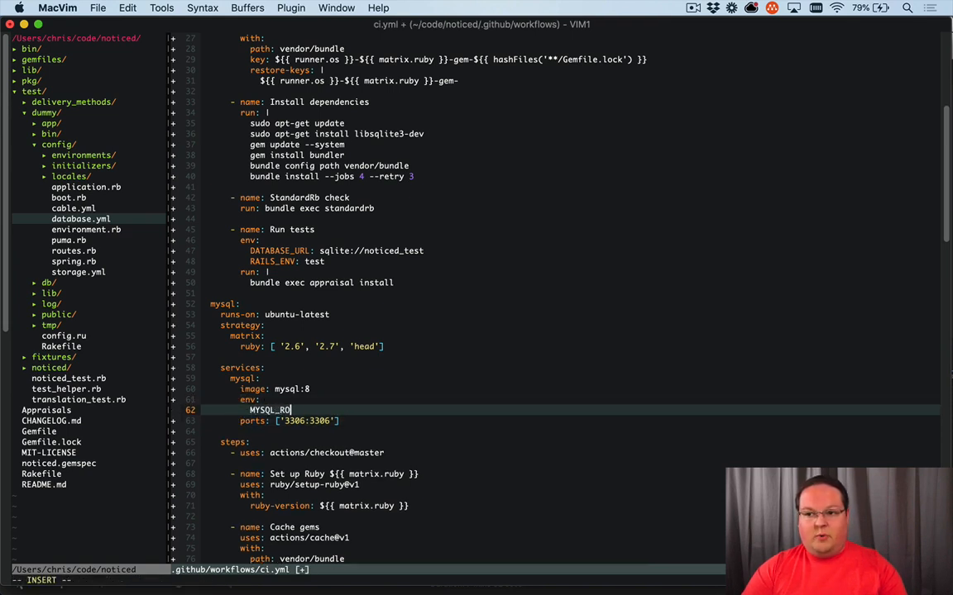
type("OT_PASSWORD")
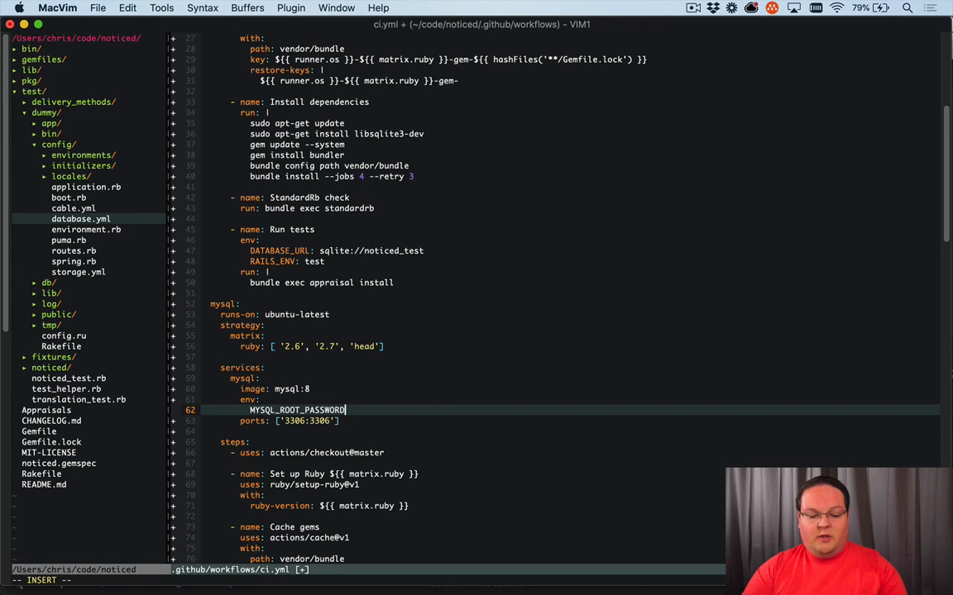
type(": password")
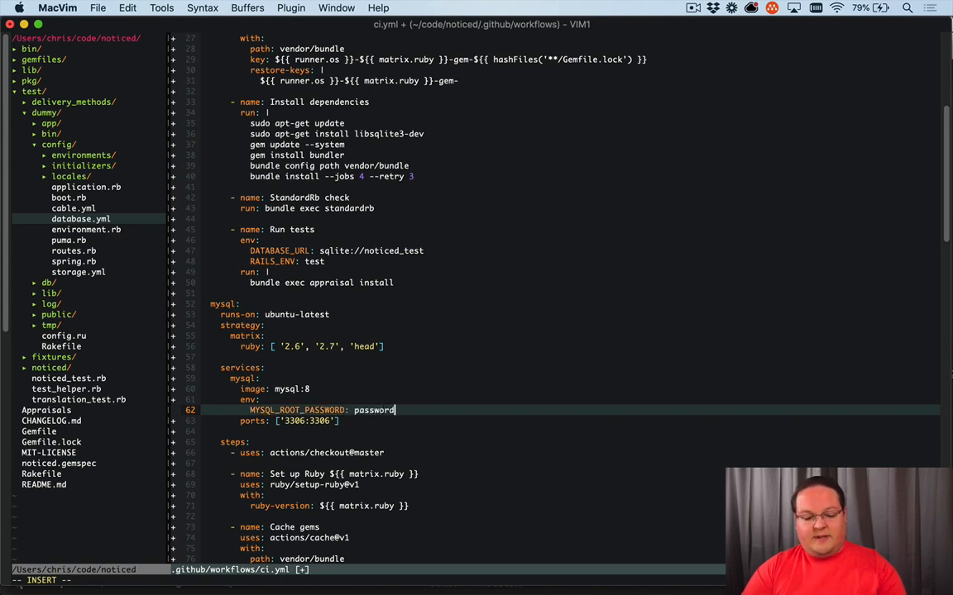
type("MSQL_DATABASE: test")
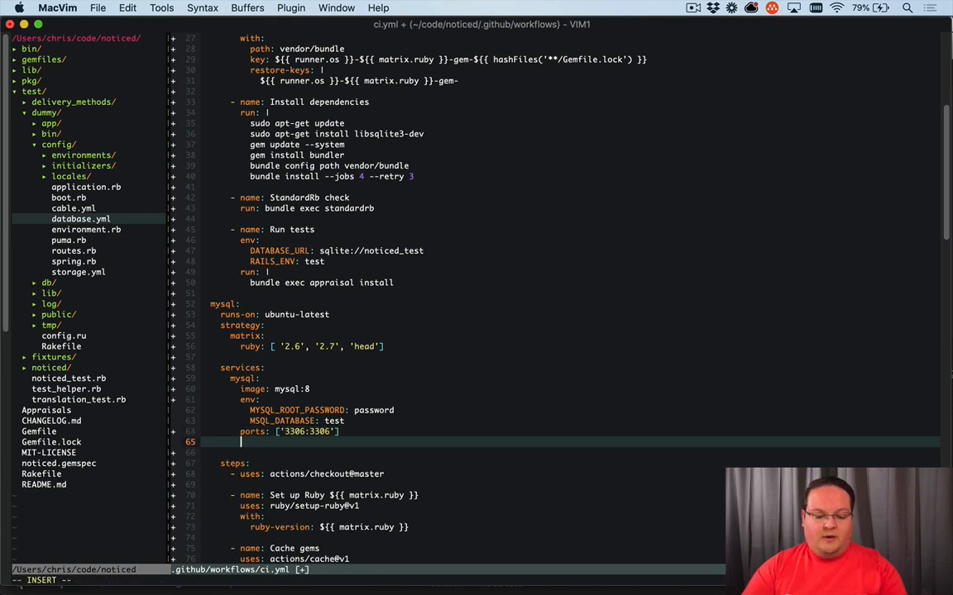
Step: Add service options with --health-cmd="mysqladmin ping", 10s interval and health timeout/retries
type("options: '")
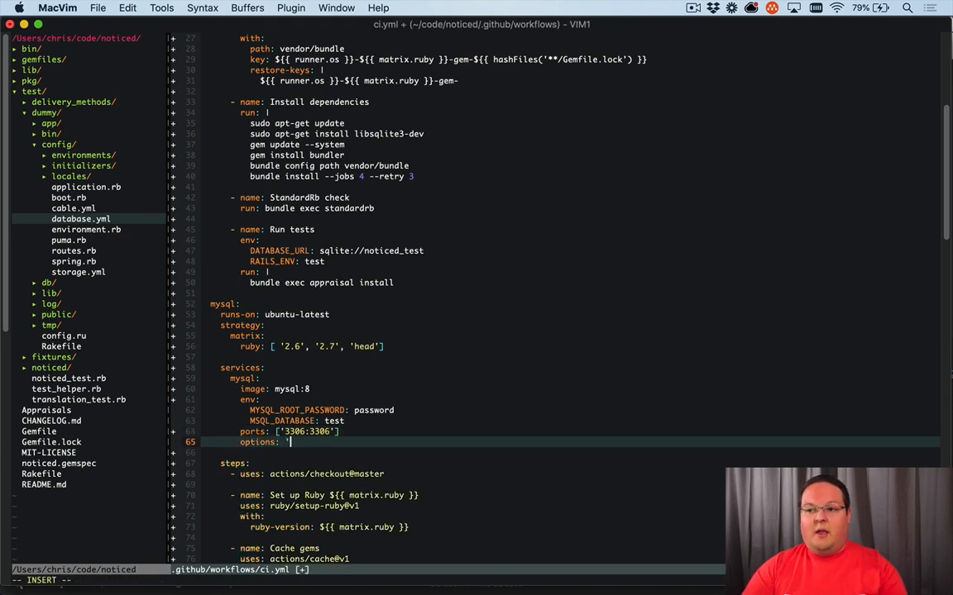
type("--health")
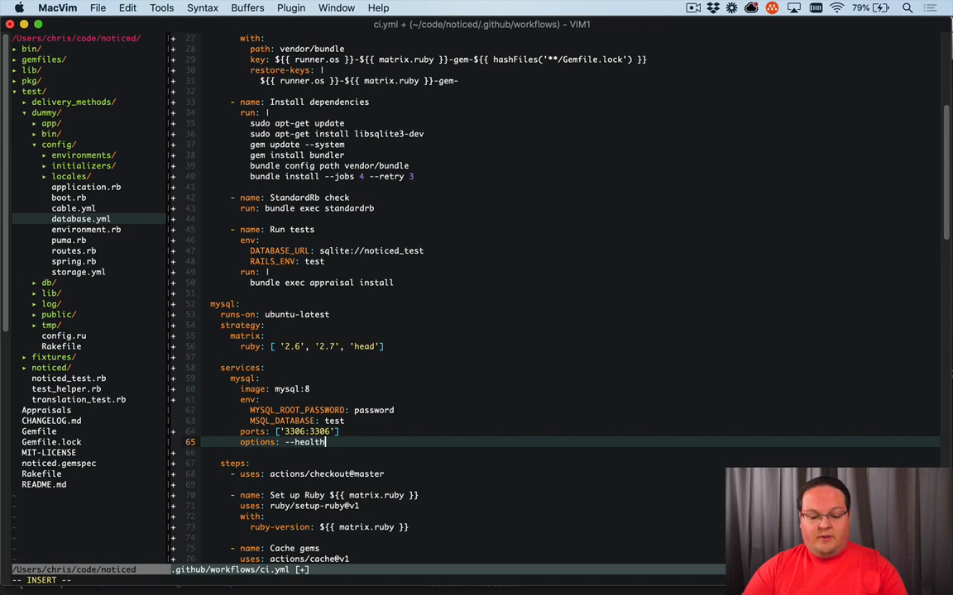
type("-cmd='")
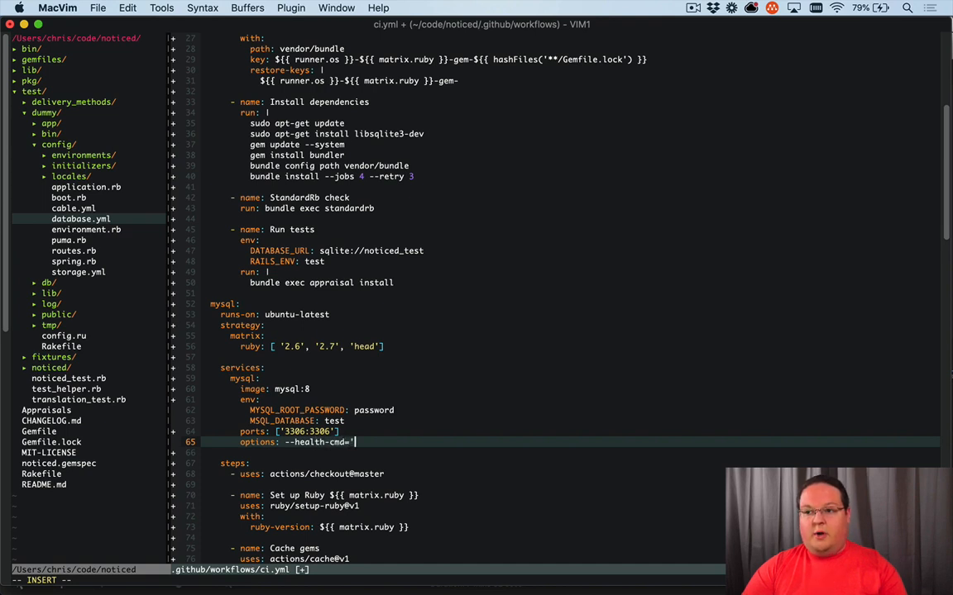
type("mysqladmin")
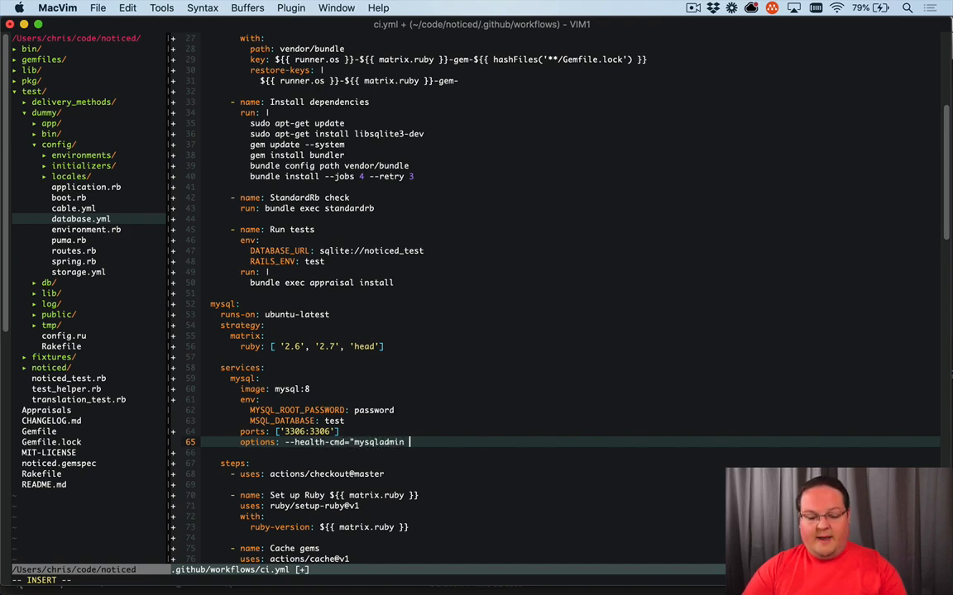
type("ping\" --health-interval=")
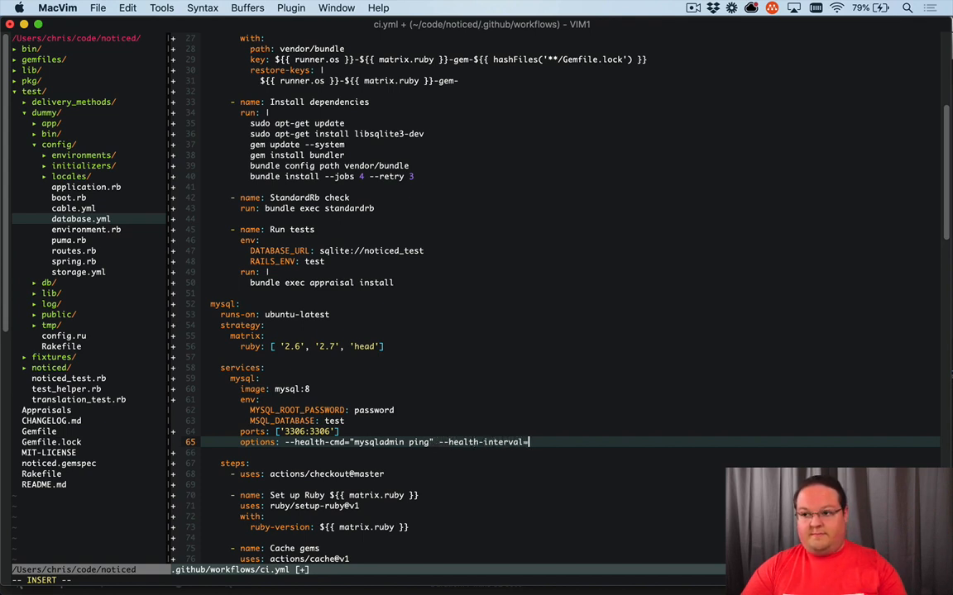
type("10s --health-timeout=5")
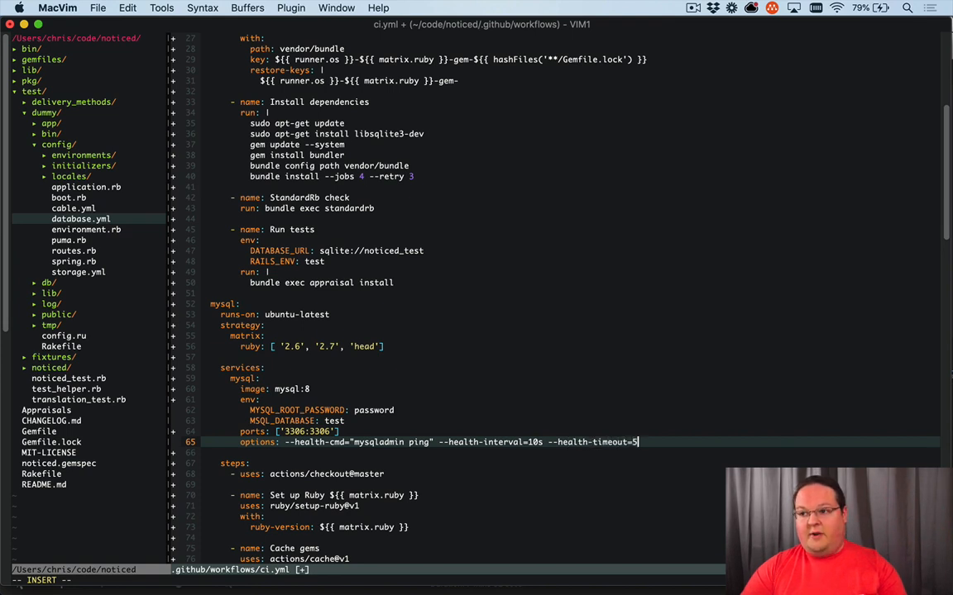
type("--health-retries=3")
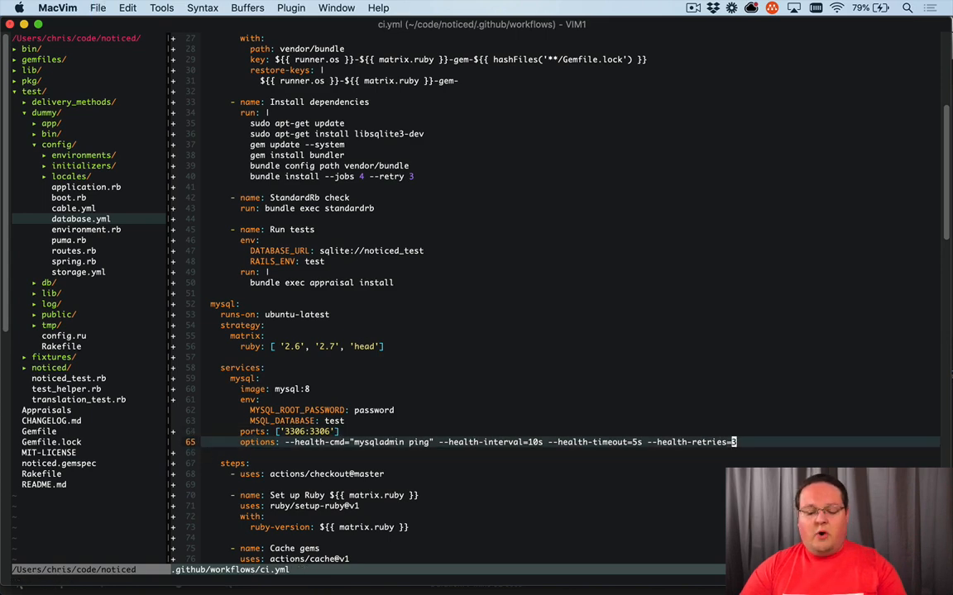
scroll("down", 3)
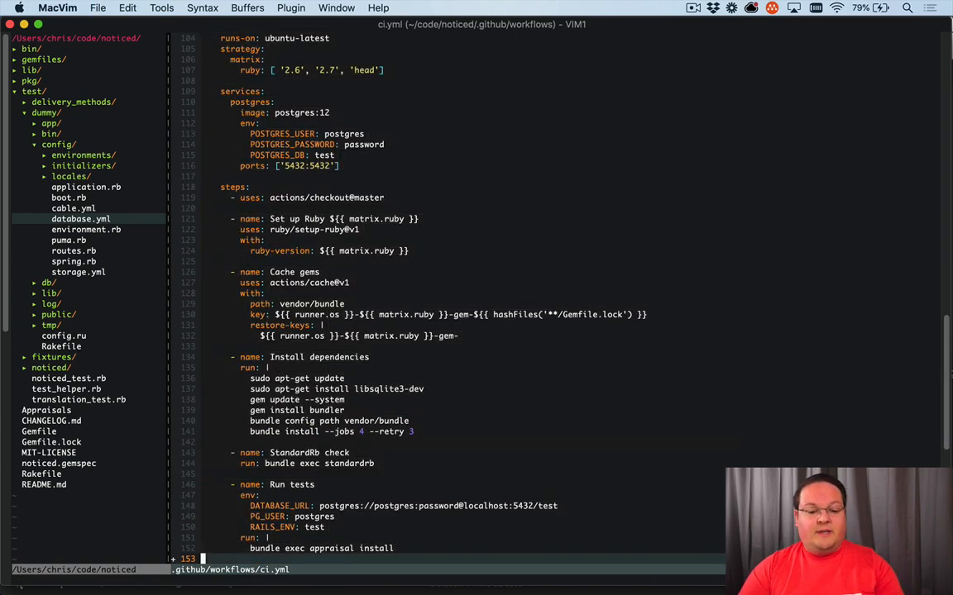
scroll("up", 3)
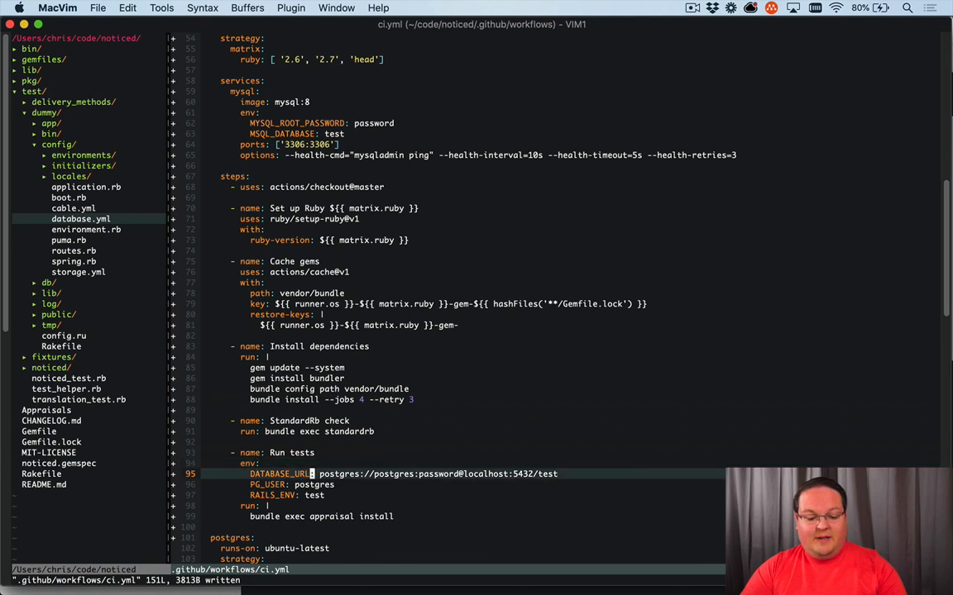
type("mysql2")
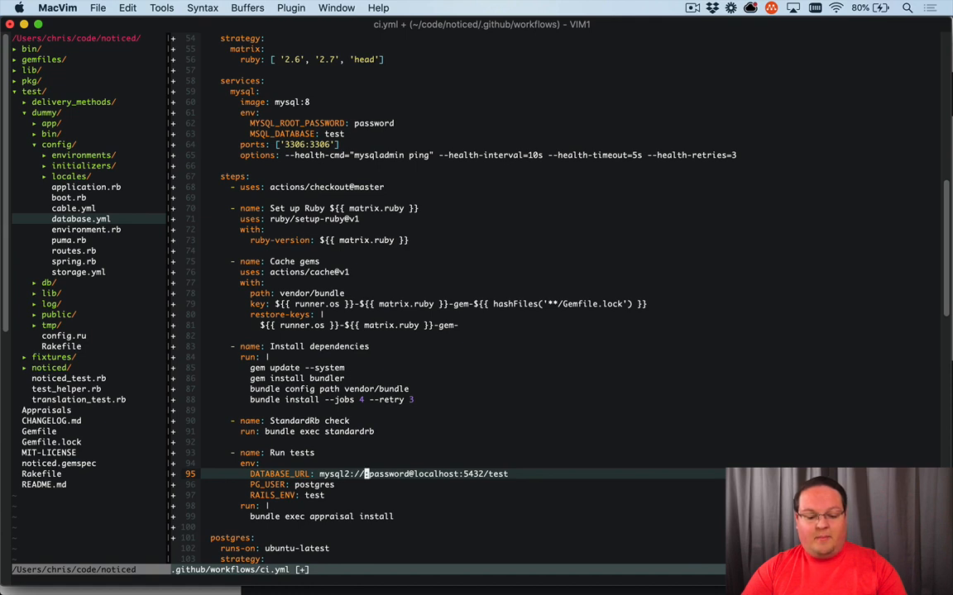
type("root:")
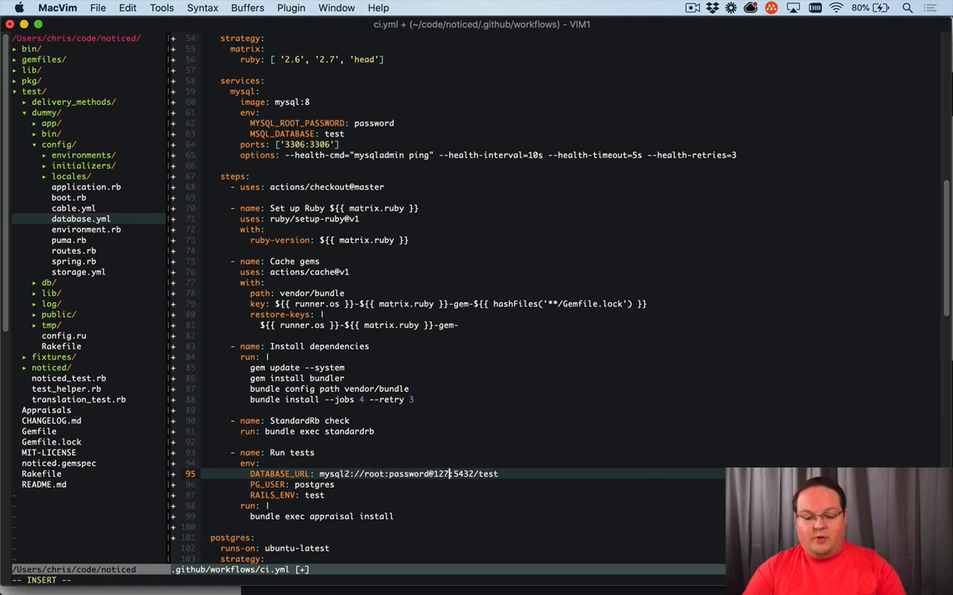
type(".0.0.1")
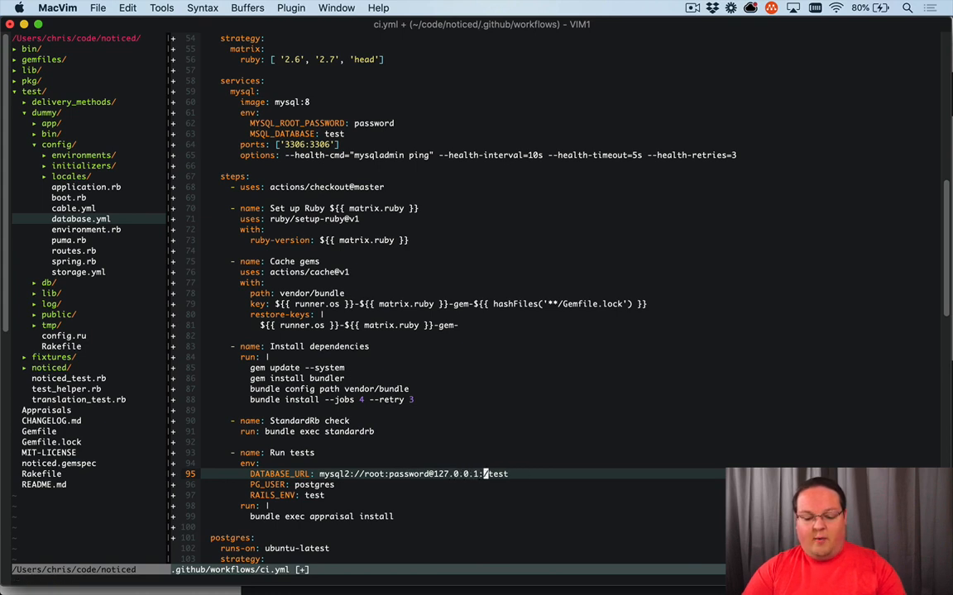
type("3306")
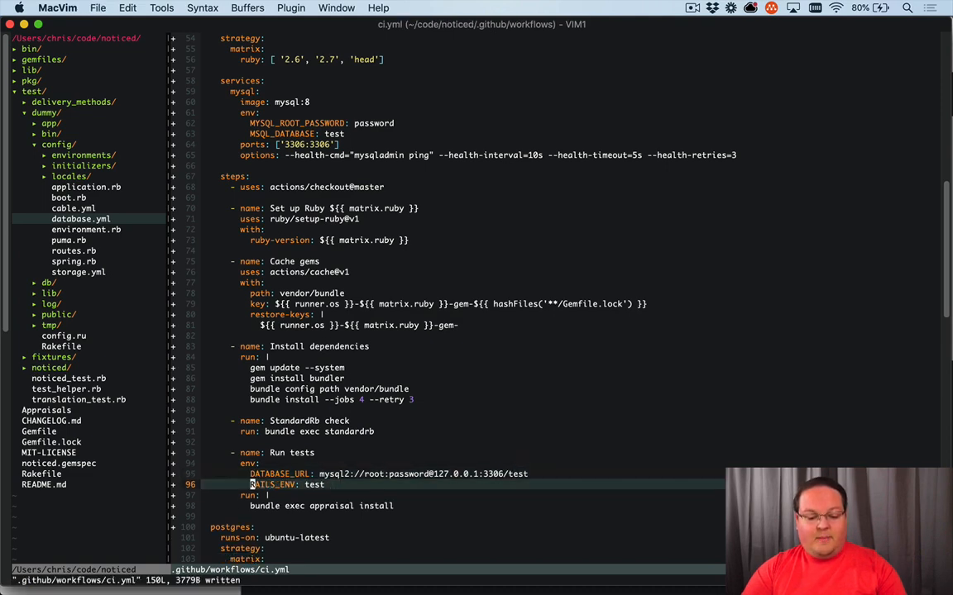
scroll("down", 3)
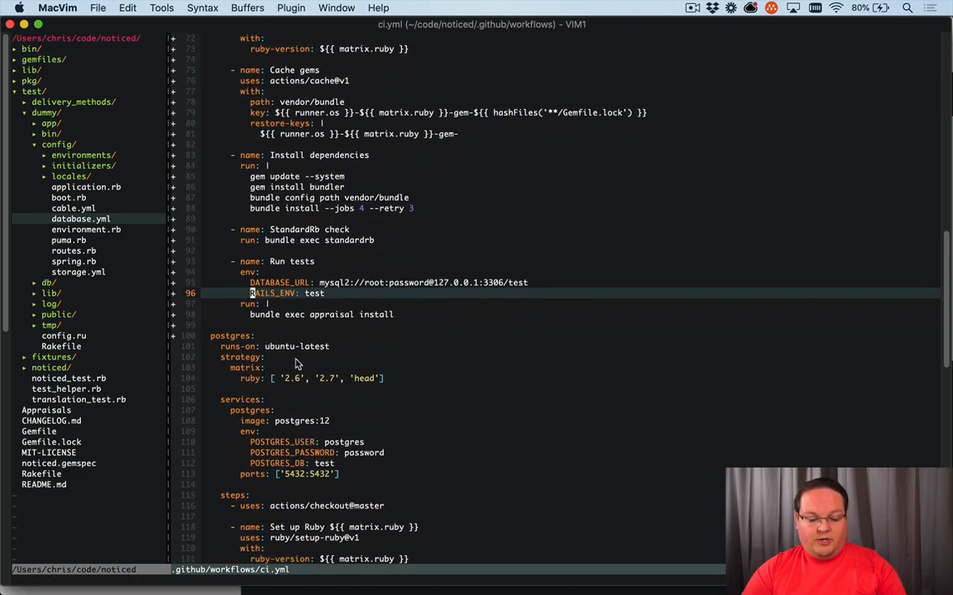
Step: Delete the PG_USER line from the postgres job's env, leaving DATABASE_URL and RAILS_ENV, then review the sqlite job
scroll("down", 3)
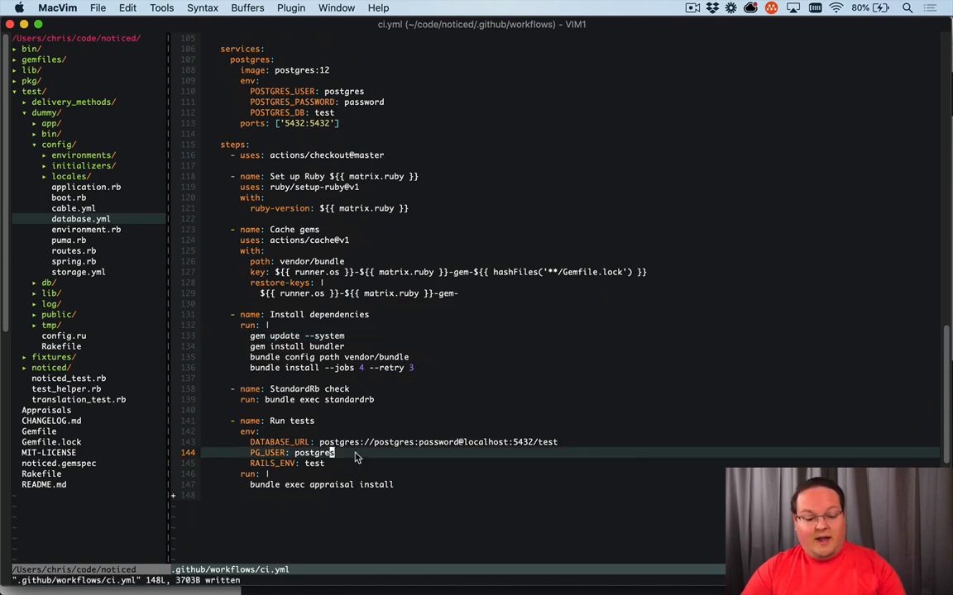
key("dd")
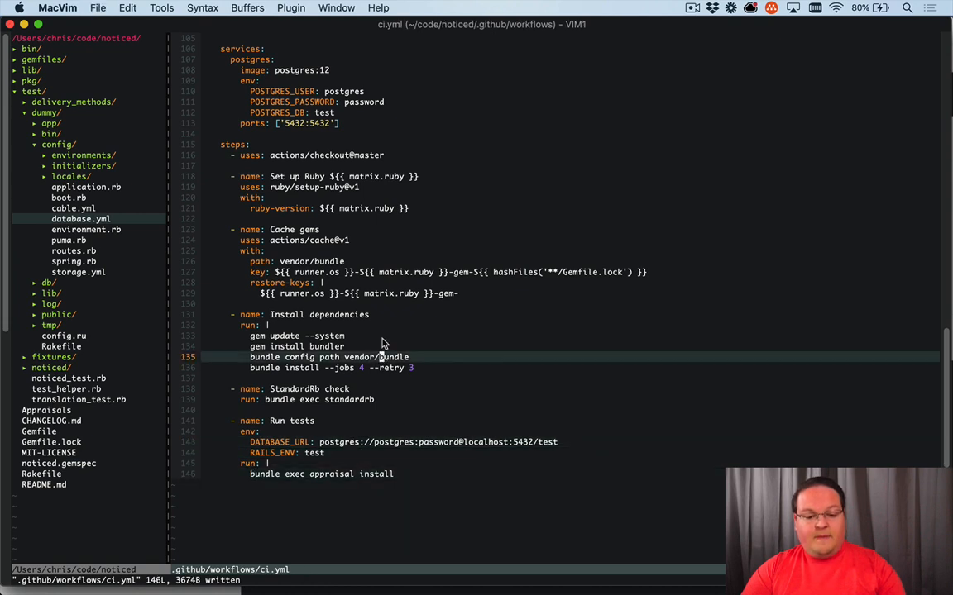
scroll("up", 3)
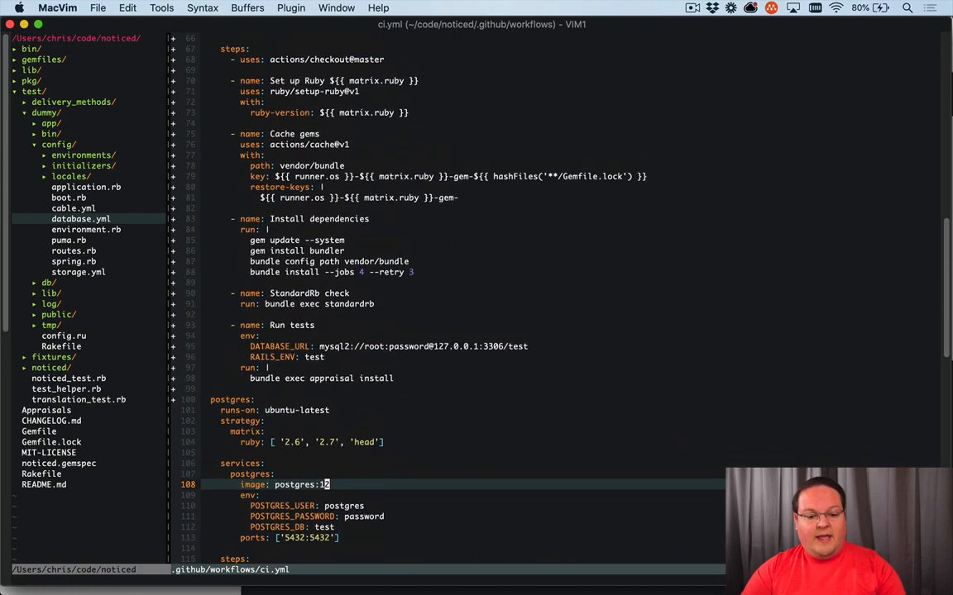
scroll("up", 3)
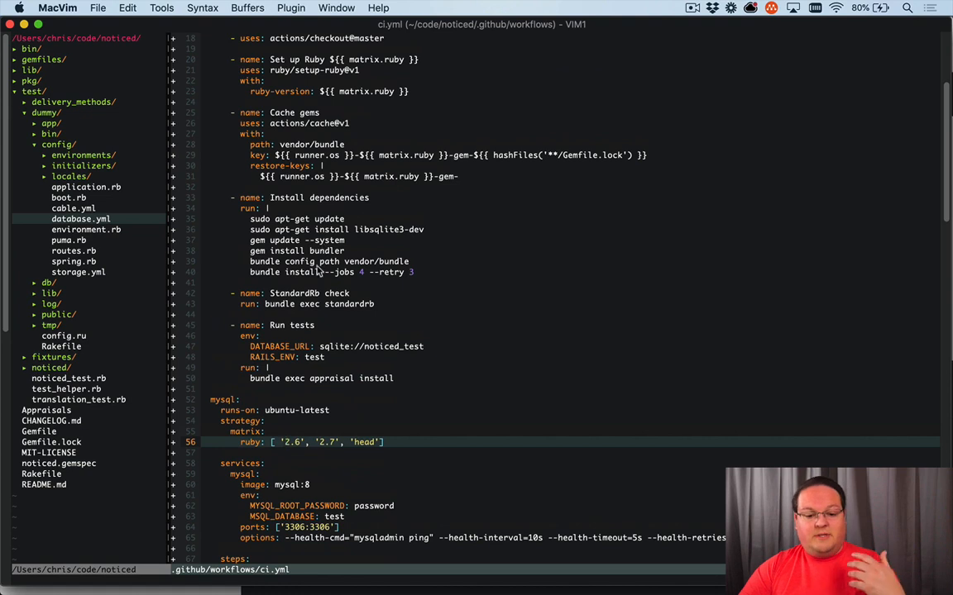
scroll("up", 3)
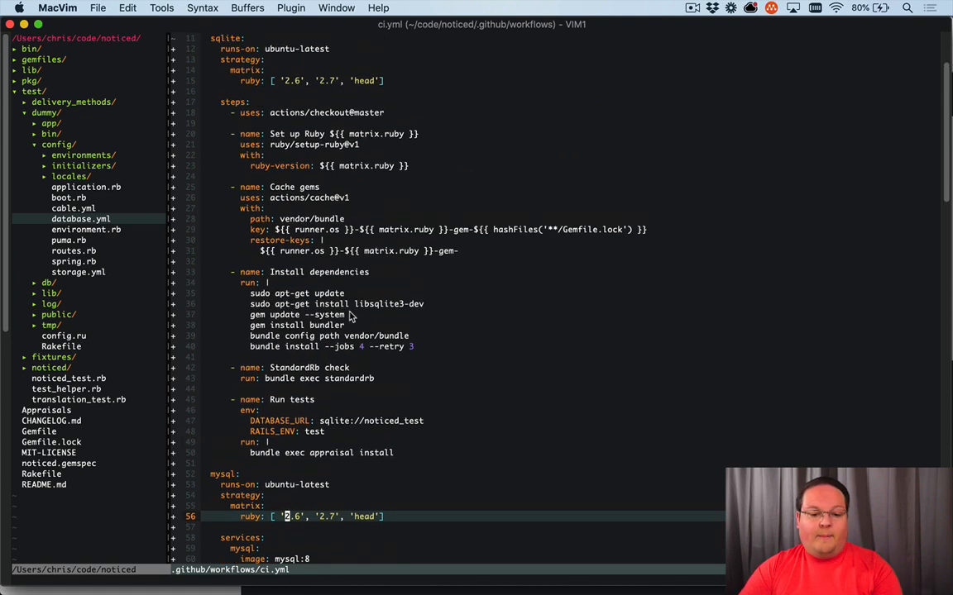
mouse_move(405, 460)
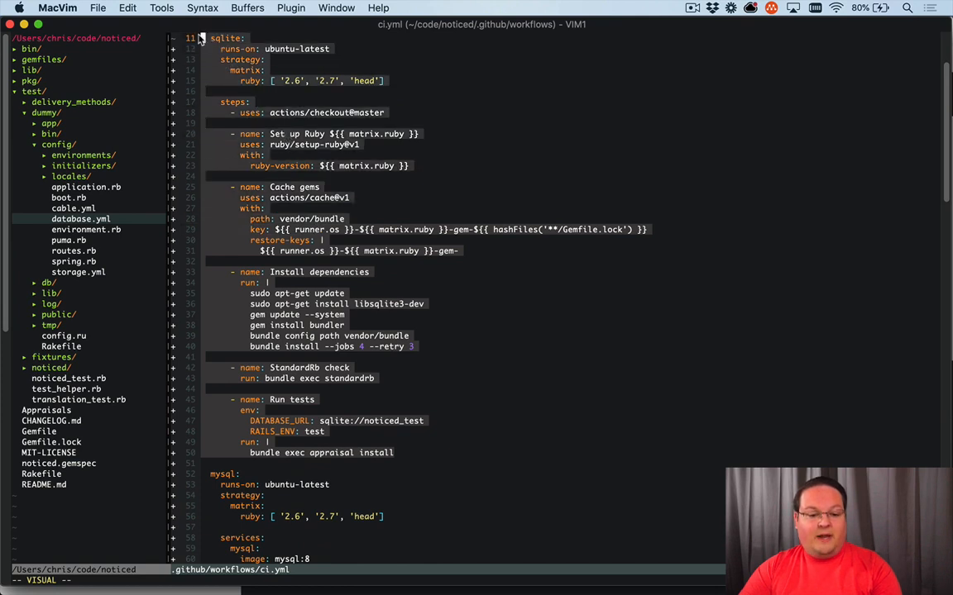
scroll("up", 3)
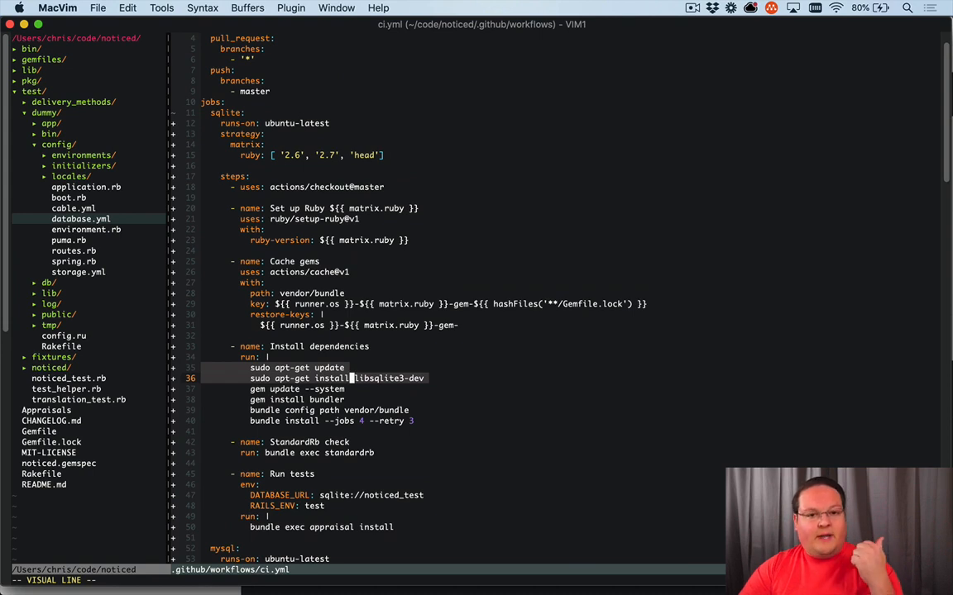
mouse_move(405, 387)
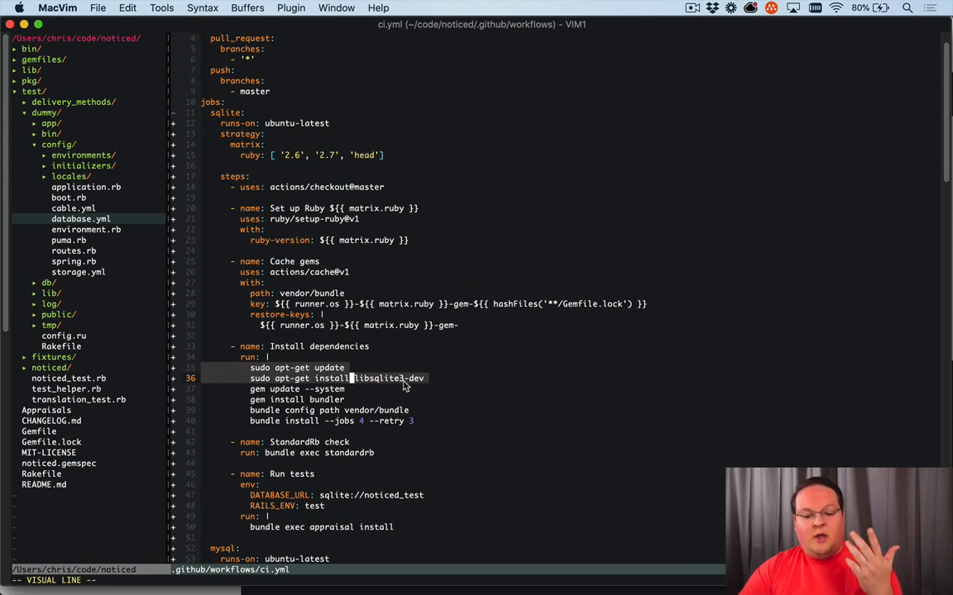
mouse_move(432, 387)
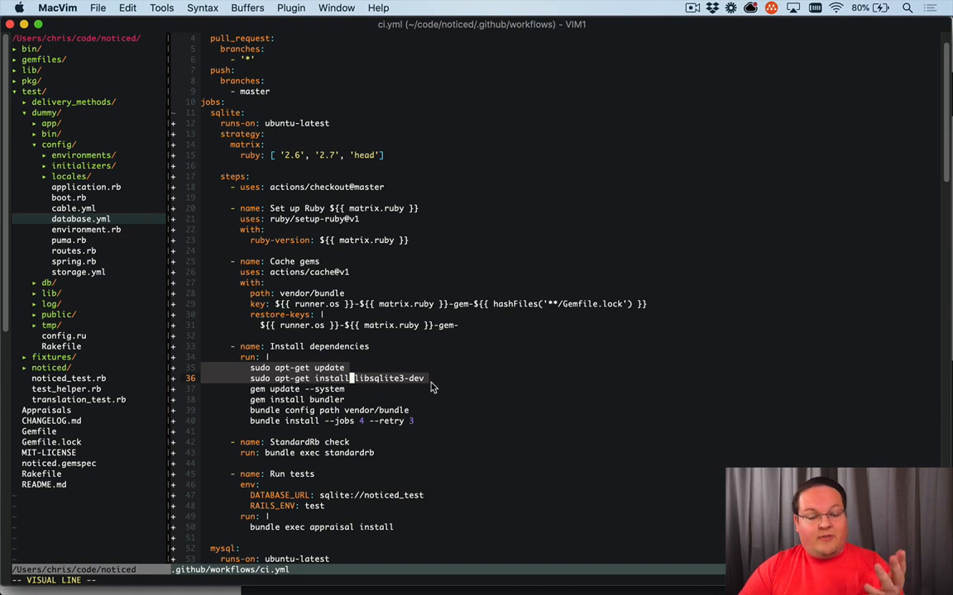
mouse_move(453, 380)
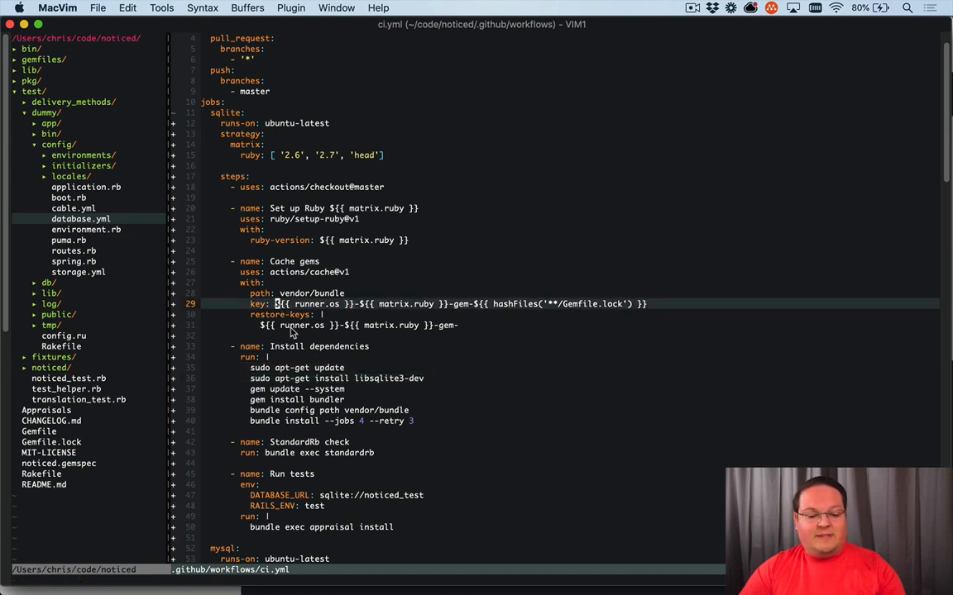
Step: Switch from ci.yml to editing noticed.gemspec
key("V")
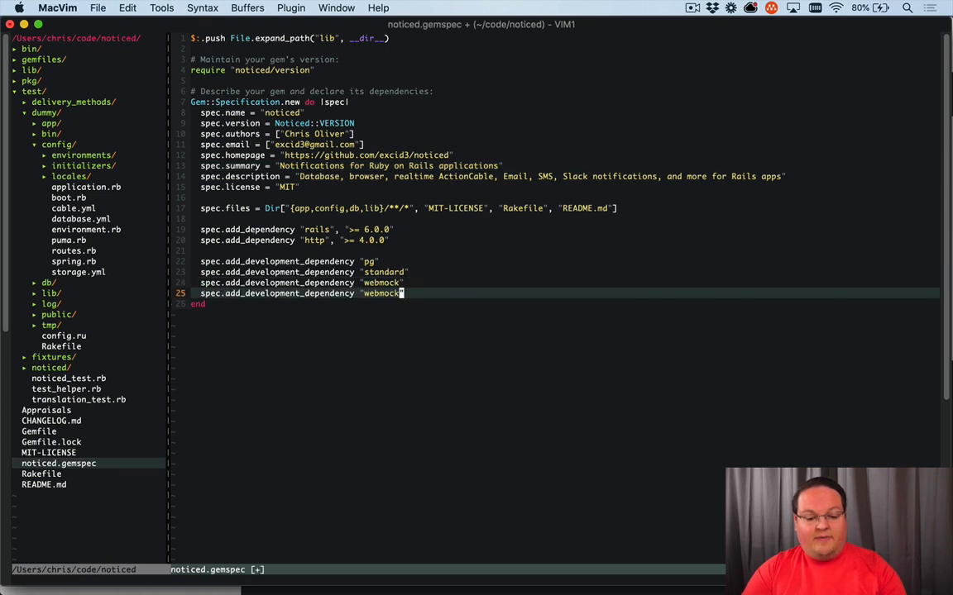
Step: Add mysql2 as a development dependency after webmock and save the gemspec
type("mysql2")
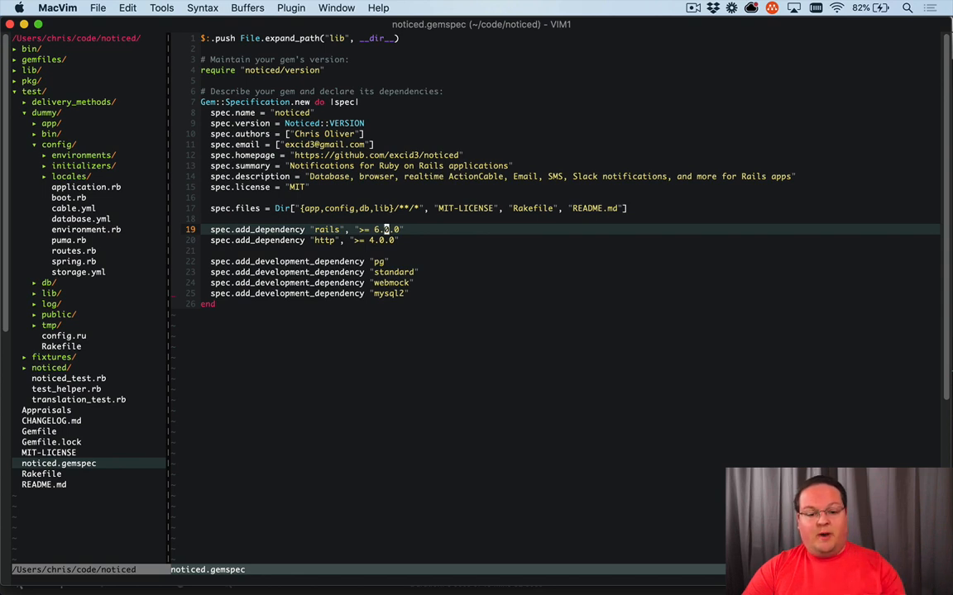
mouse_move(387, 292)
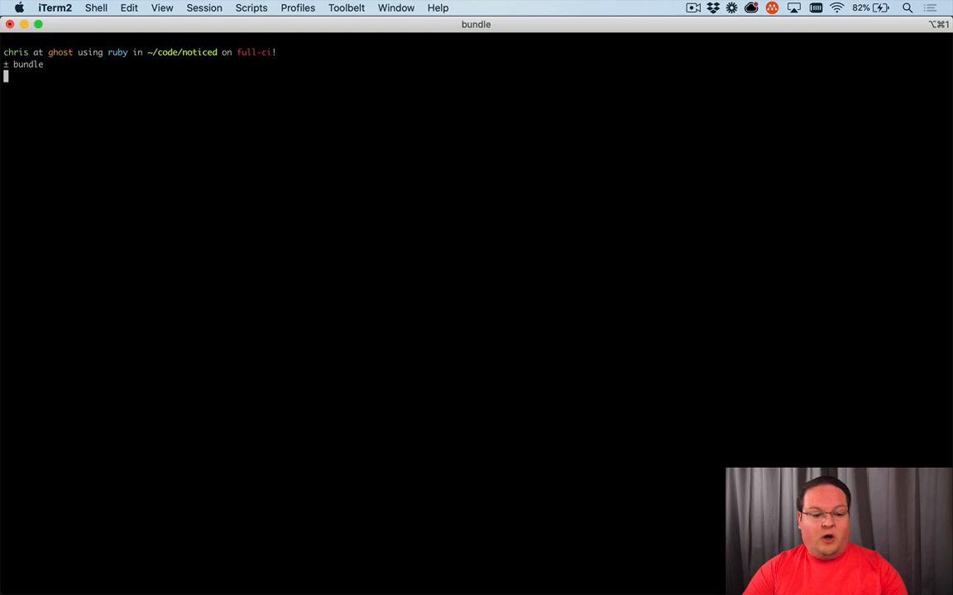
Step: Run bundle in the noticed project to install the updated gems
key("Return")
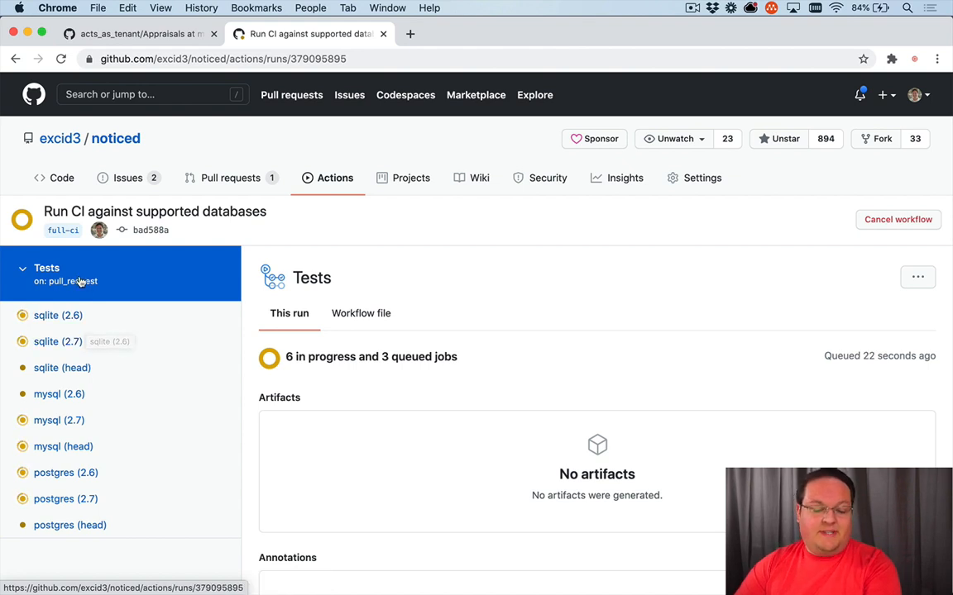
mouse_move(58, 314)
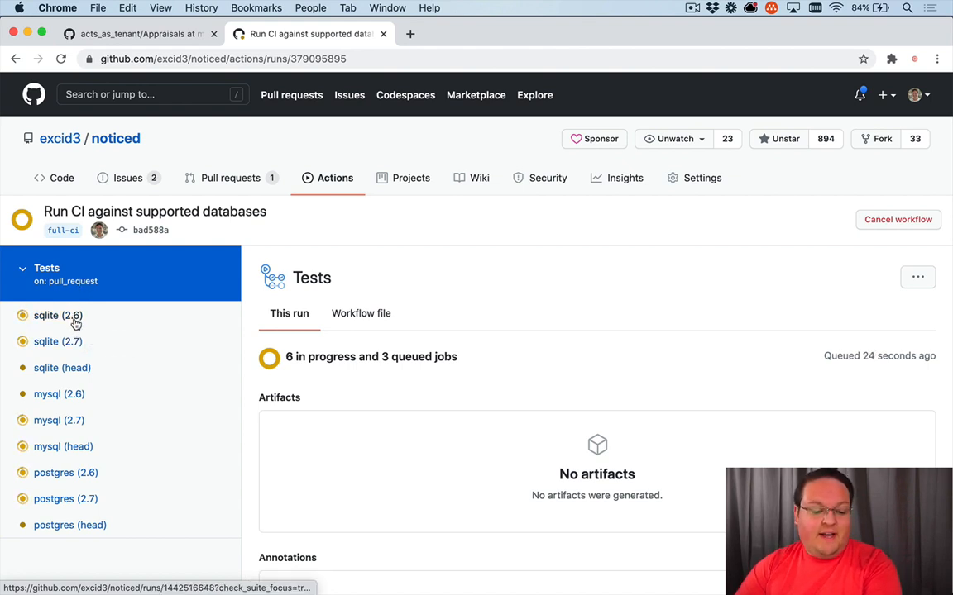
mouse_move(81, 346)
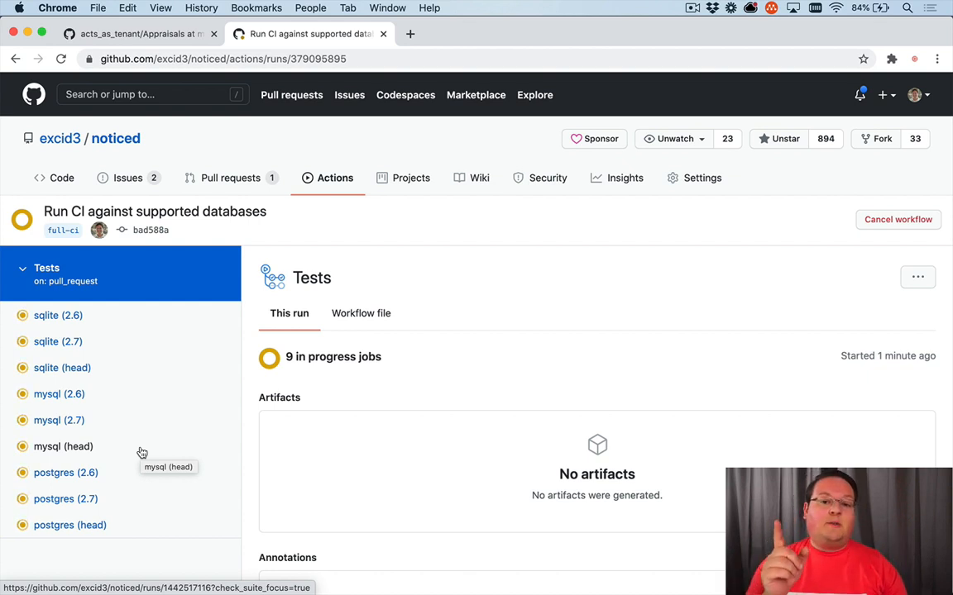
mouse_move(189, 339)
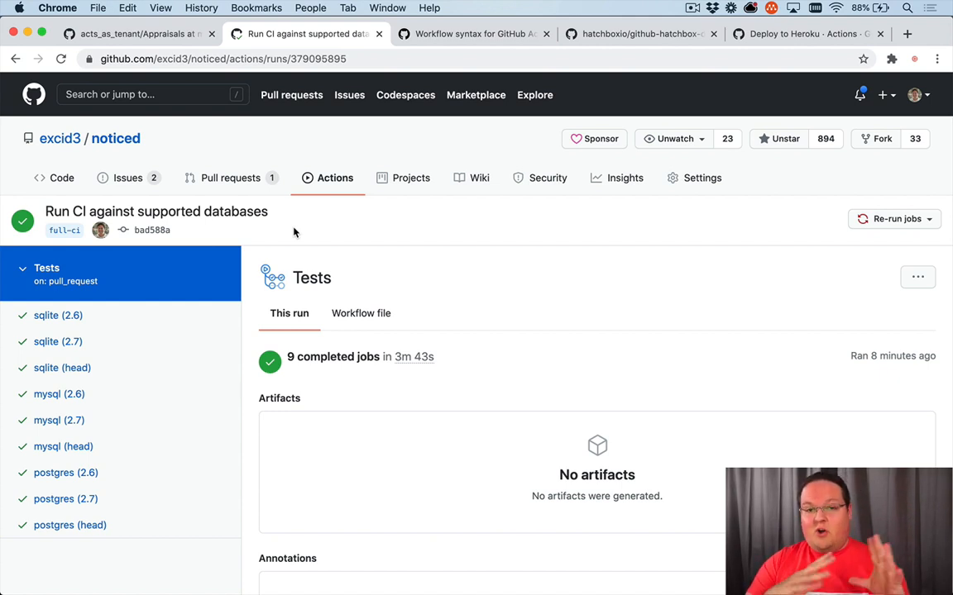
mouse_move(427, 230)
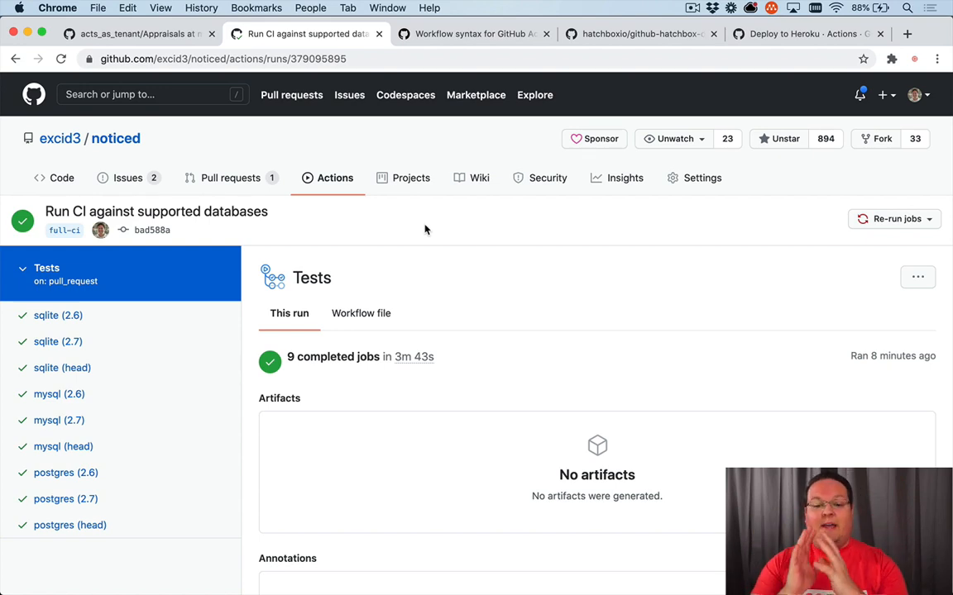
Step: View the Hatchbox deploy action README and highlight the uses step in its example workflow
left_click(471, 33)
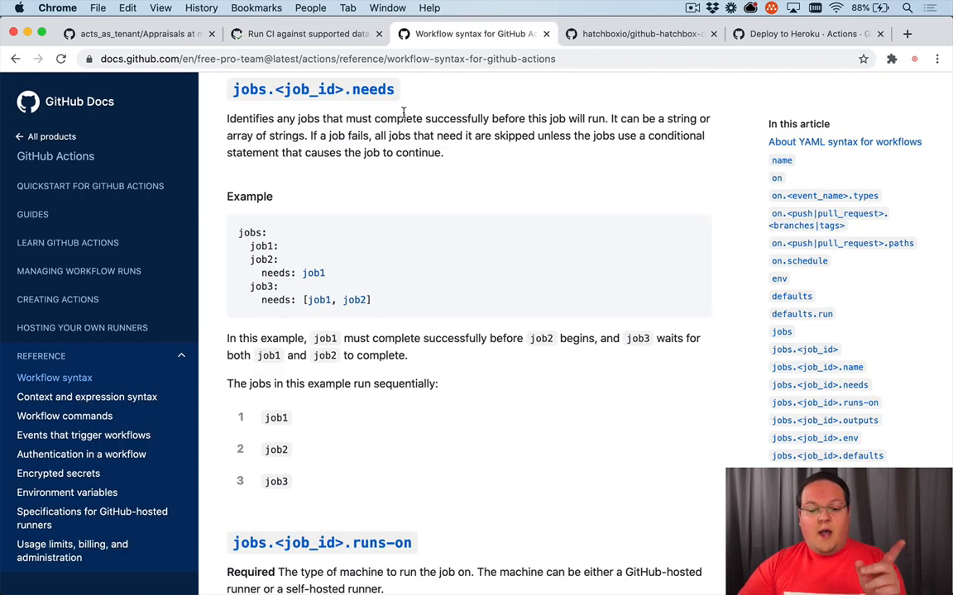
mouse_move(529, 103)
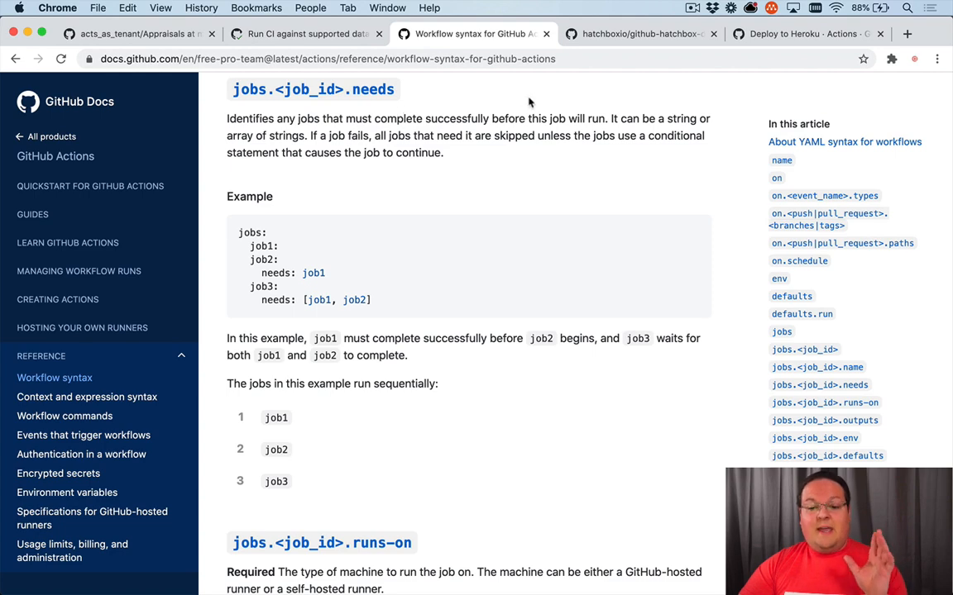
left_click(636, 33)
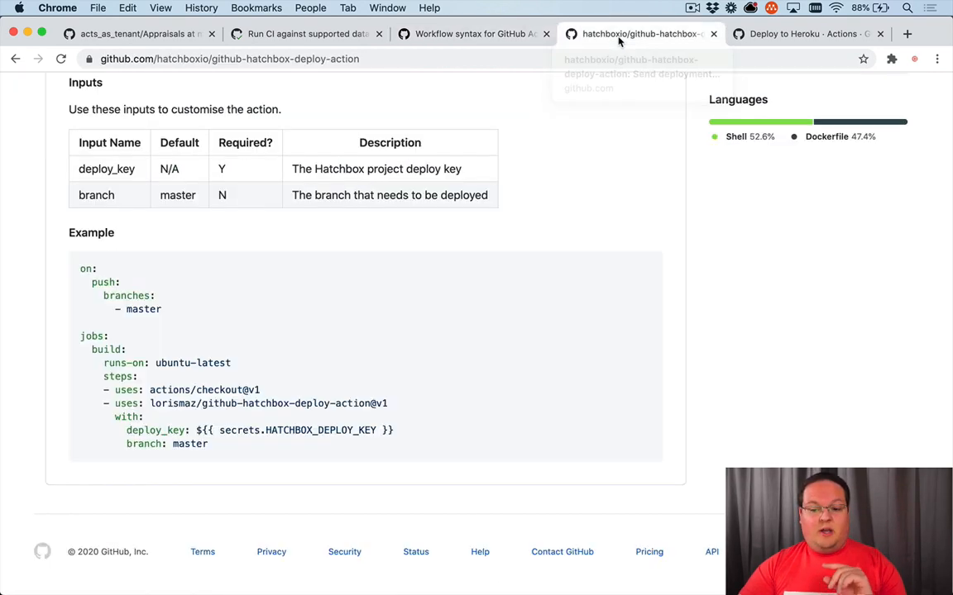
mouse_move(469, 191)
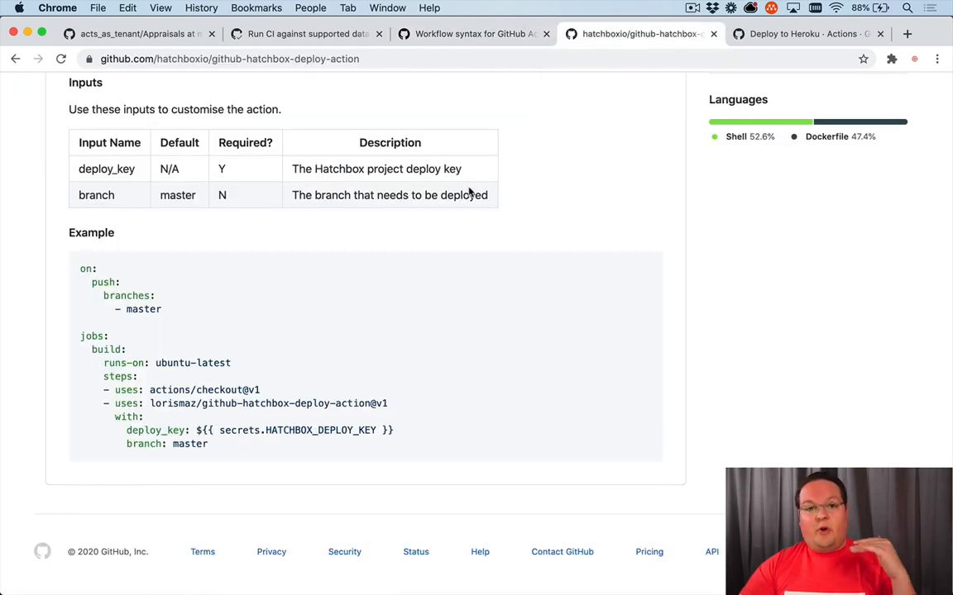
mouse_move(417, 257)
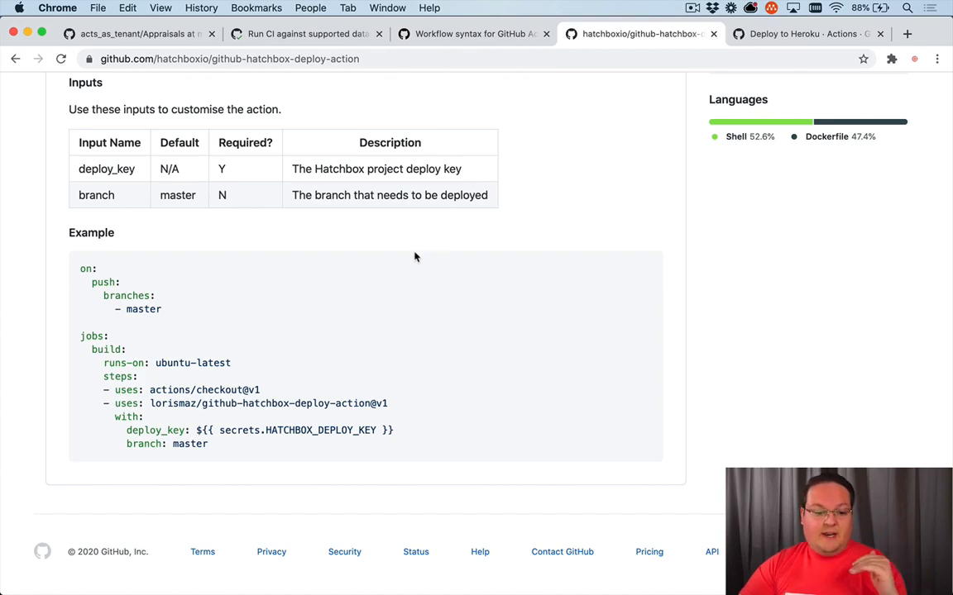
scroll("up", 3)
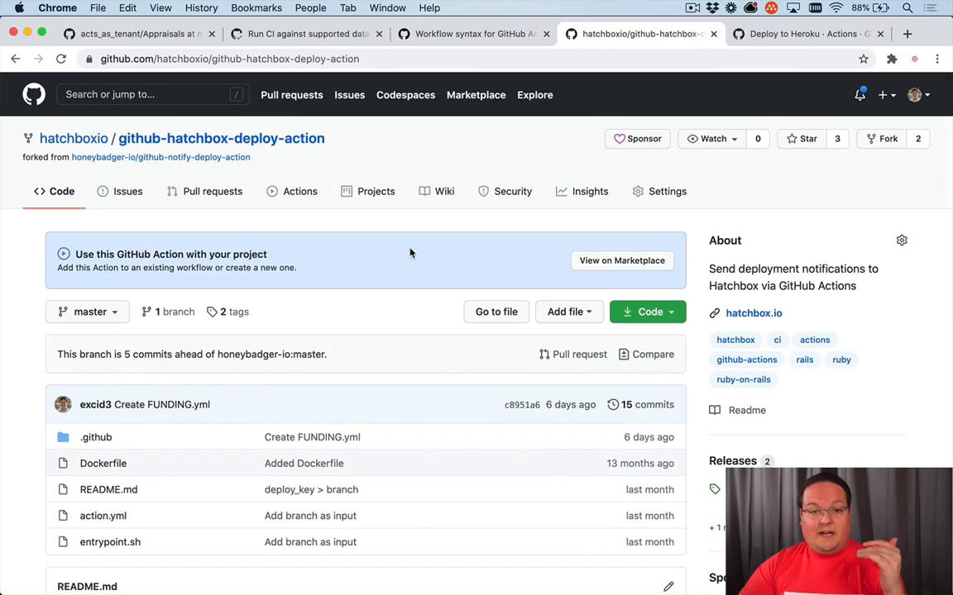
scroll("down", 3)
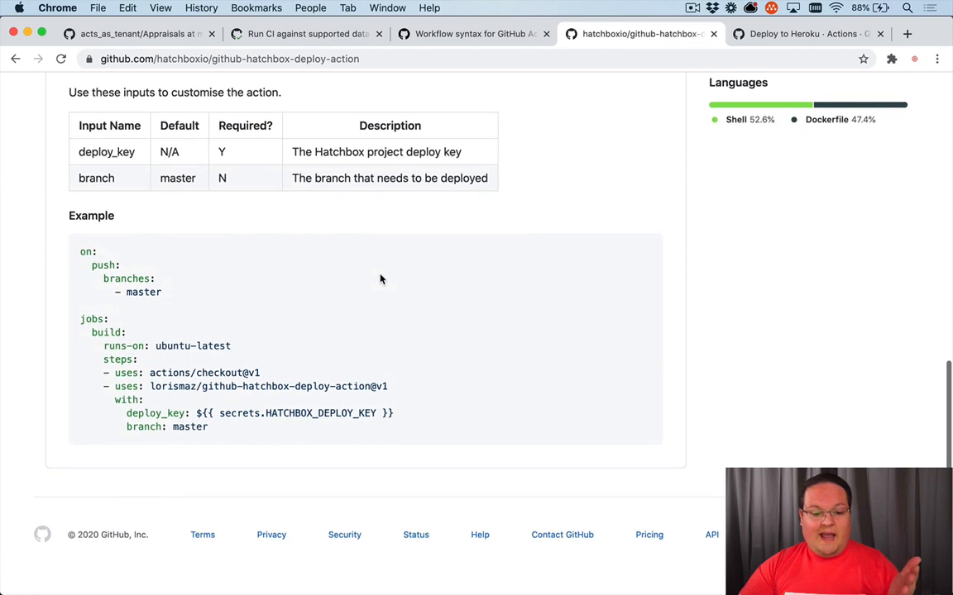
mouse_move(242, 433)
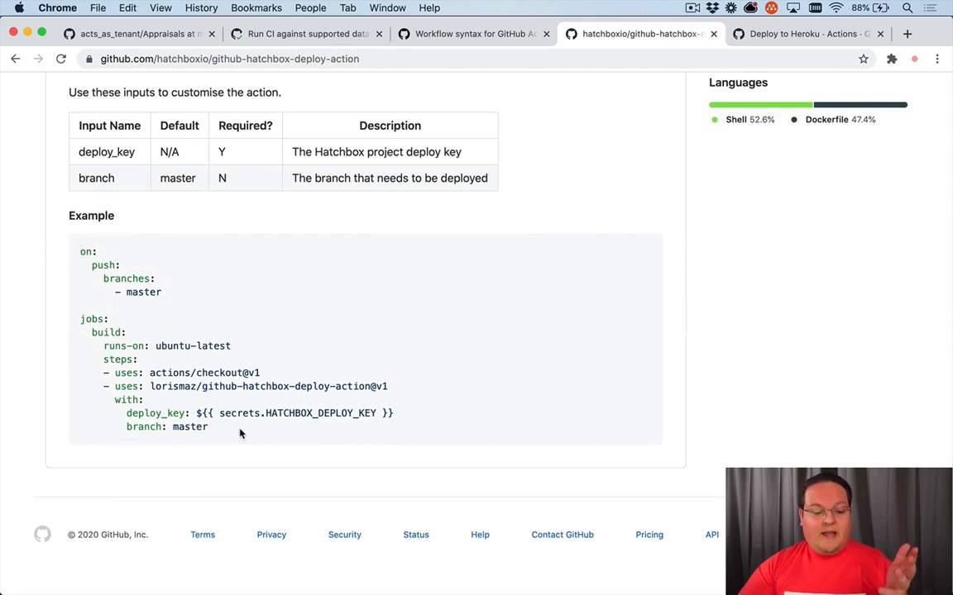
left_click_drag(104, 387, 209, 427)
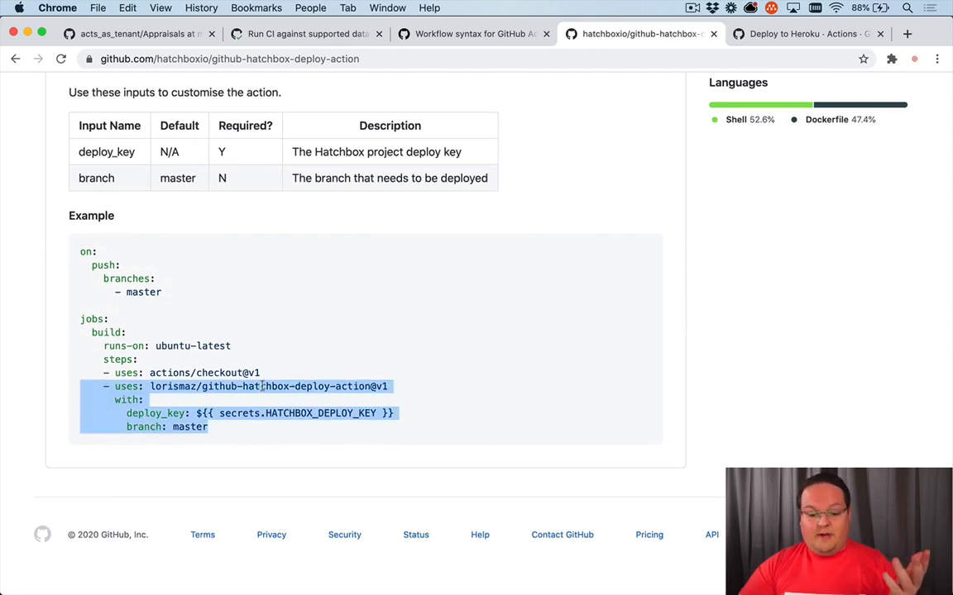
left_click(305, 423)
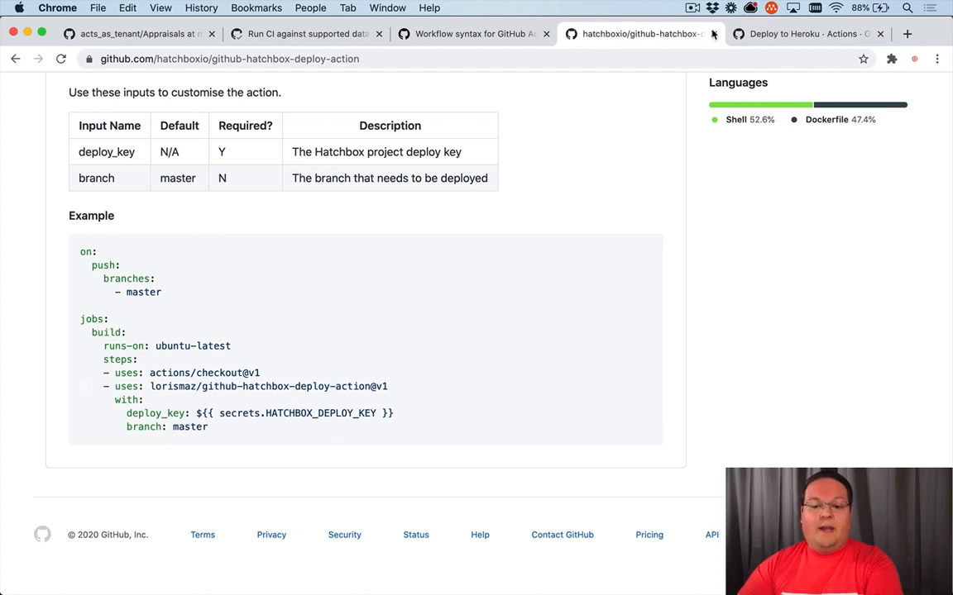
Step: View the Deploy to Heroku action's example main.yml workflow, then return to the jobs needs docs
left_click(802, 33)
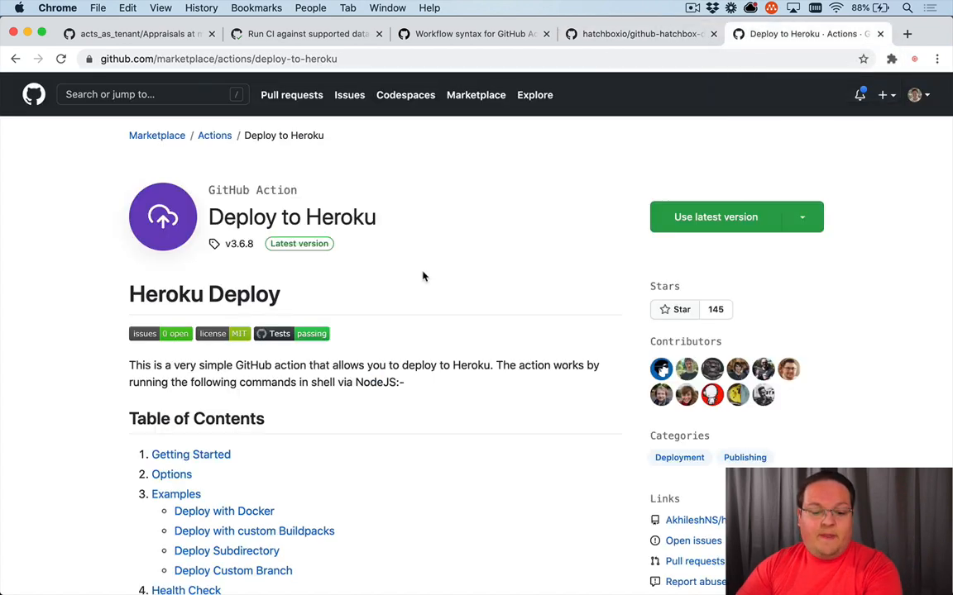
scroll("down", 3)
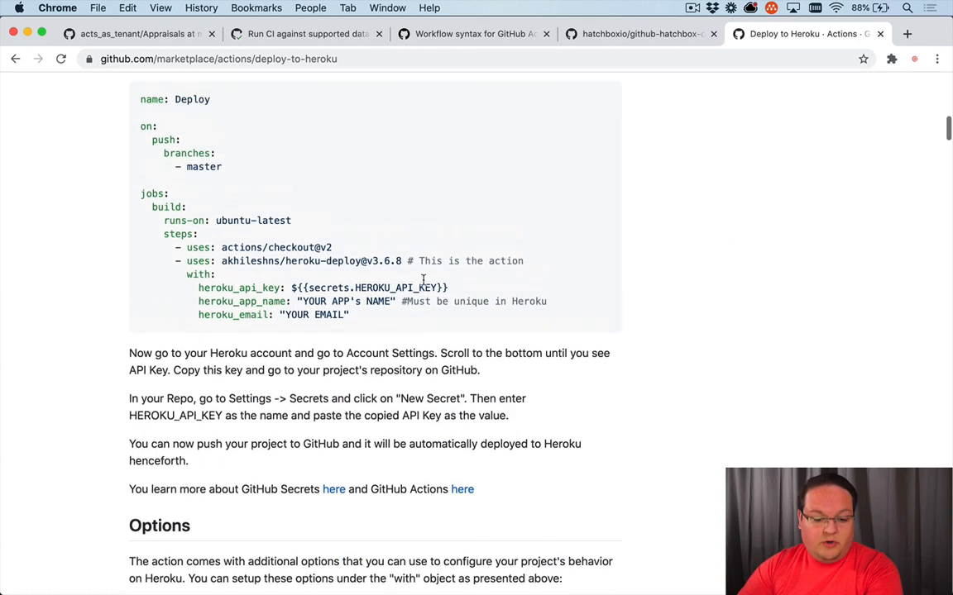
scroll("up", 3)
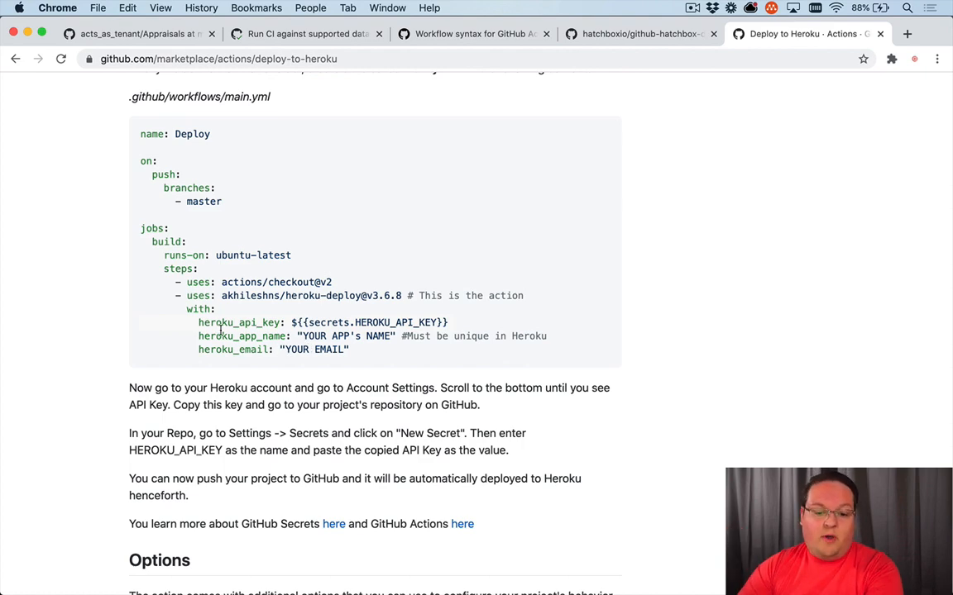
left_click(472, 33)
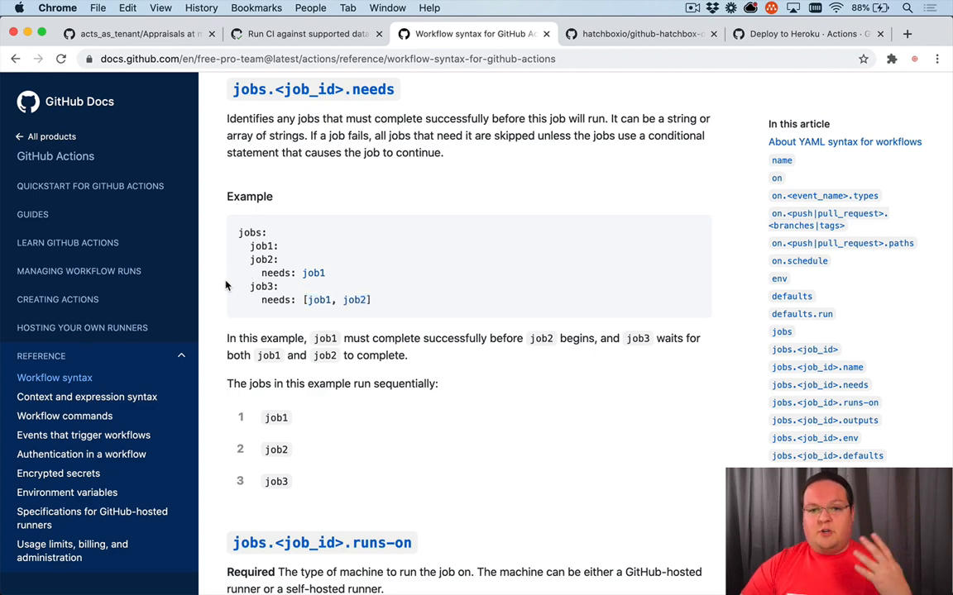
mouse_move(380, 307)
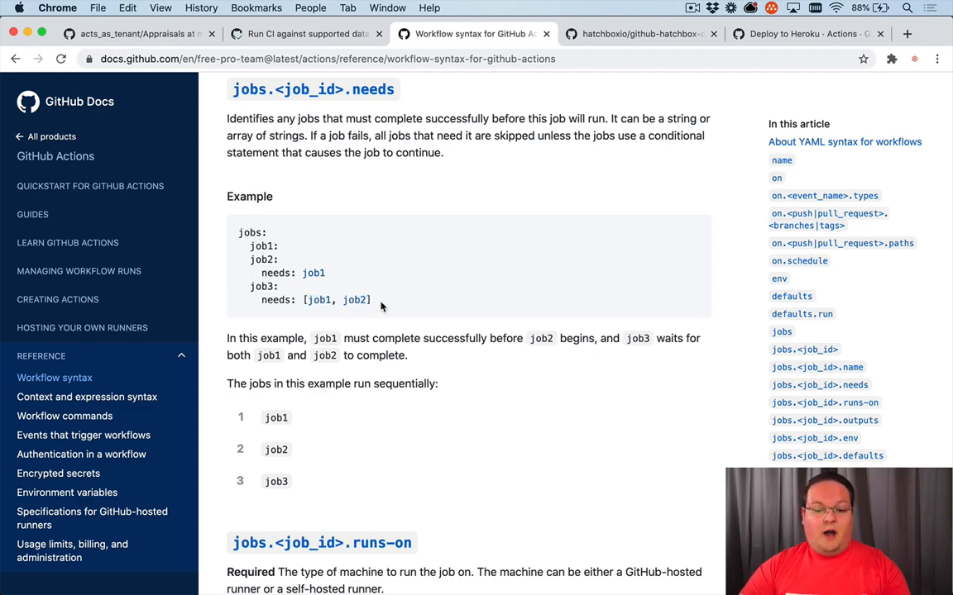
Step: Return to the 'Run CI against supported databases' run showing nine completed jobs
left_click(306, 33)
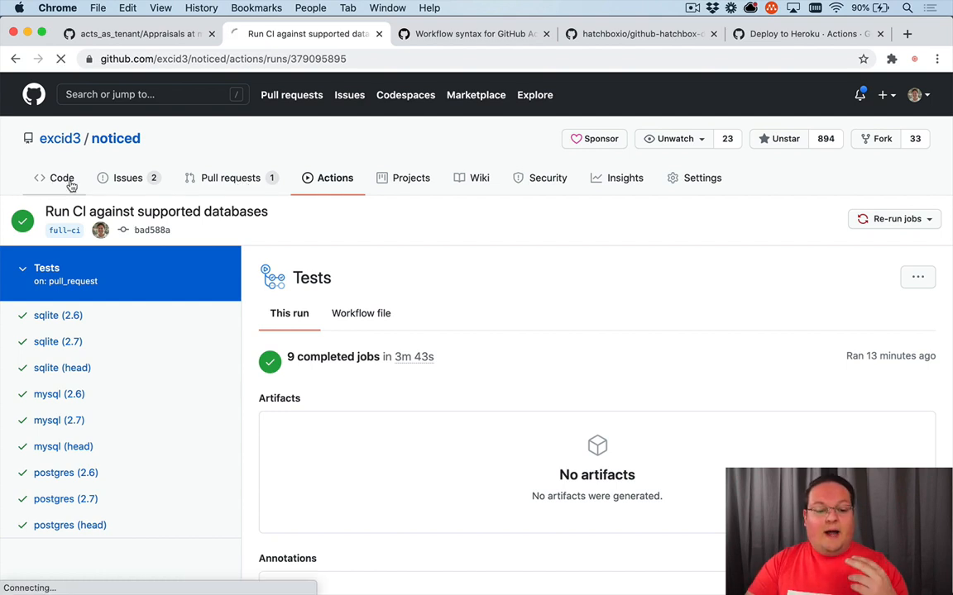
Step: Navigate Code → .github → workflows and view ci.yml on master
left_click(61, 179)
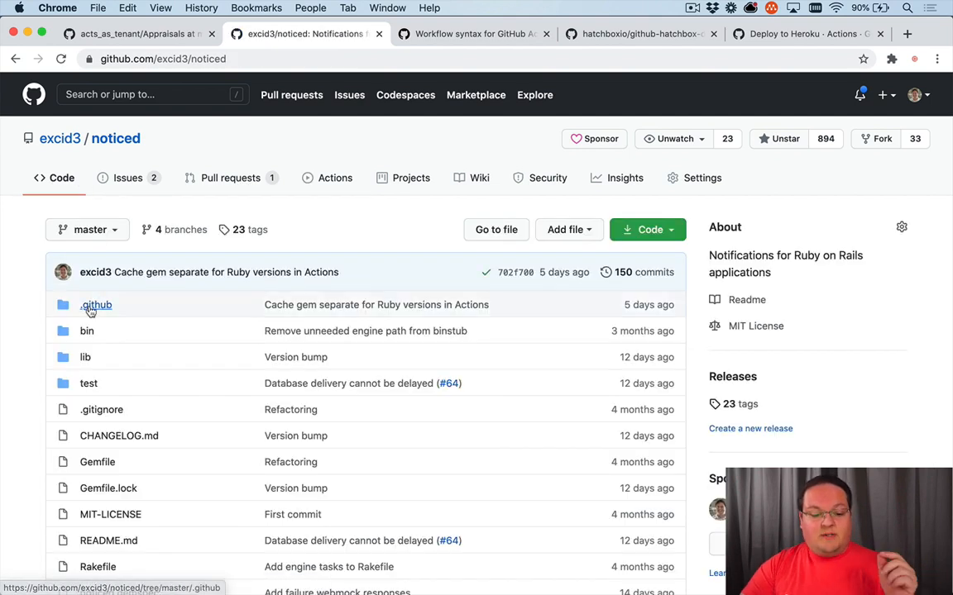
left_click(96, 304)
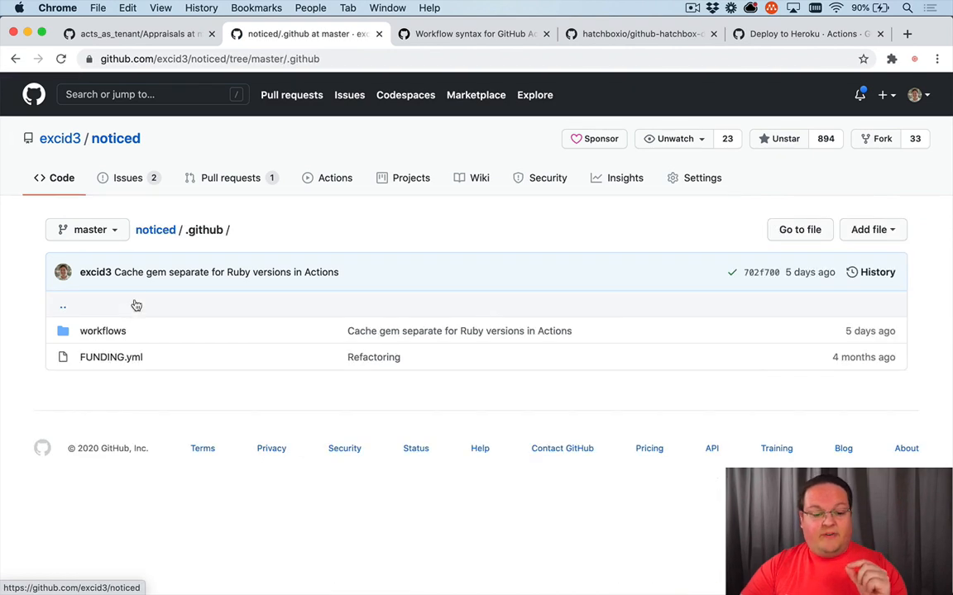
left_click(102, 331)
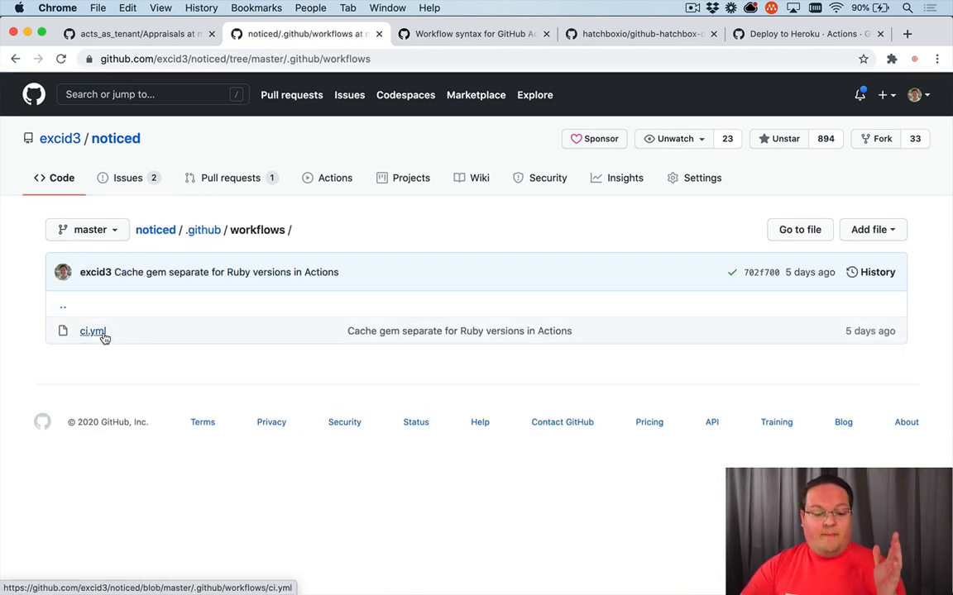
left_click(92, 331)
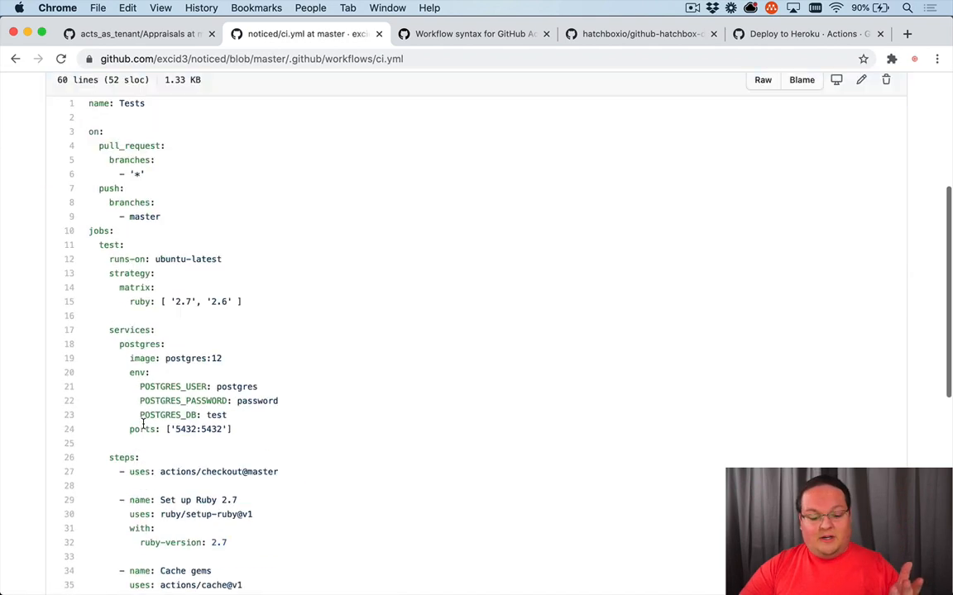
scroll("up", 3)
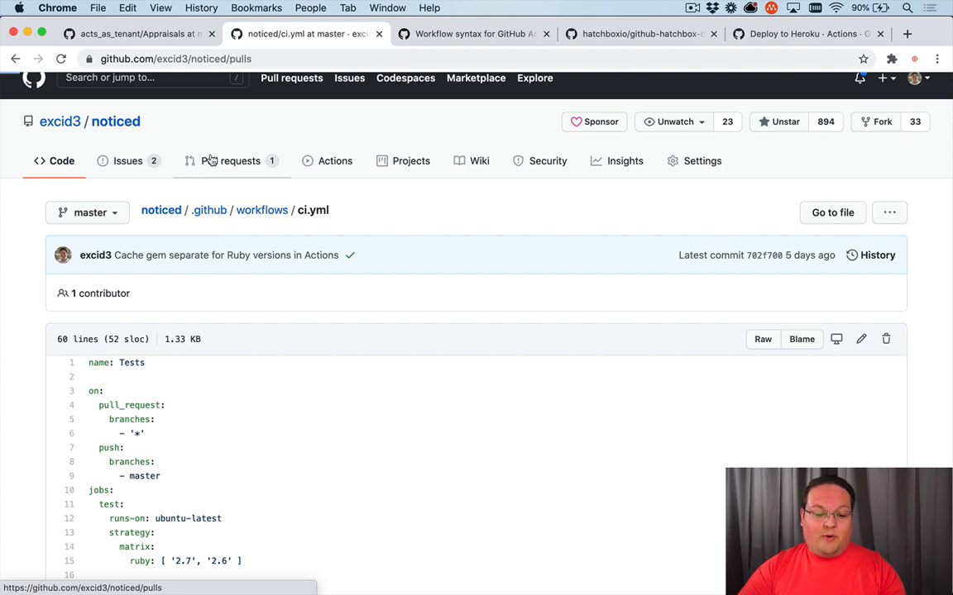
Step: Open pull request #65 'Add Ruby and Rails versions to CI' showing all 9 checks passed
left_click(232, 160)
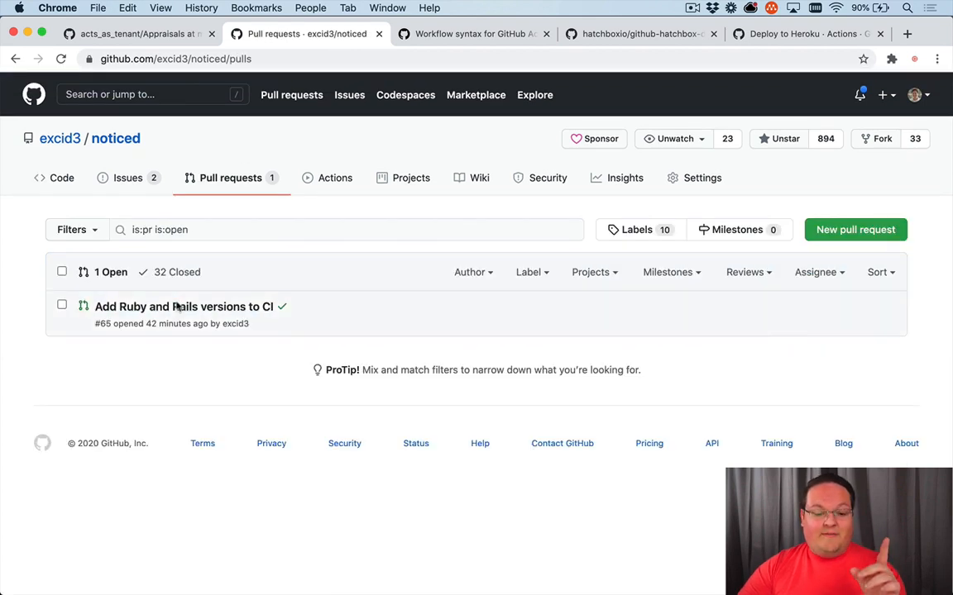
mouse_move(185, 306)
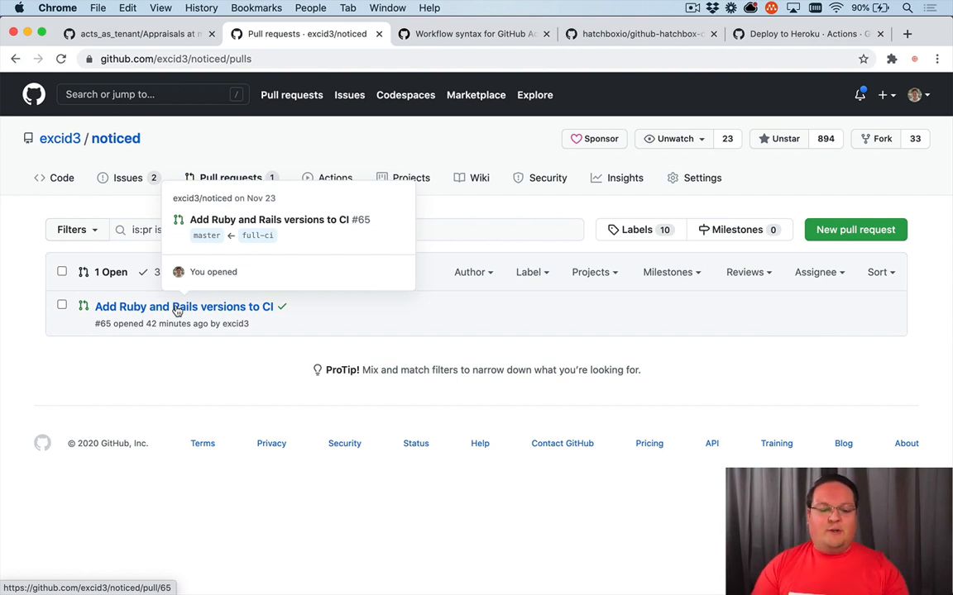
left_click(186, 306)
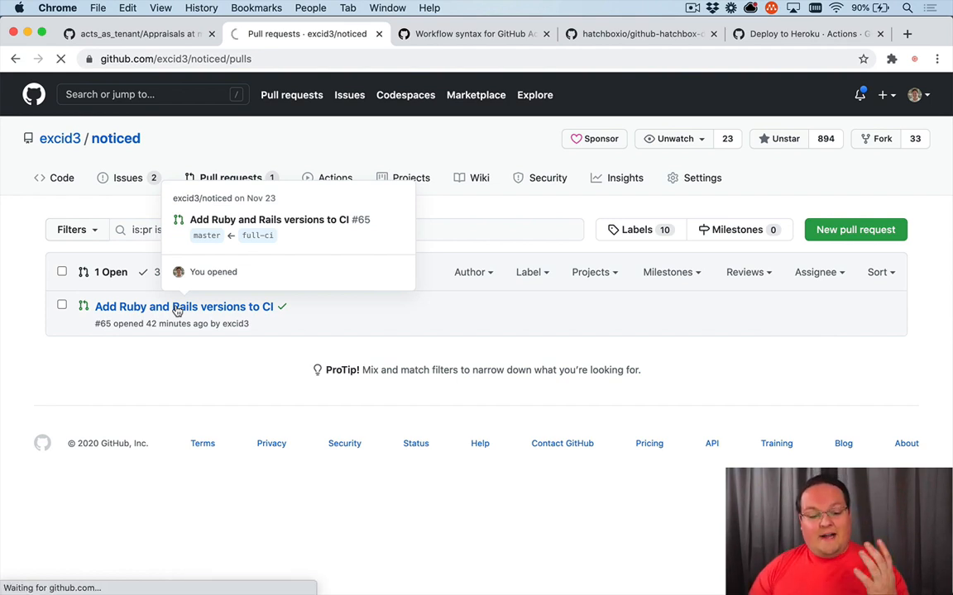
left_click(186, 306)
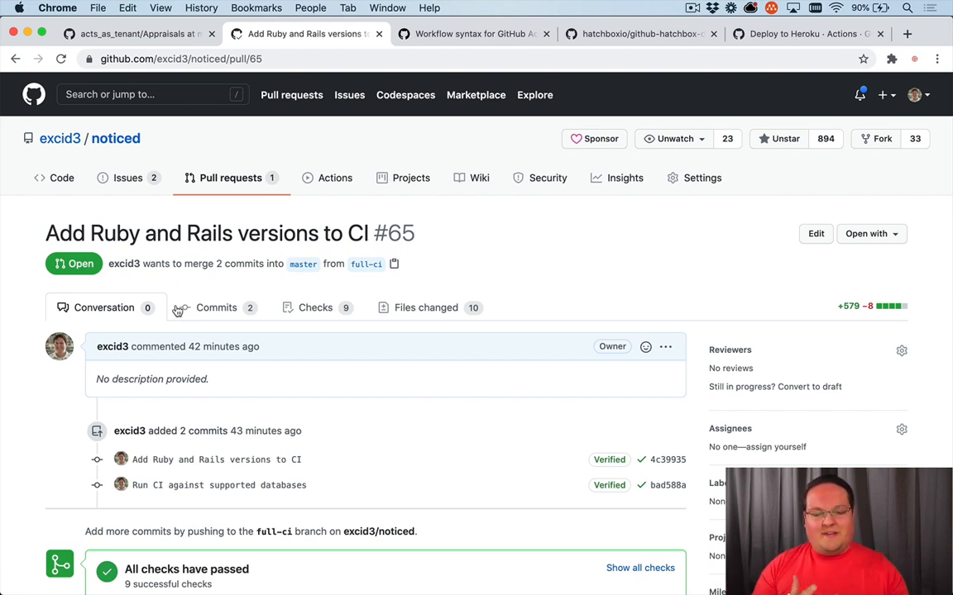
mouse_move(175, 374)
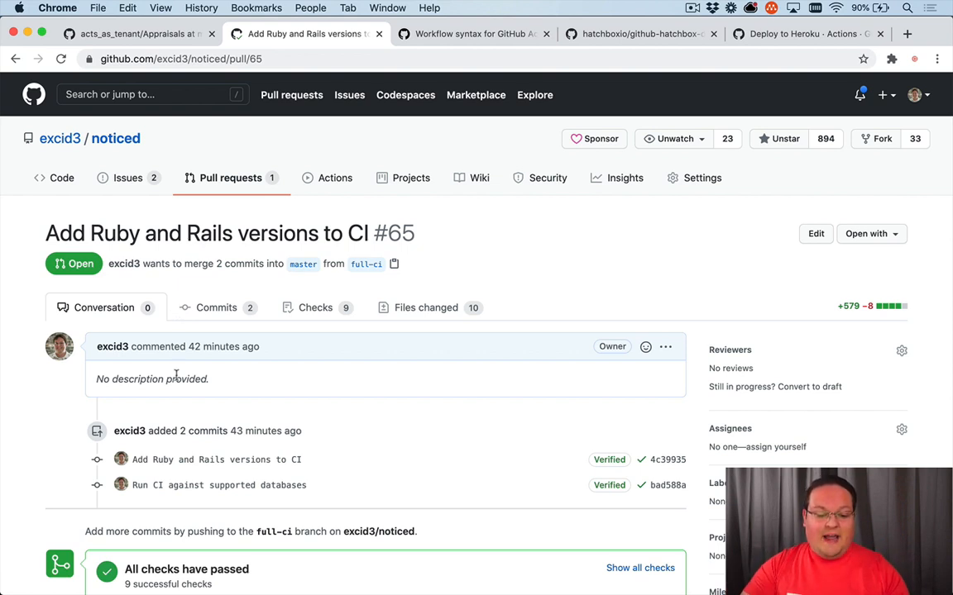